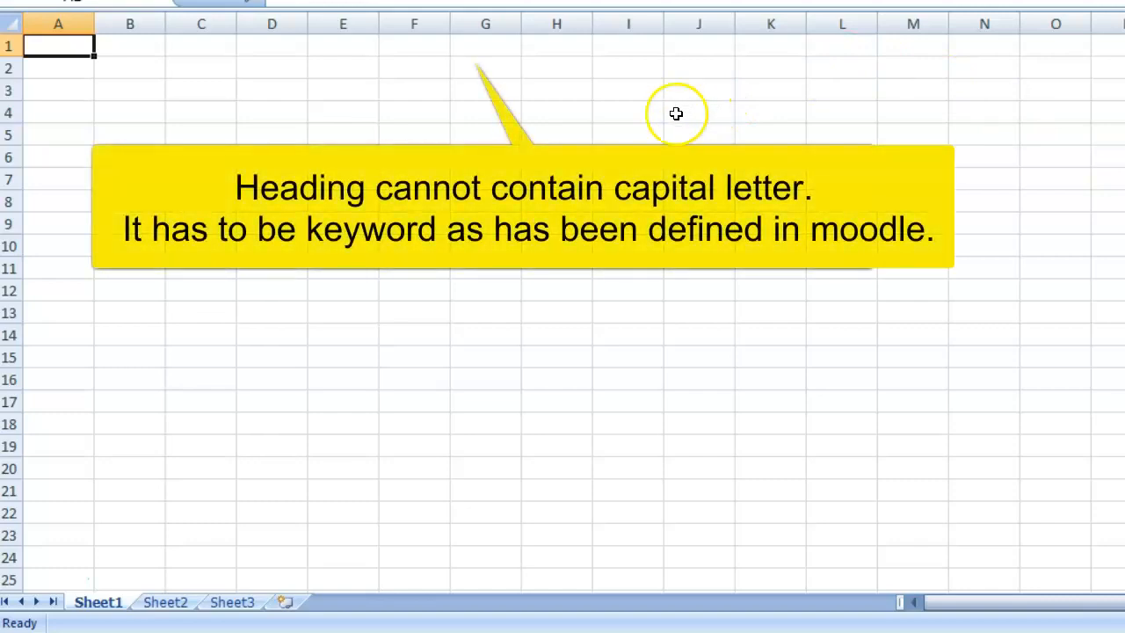
mouse_move(637, 68)
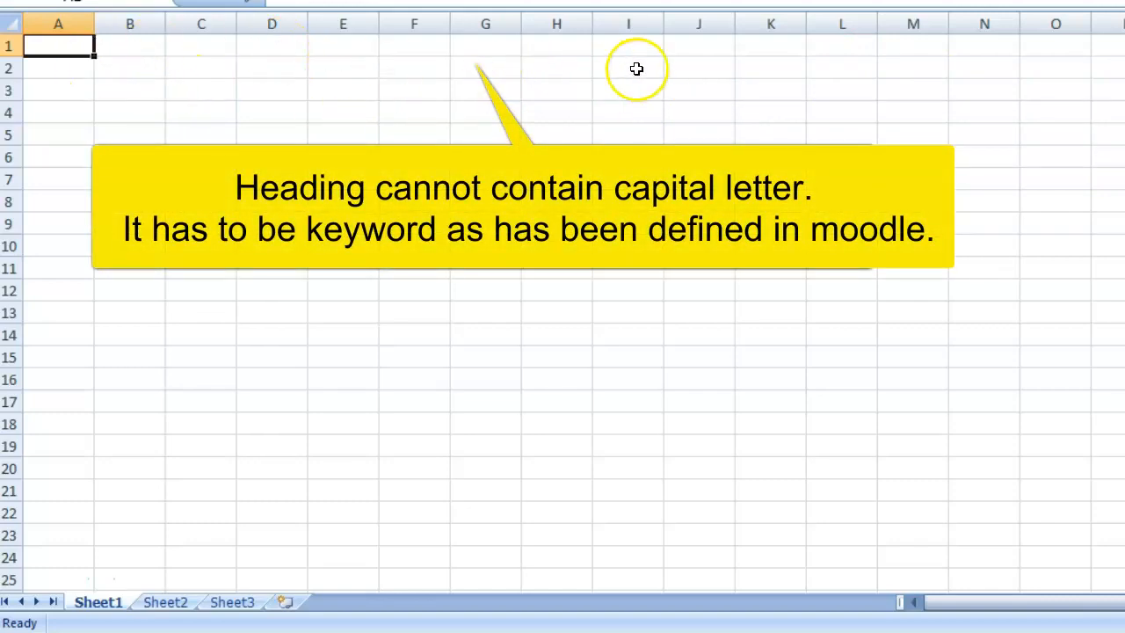
mouse_move(668, 58)
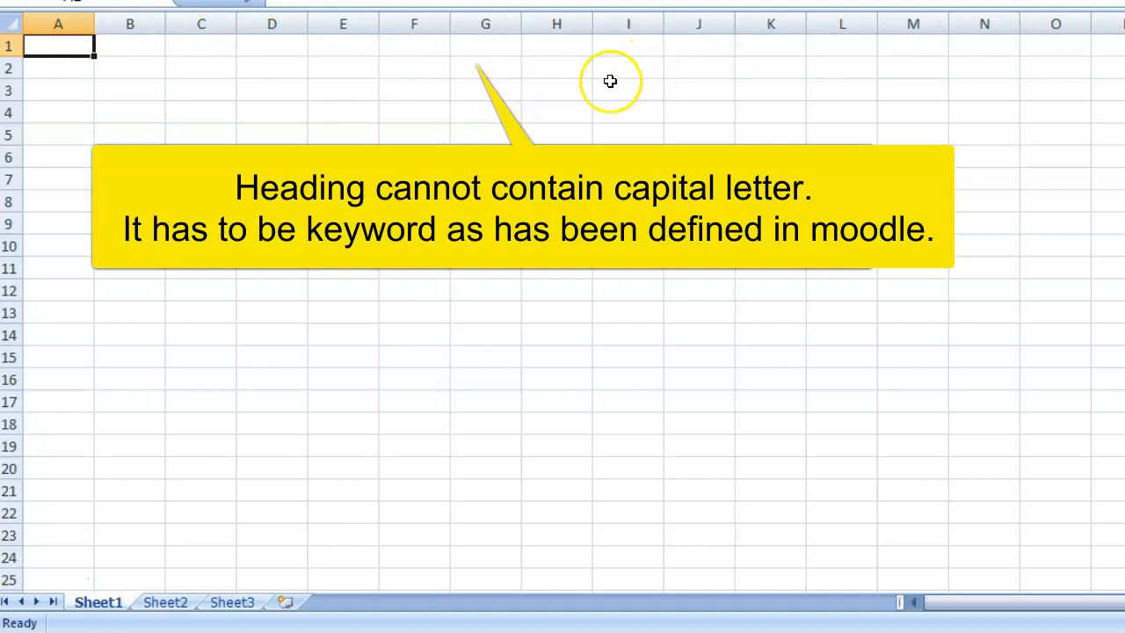
mouse_move(70, 168)
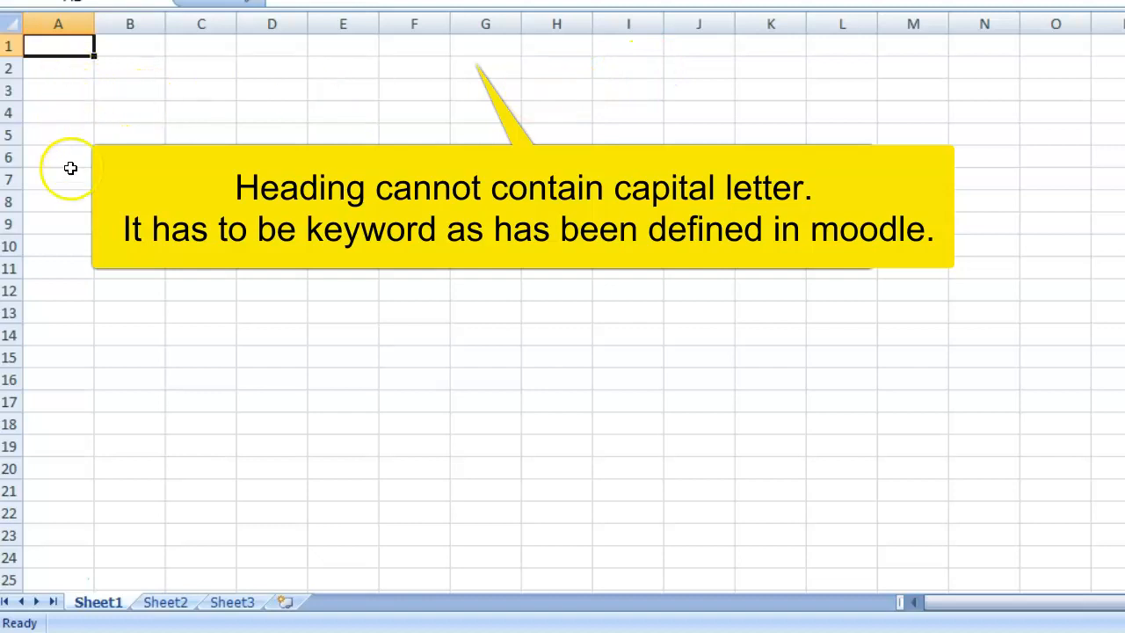
mouse_move(75, 259)
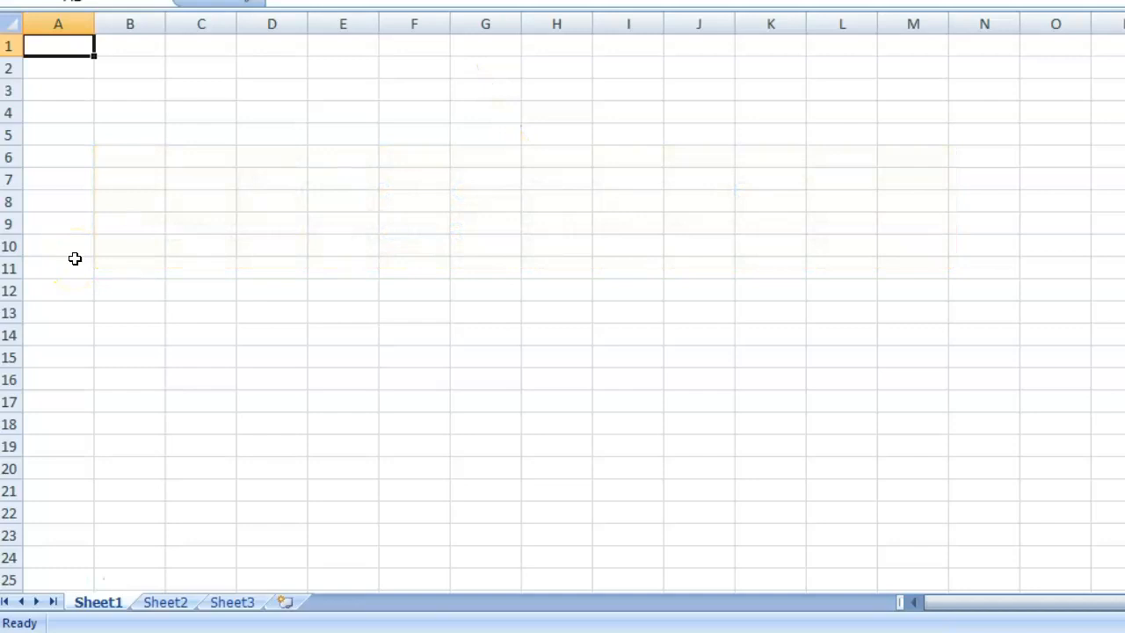
mouse_move(77, 267)
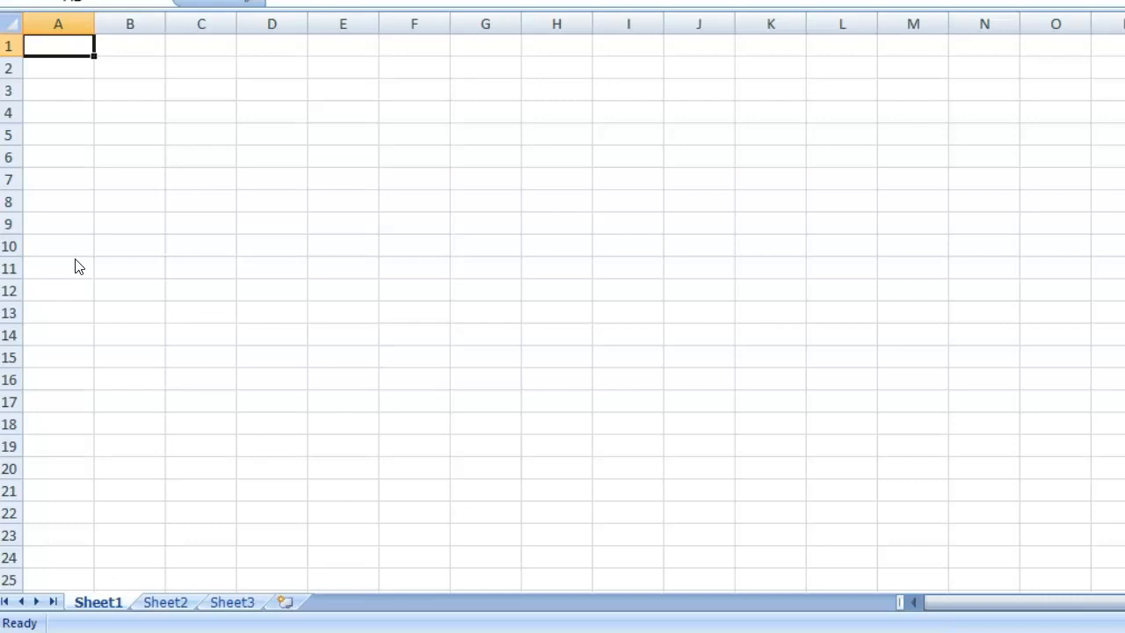
- Enter lowercase headings username, firstname, lastname, email, password, city and country across A1–G1
type("username")
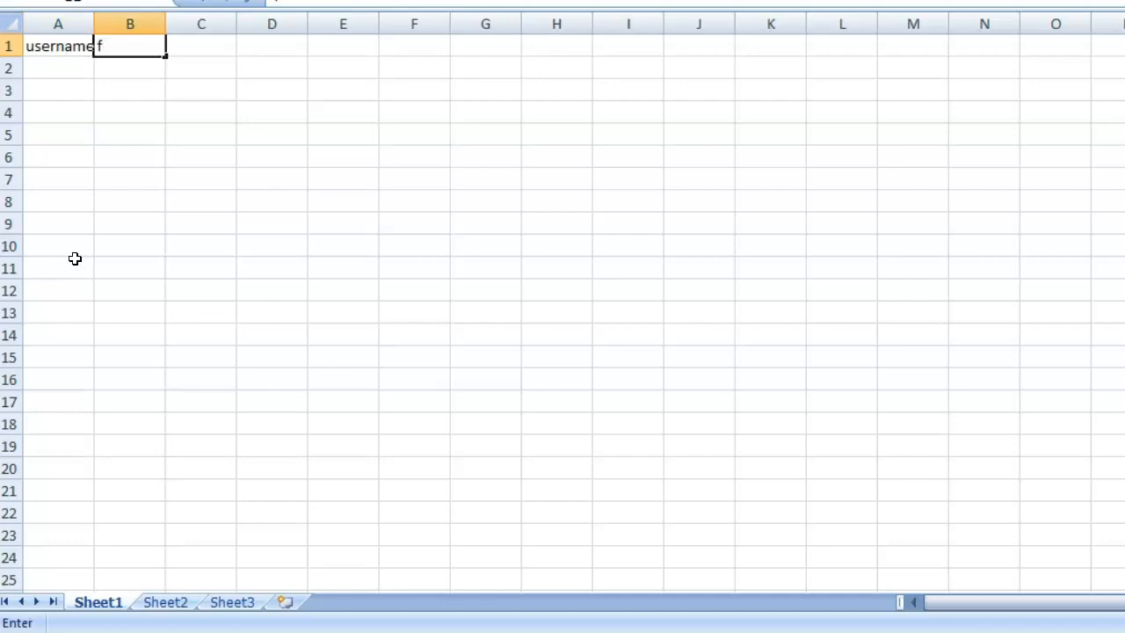
type("irs")
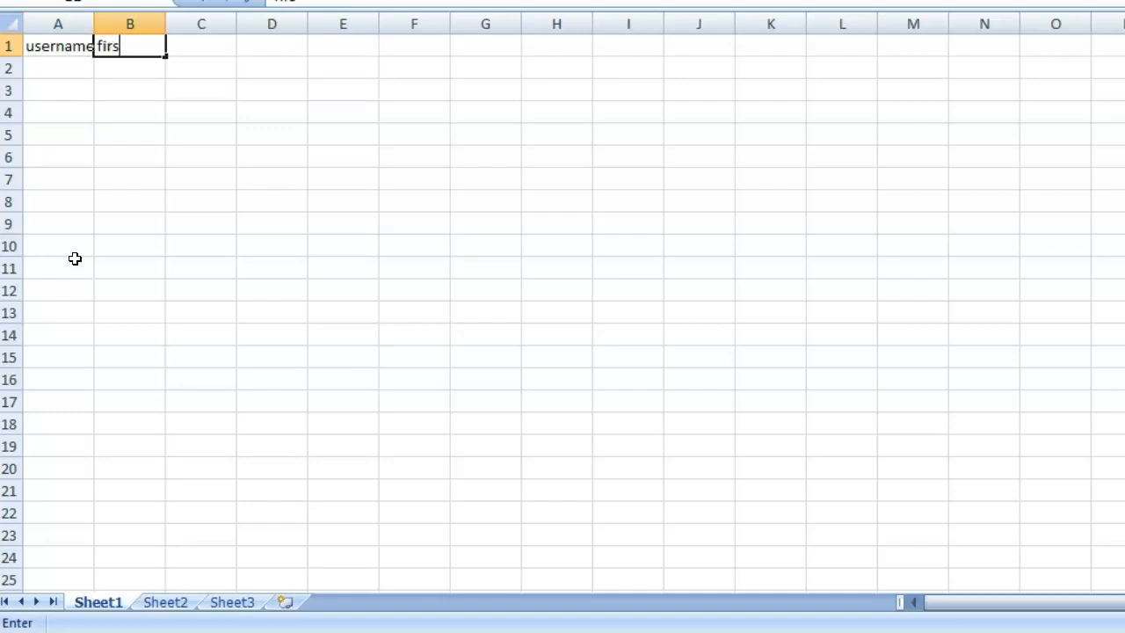
type("lastname")
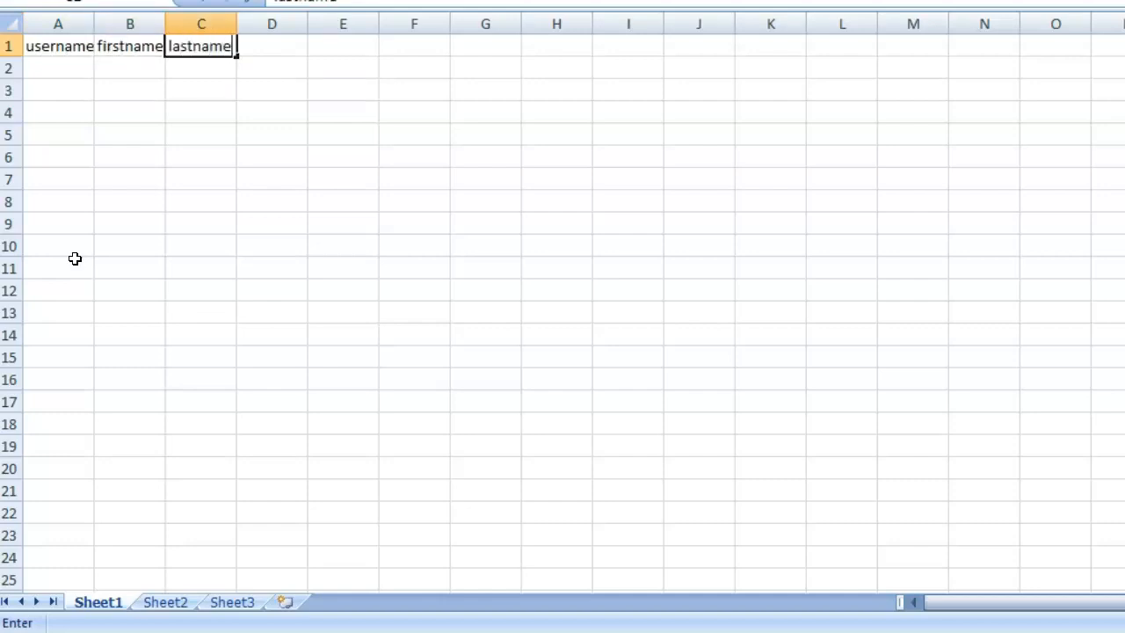
type("em")
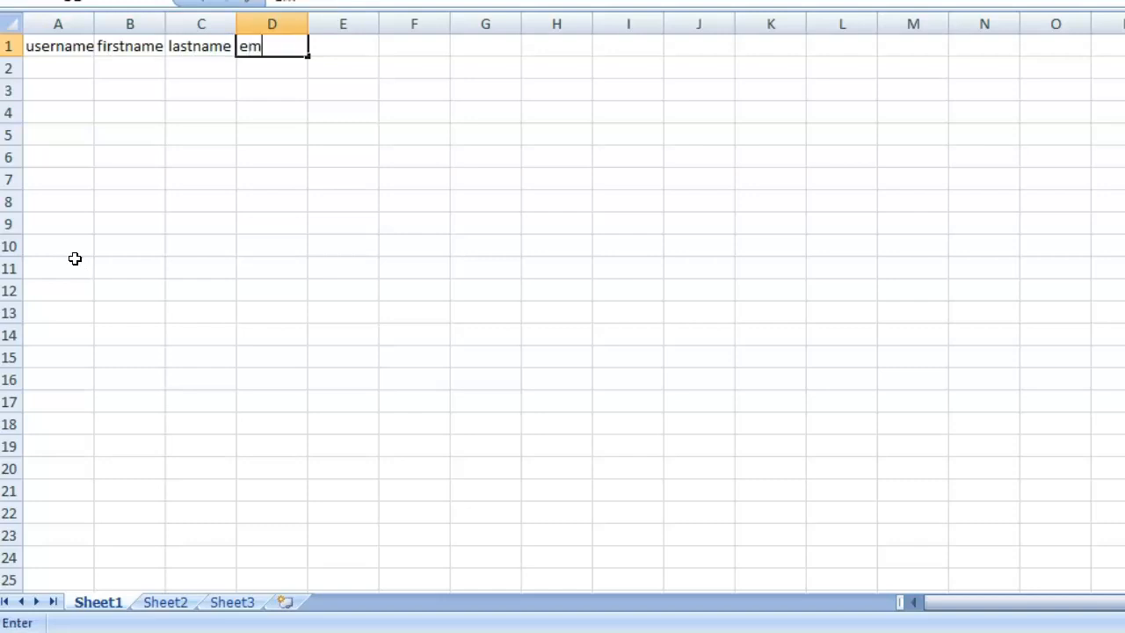
type("ail")
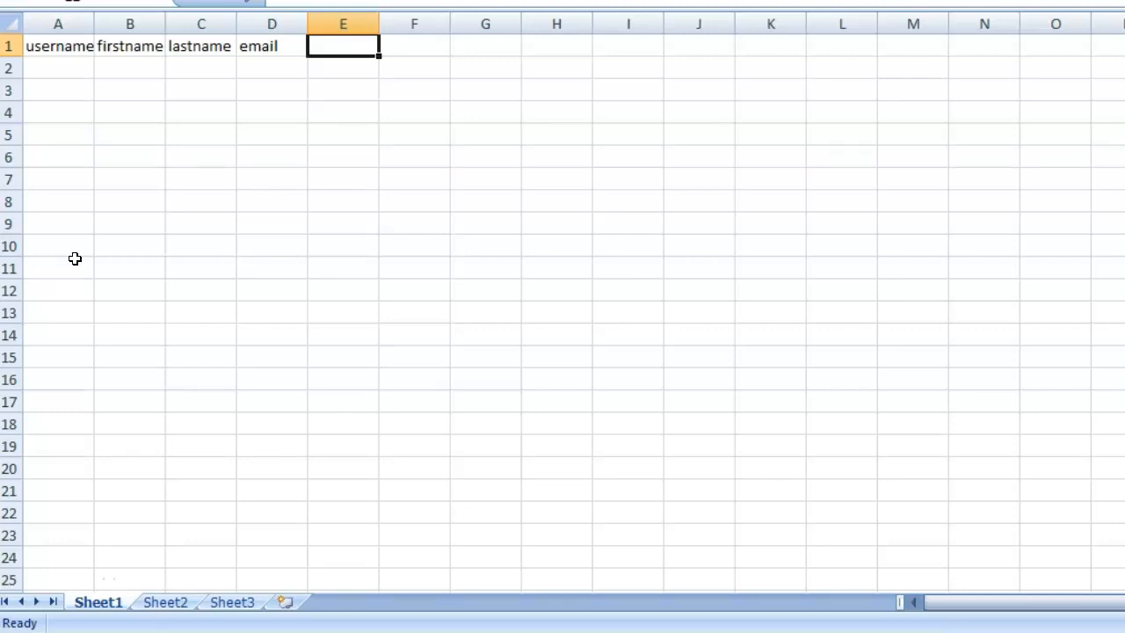
type("password")
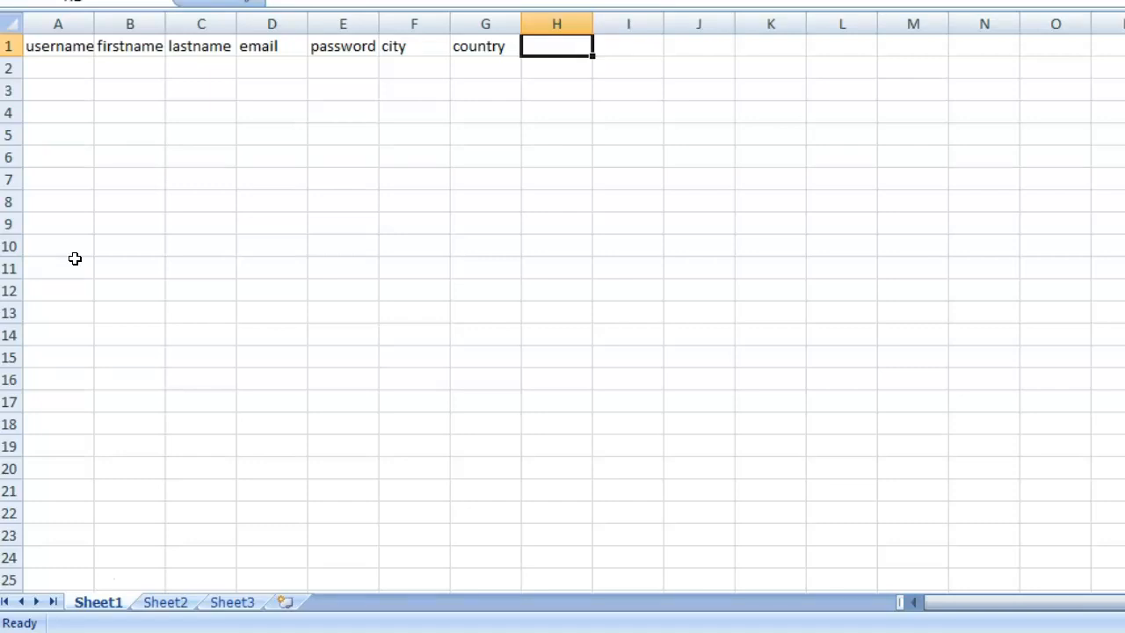
mouse_move(79, 267)
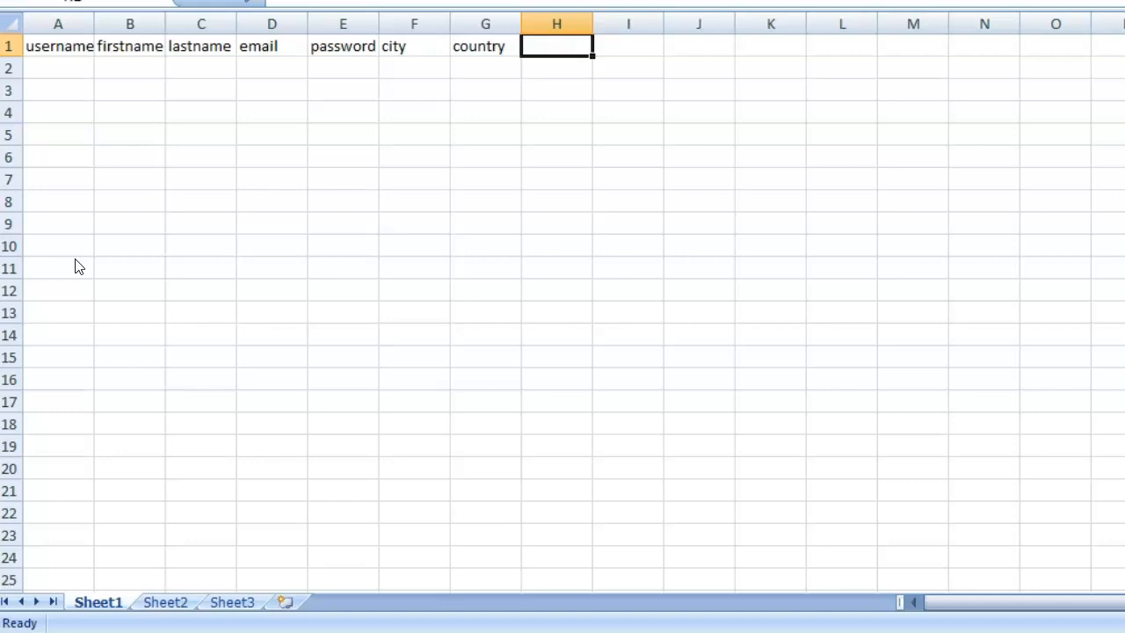
- Add course1, role1, course2 and role2 headings in H1–K1, then select cell A2
type("cour")
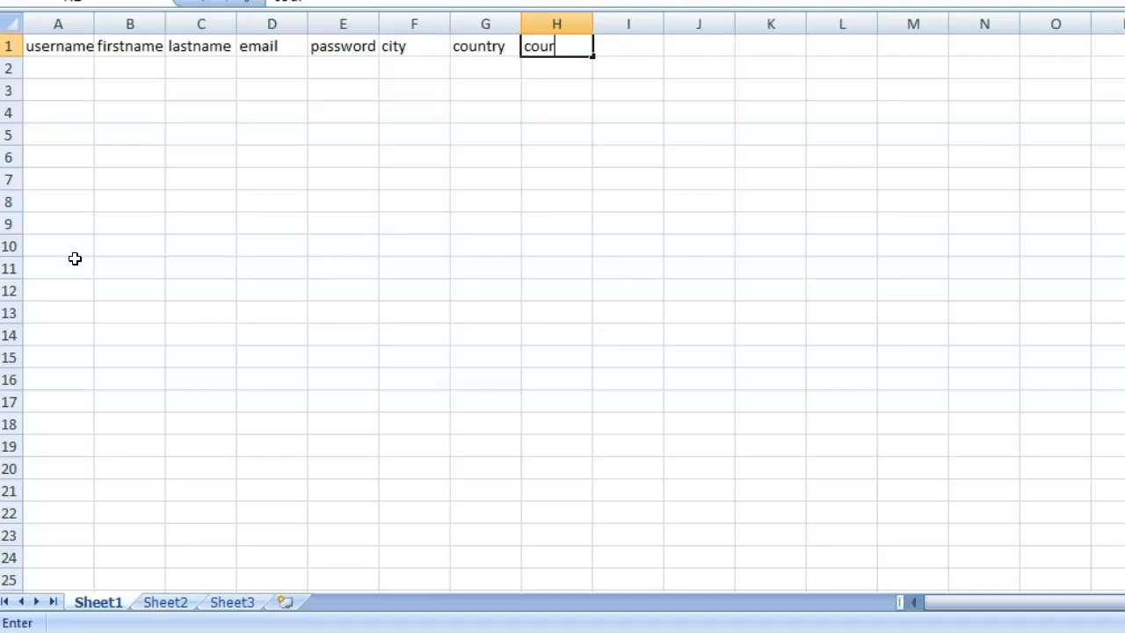
type("se1")
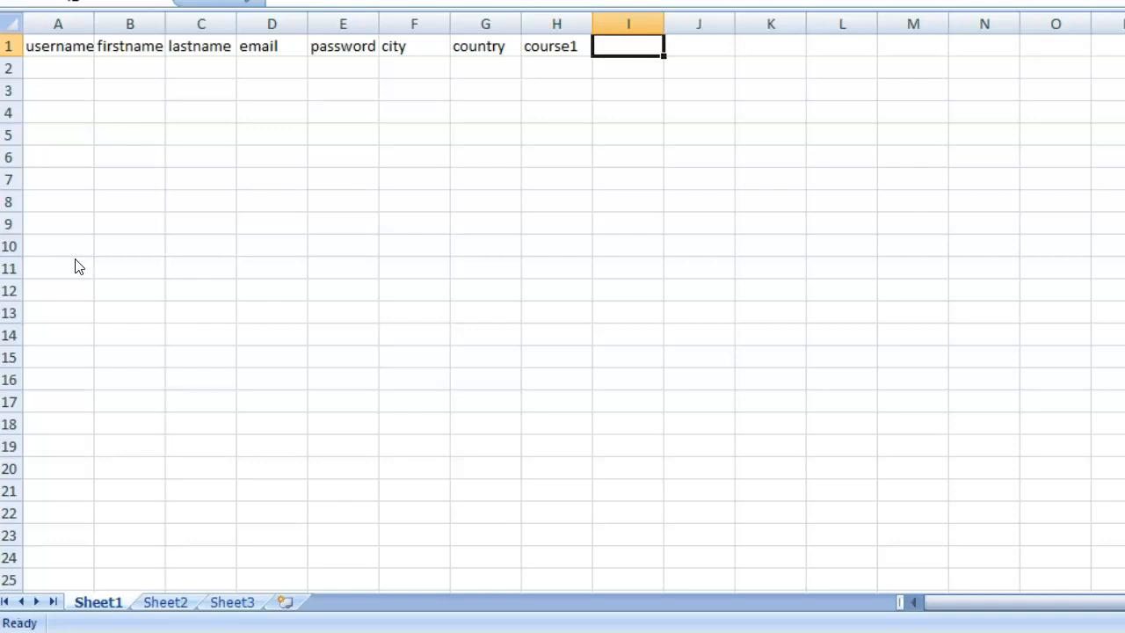
mouse_move(74, 258)
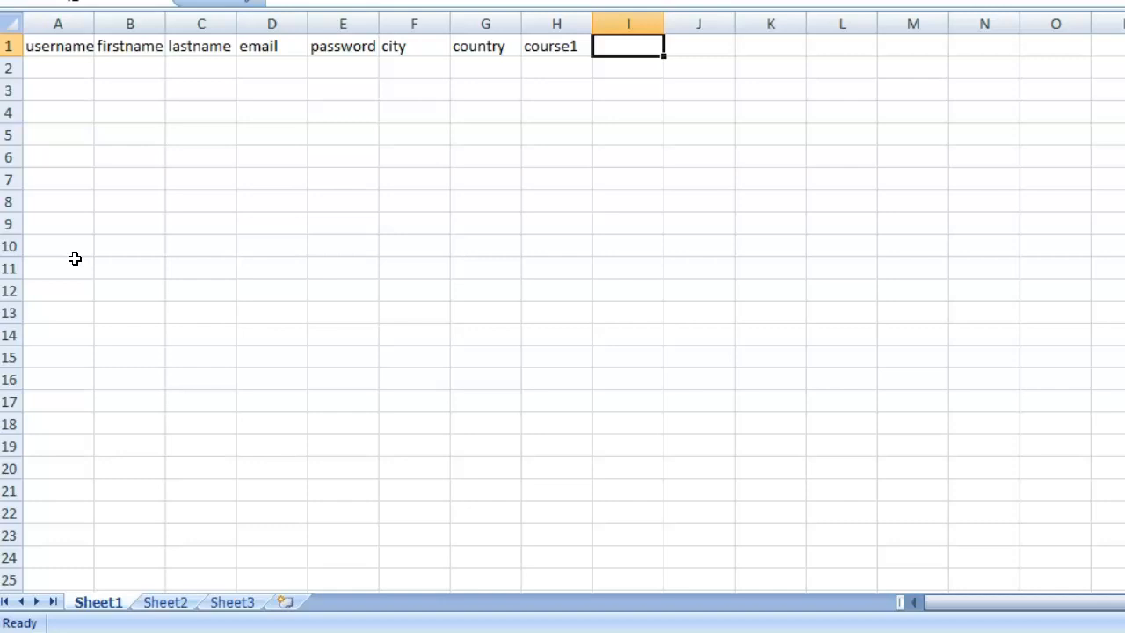
type("role")
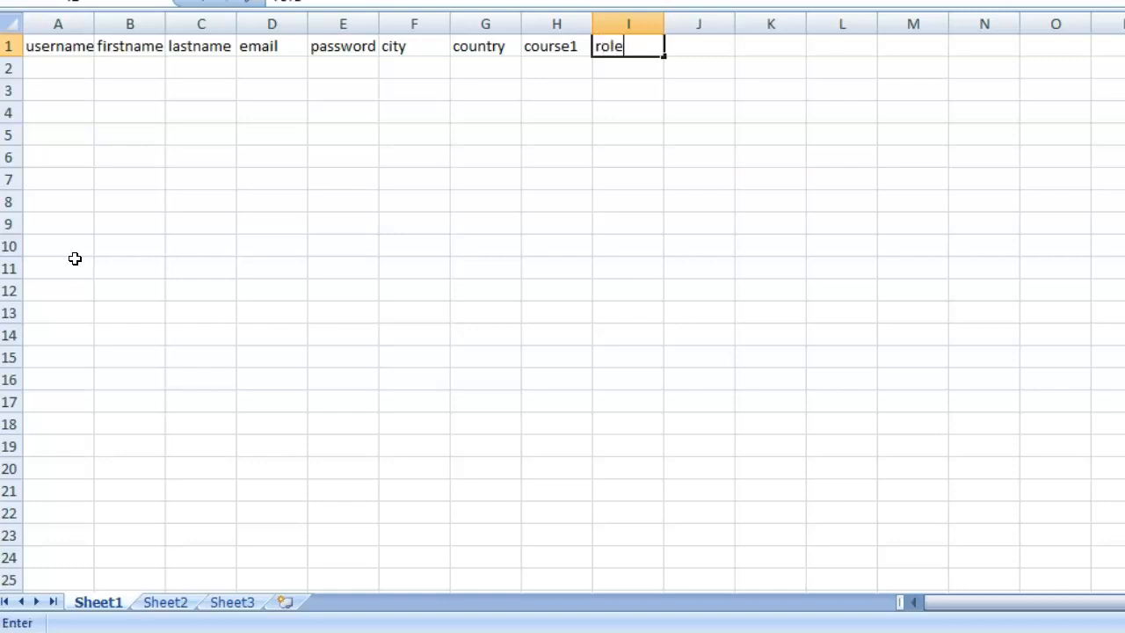
type("1")
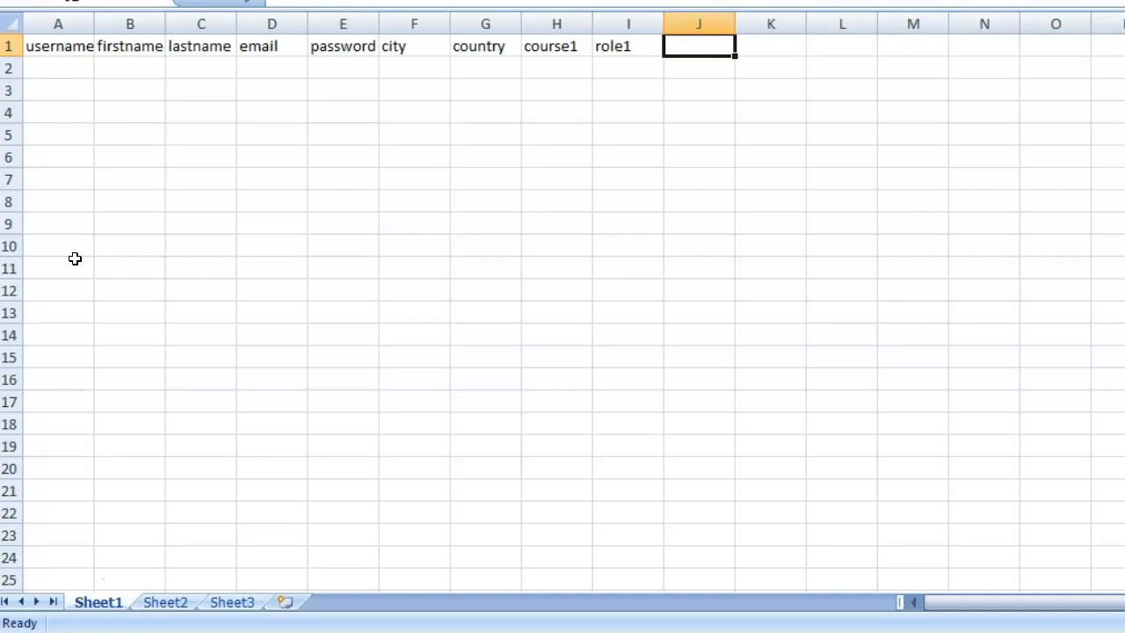
type("course2")
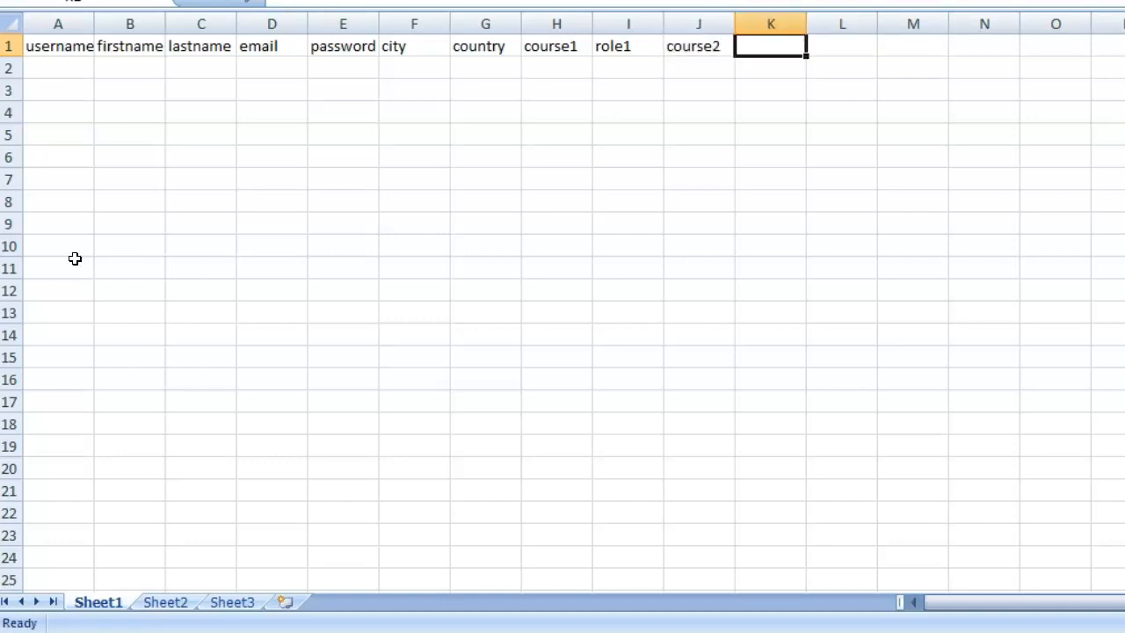
type("role2")
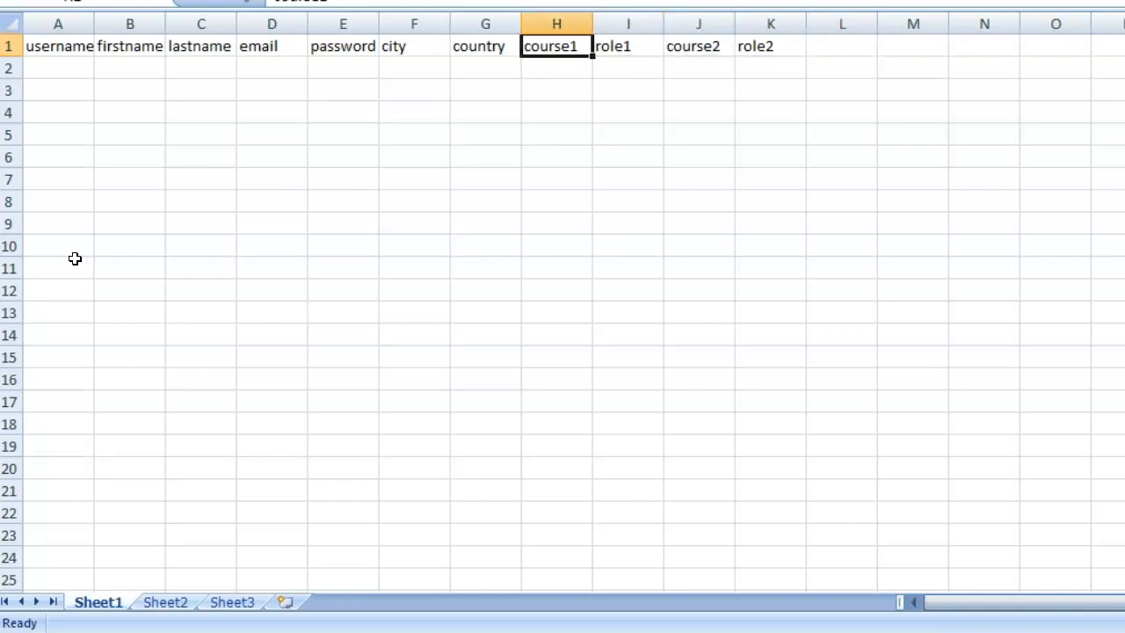
left_click(625, 45)
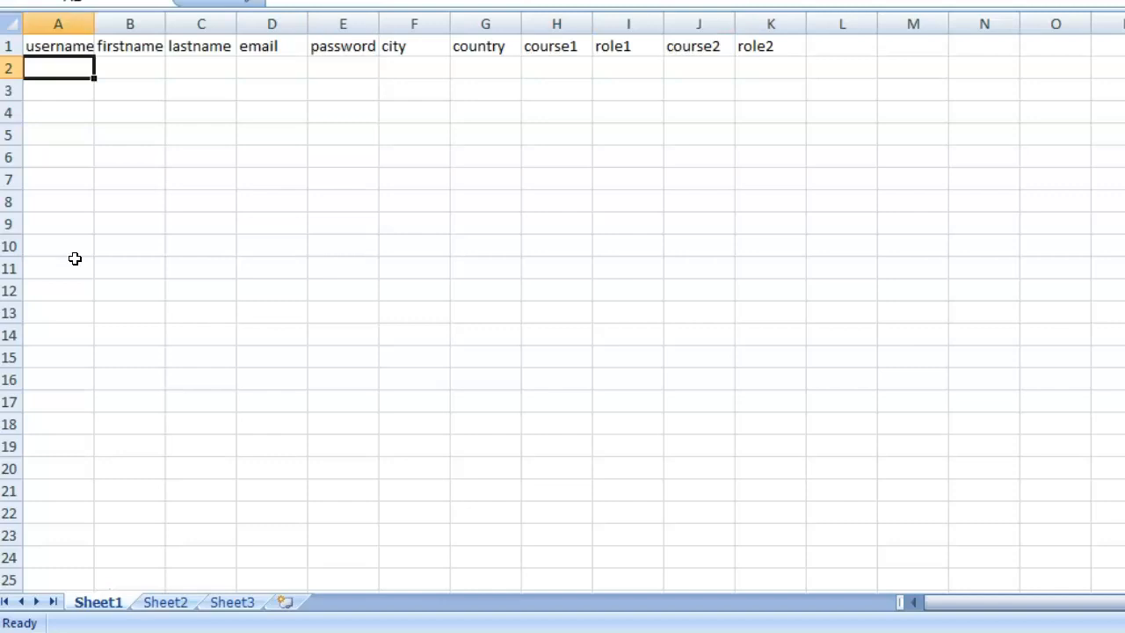
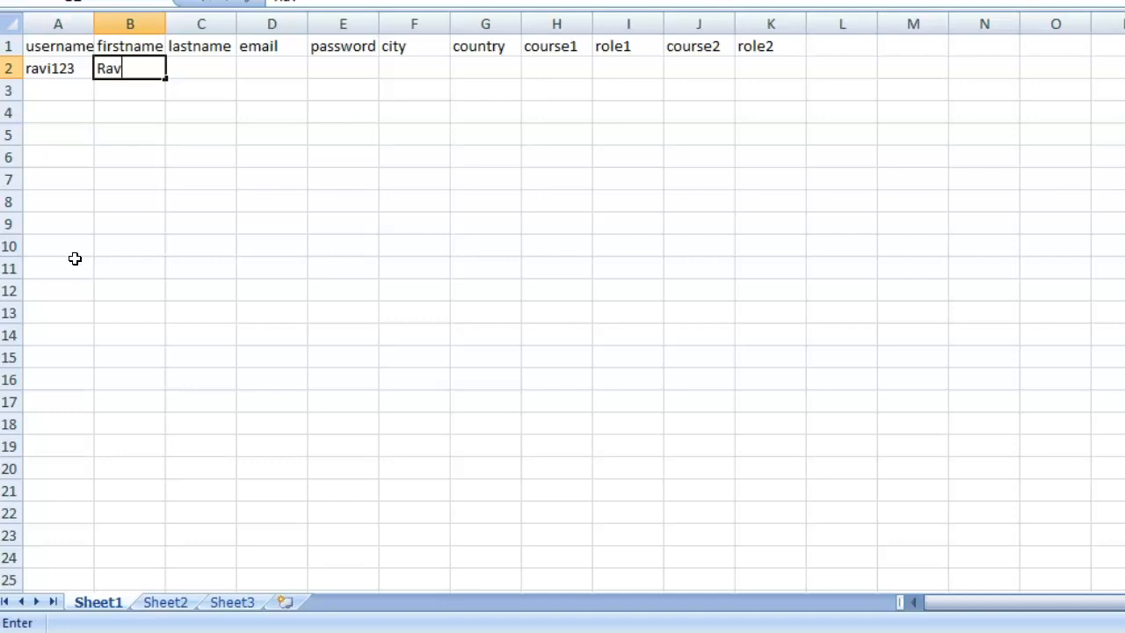
key("Tab")
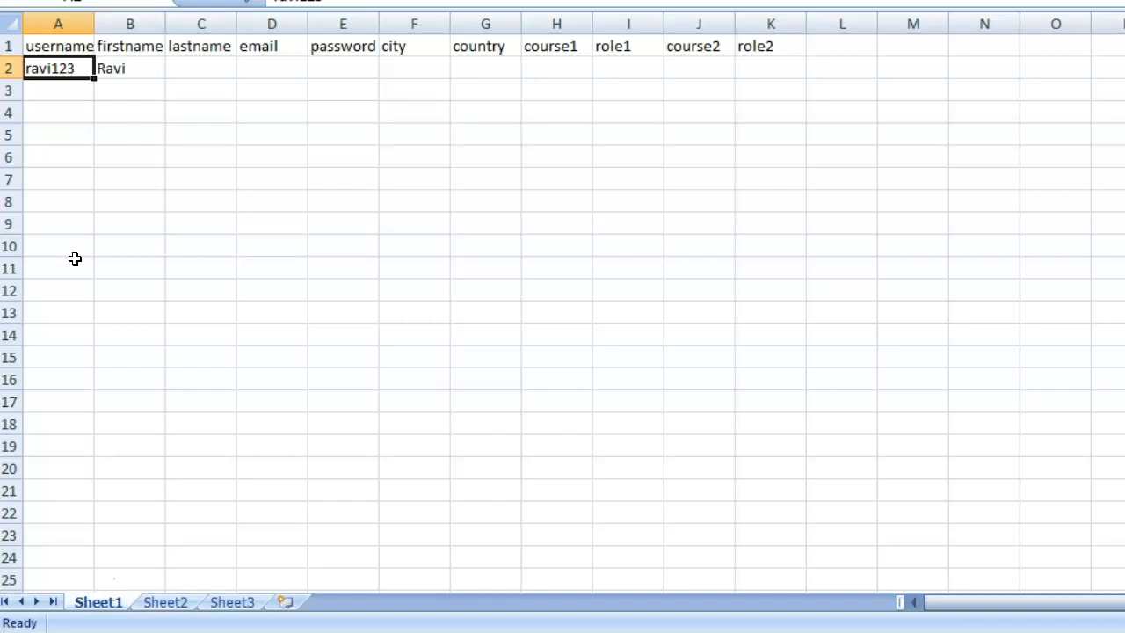
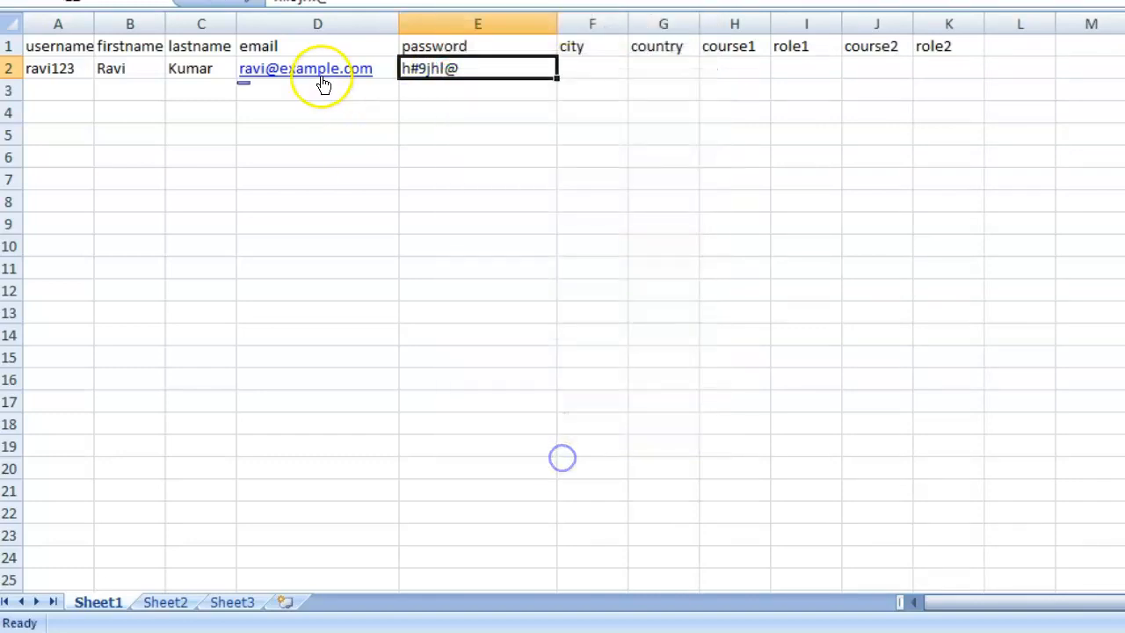
left_click(591, 69)
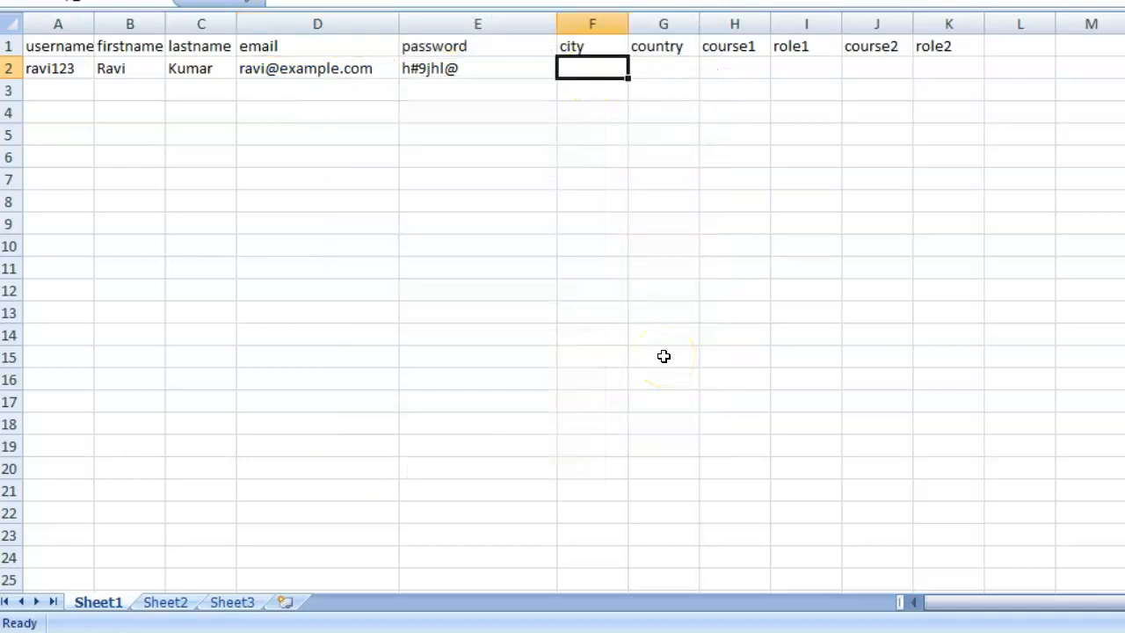
type("New Delhi")
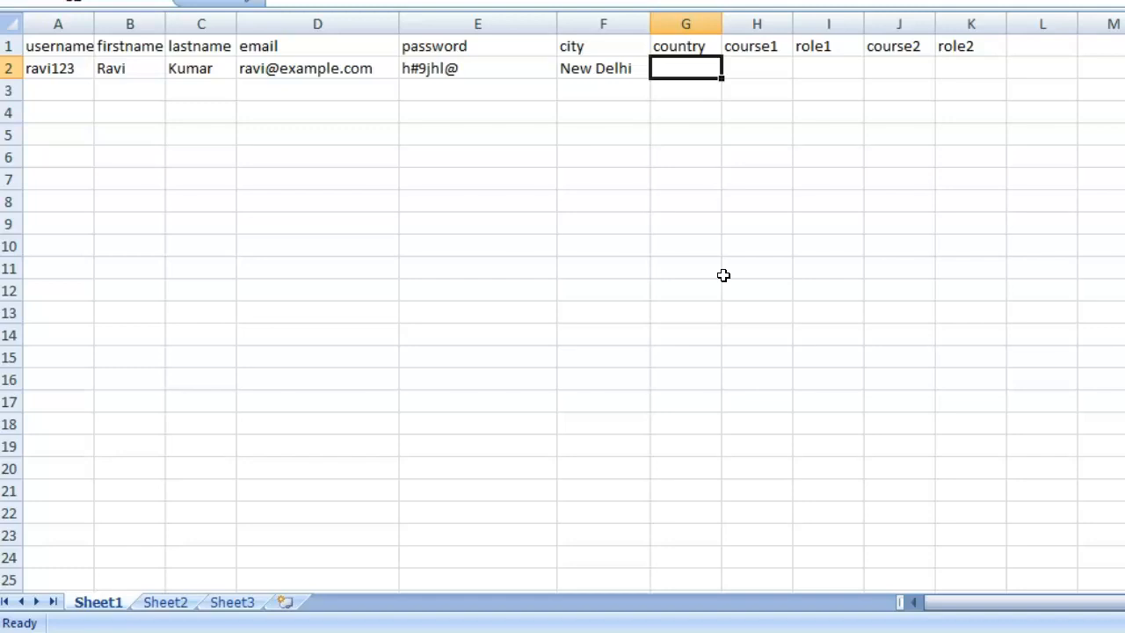
type("IN")
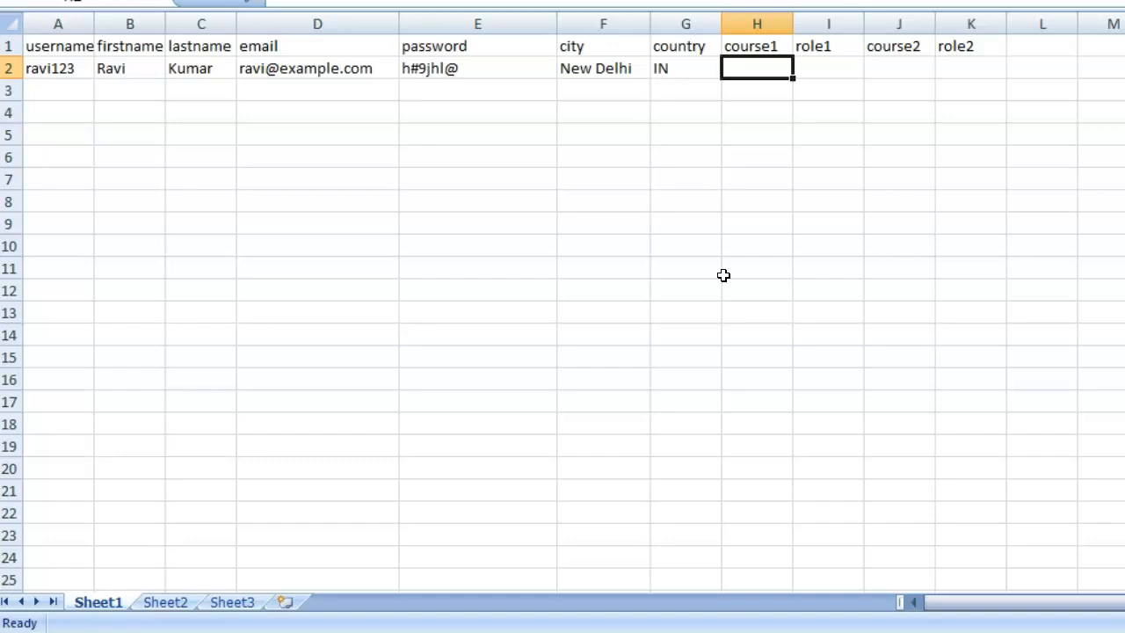
mouse_move(870, 629)
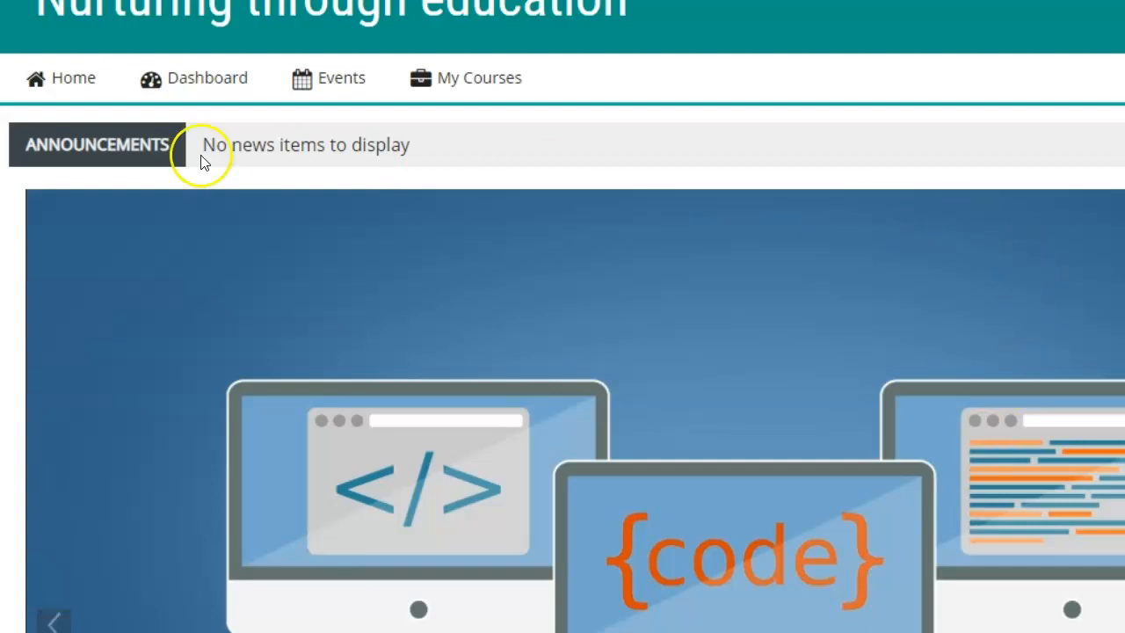
- Open the Programming Logic course settings in Moodle to confirm its short name PLT
scroll("down", 3)
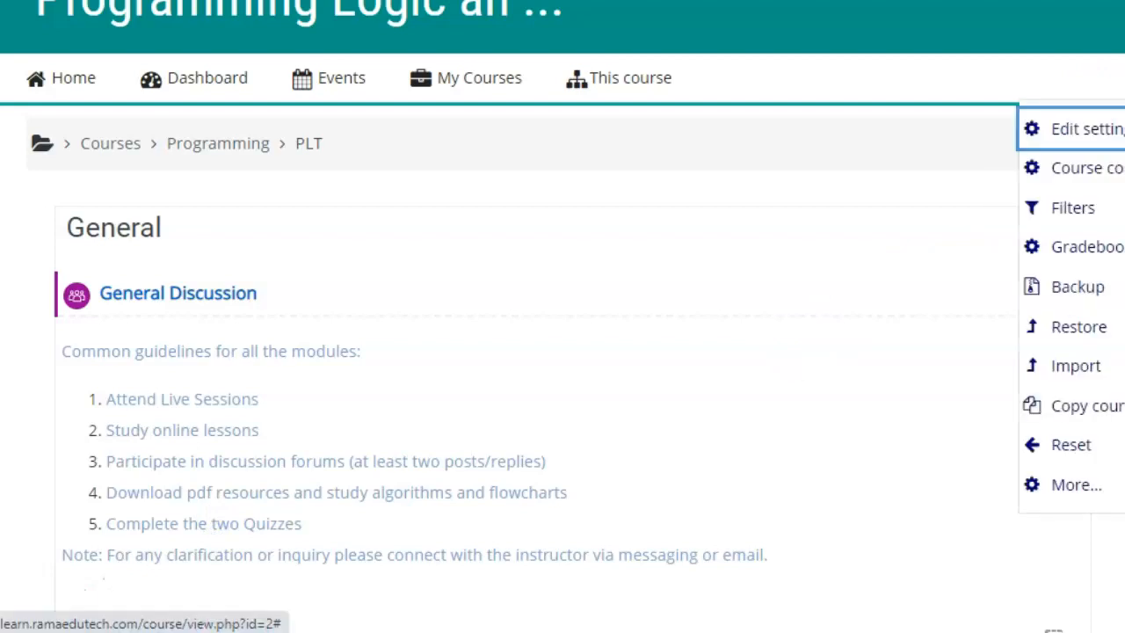
left_click(851, 346)
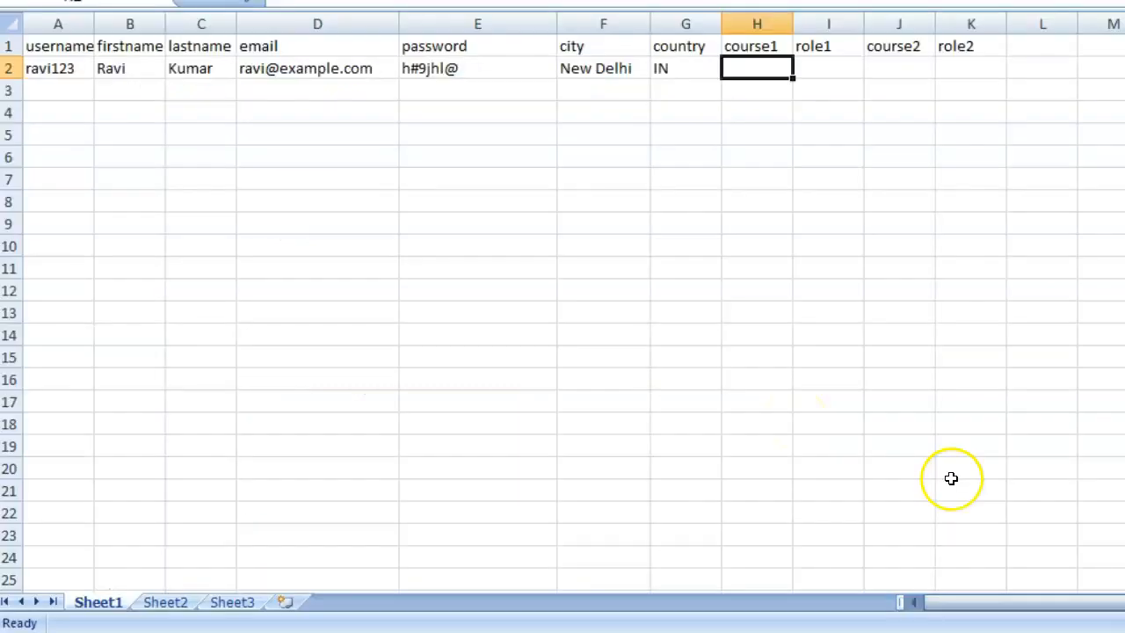
- Enter PLT in cell H2 under course1
type("PLT")
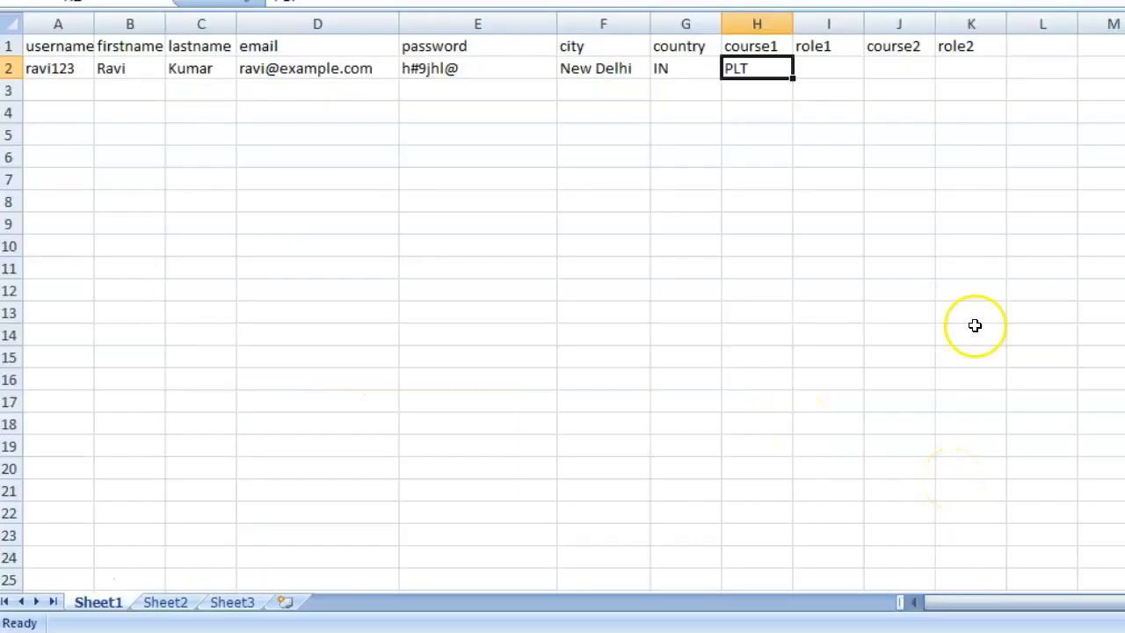
left_click(825, 68)
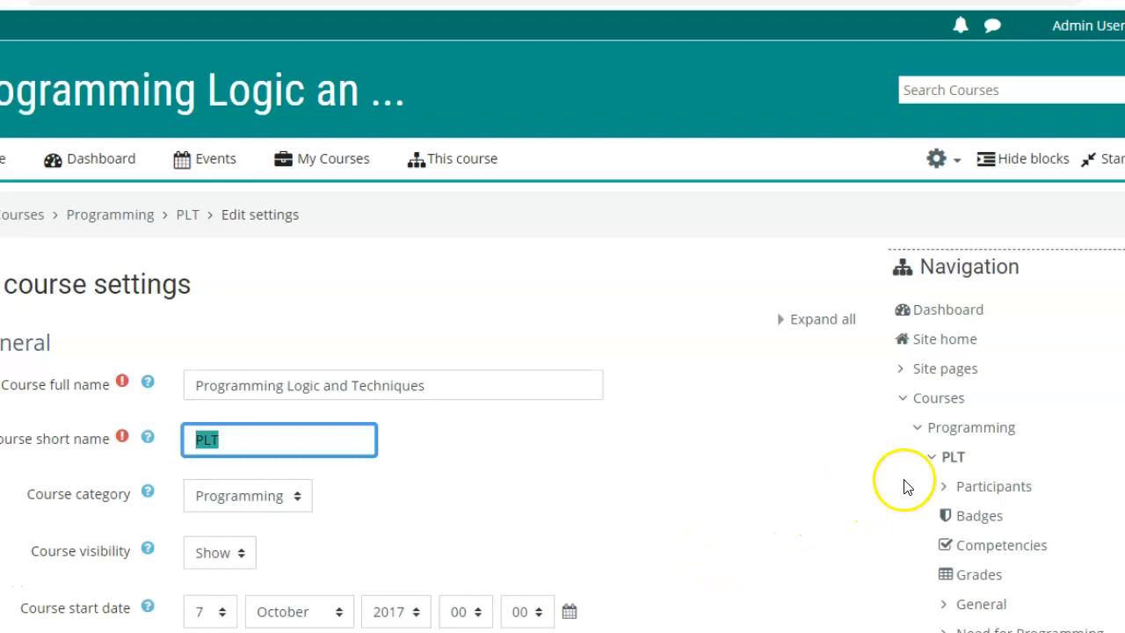
- Open Users > Permissions > Define roles and copy the student role's short name
scroll("down", 3)
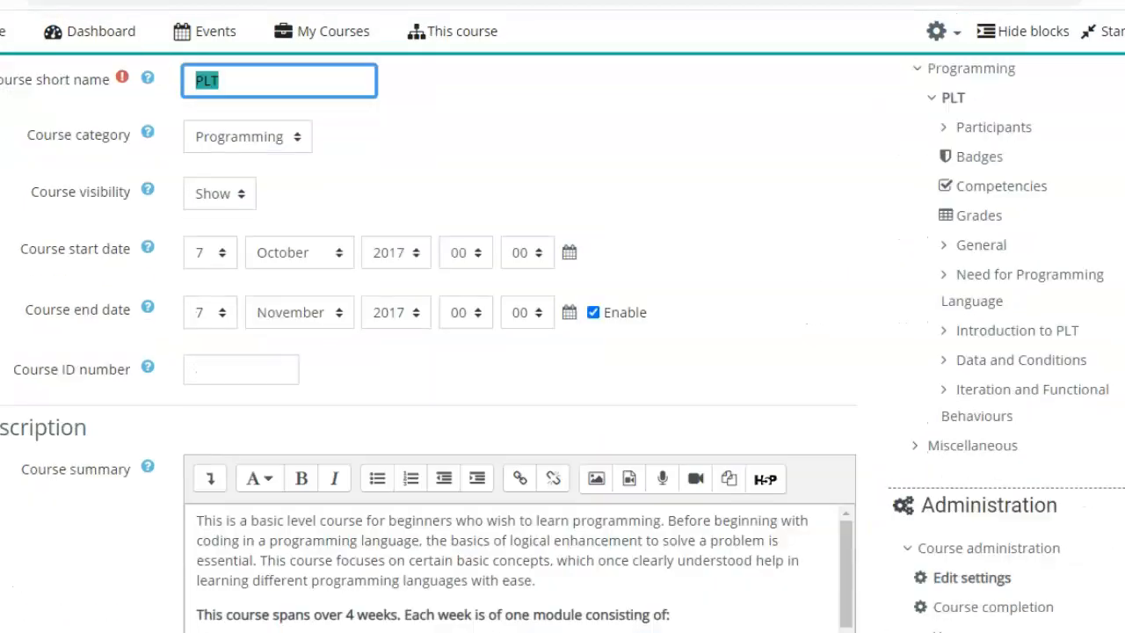
scroll("down", 3)
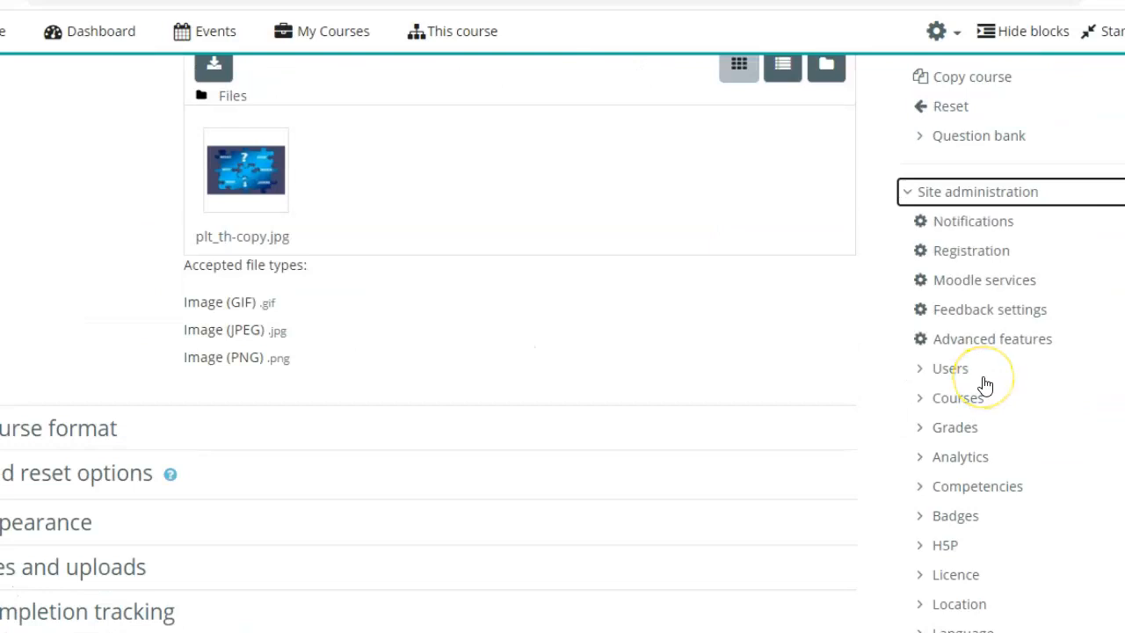
left_click(948, 368)
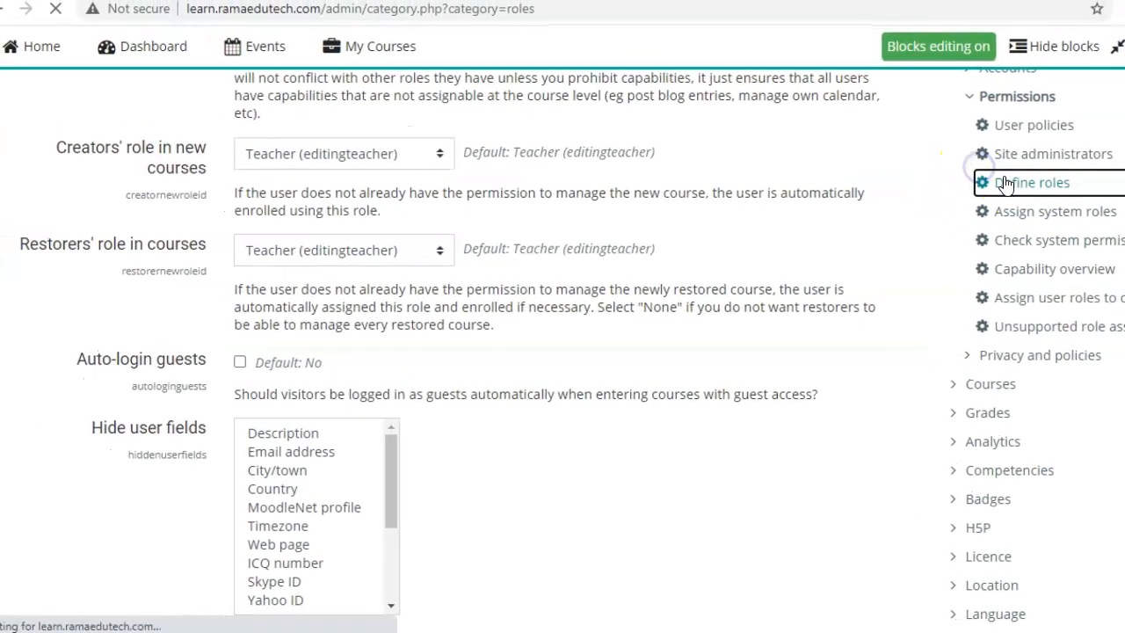
left_click(1031, 182)
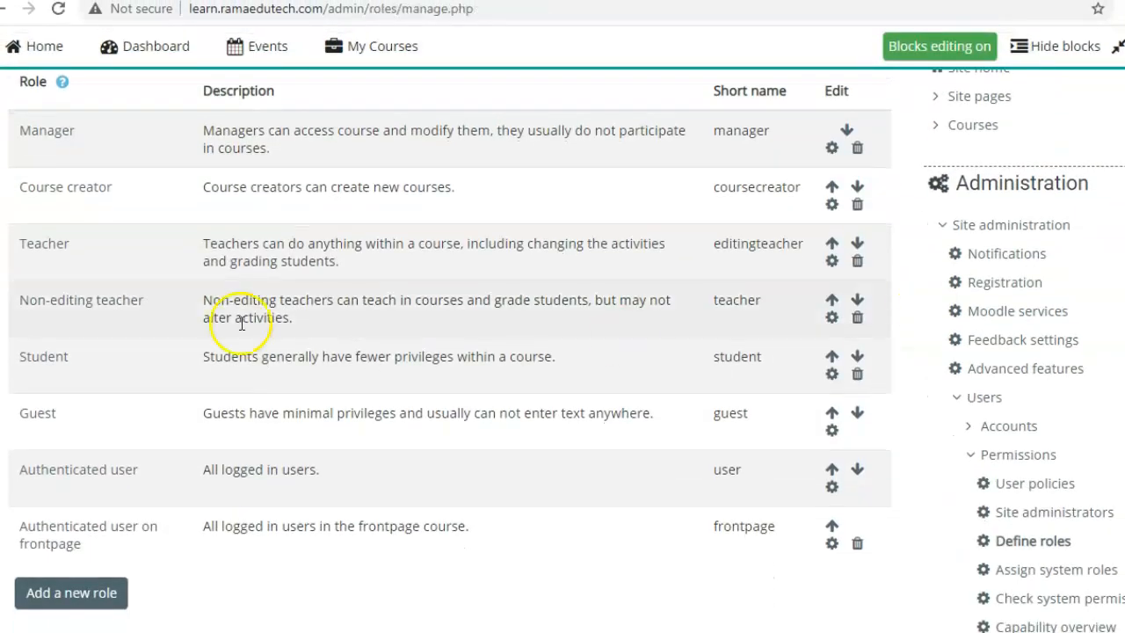
mouse_move(106, 358)
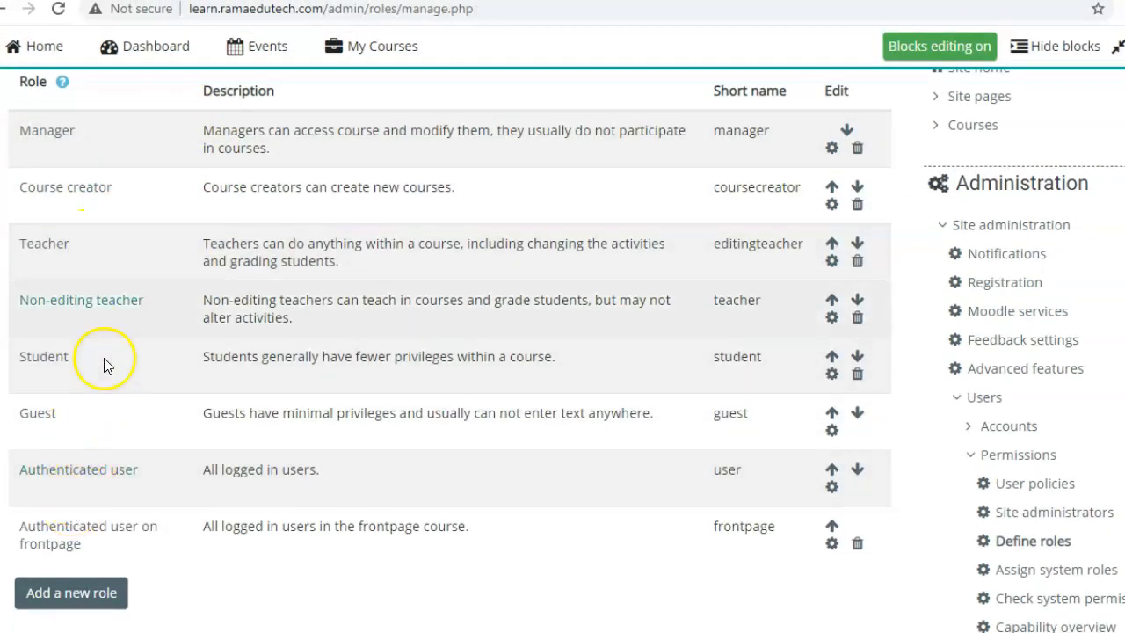
mouse_move(124, 501)
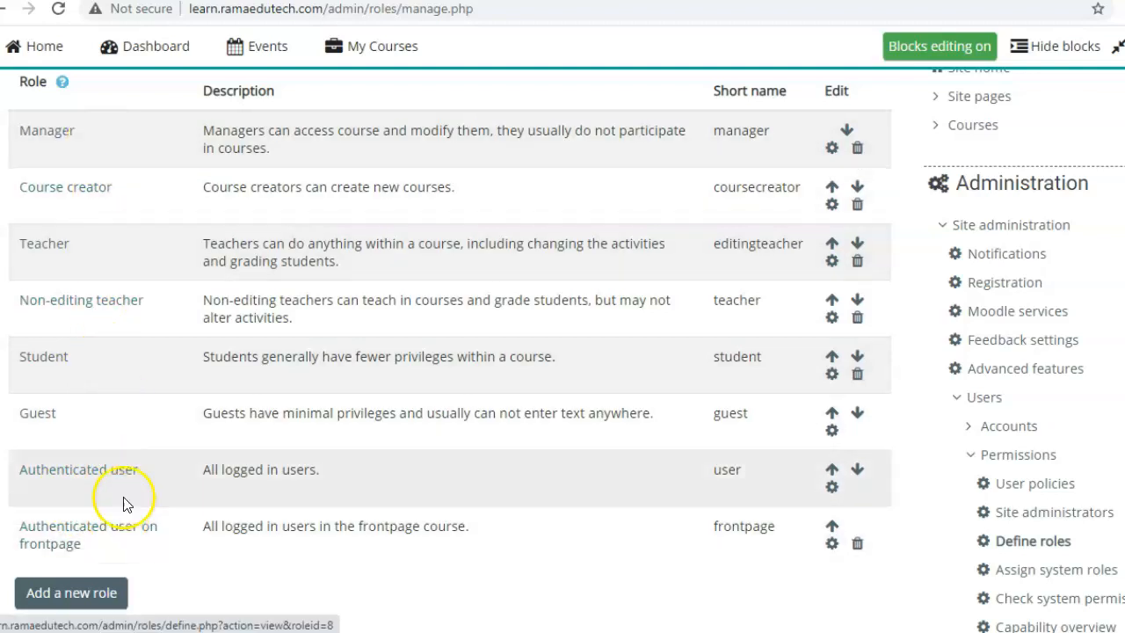
mouse_move(156, 169)
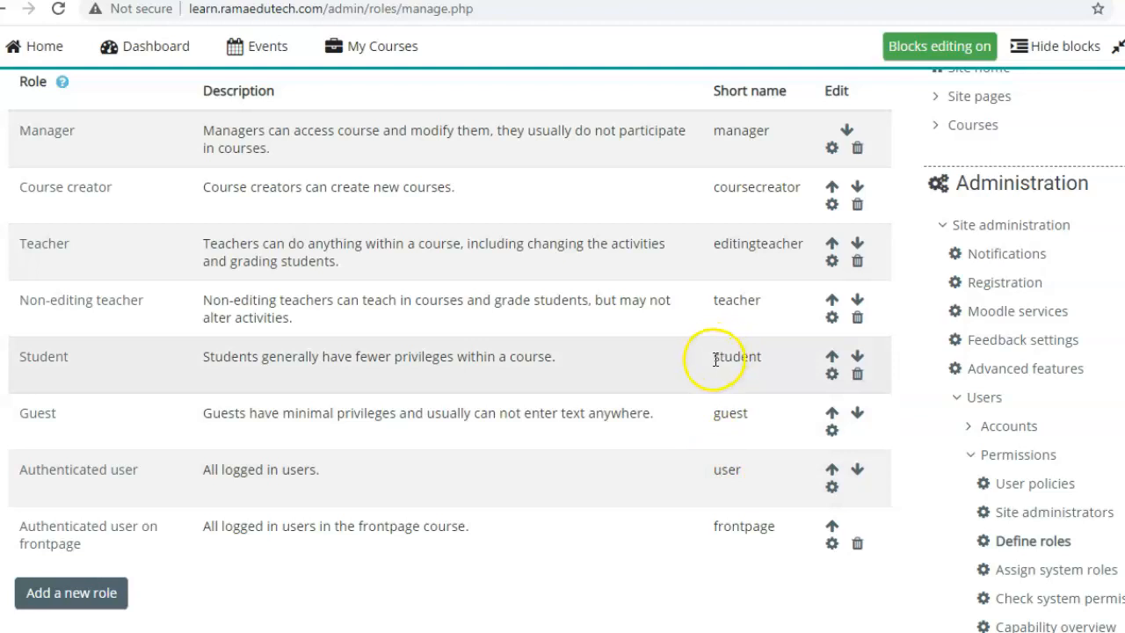
double_click(737, 357)
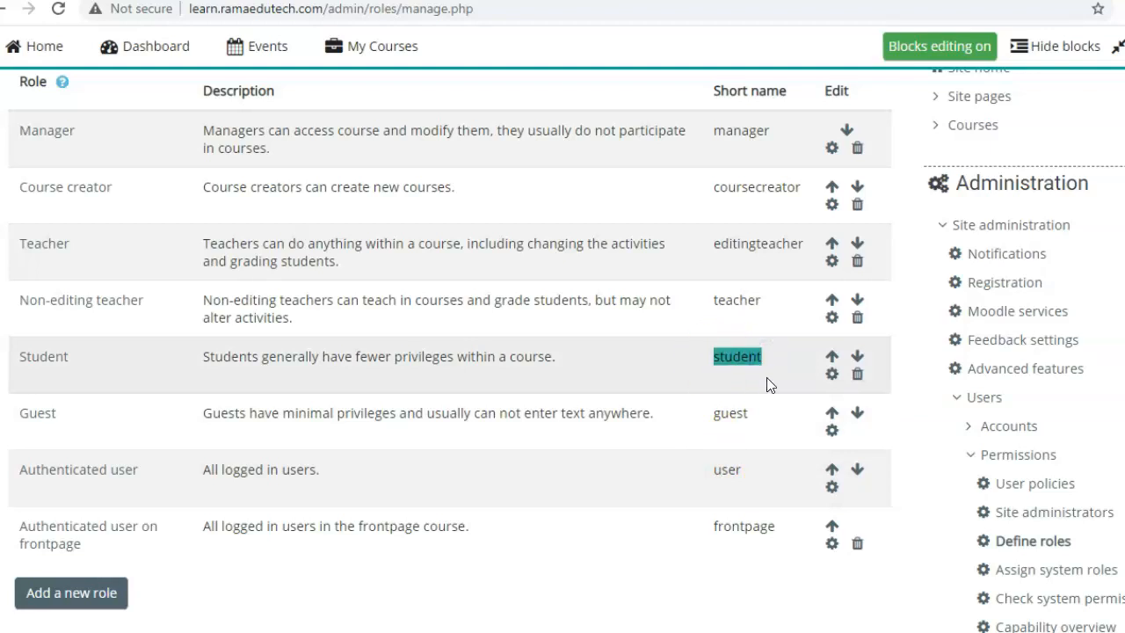
left_click(869, 76)
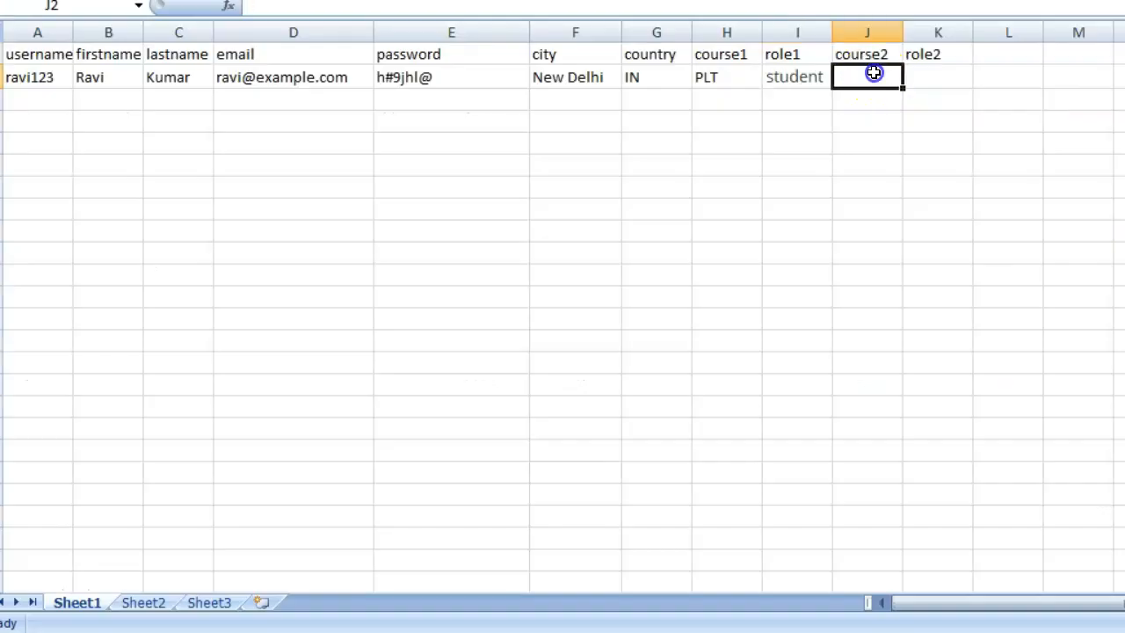
- Put student in I2 and clear the course2 and role2 headers
left_click(868, 54)
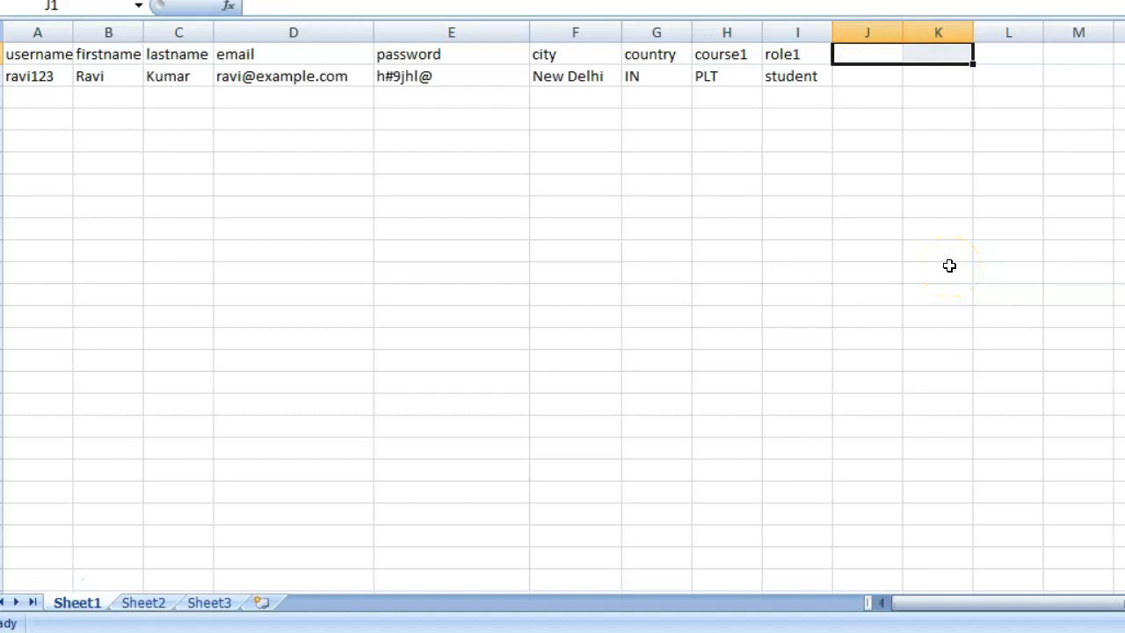
left_click(796, 117)
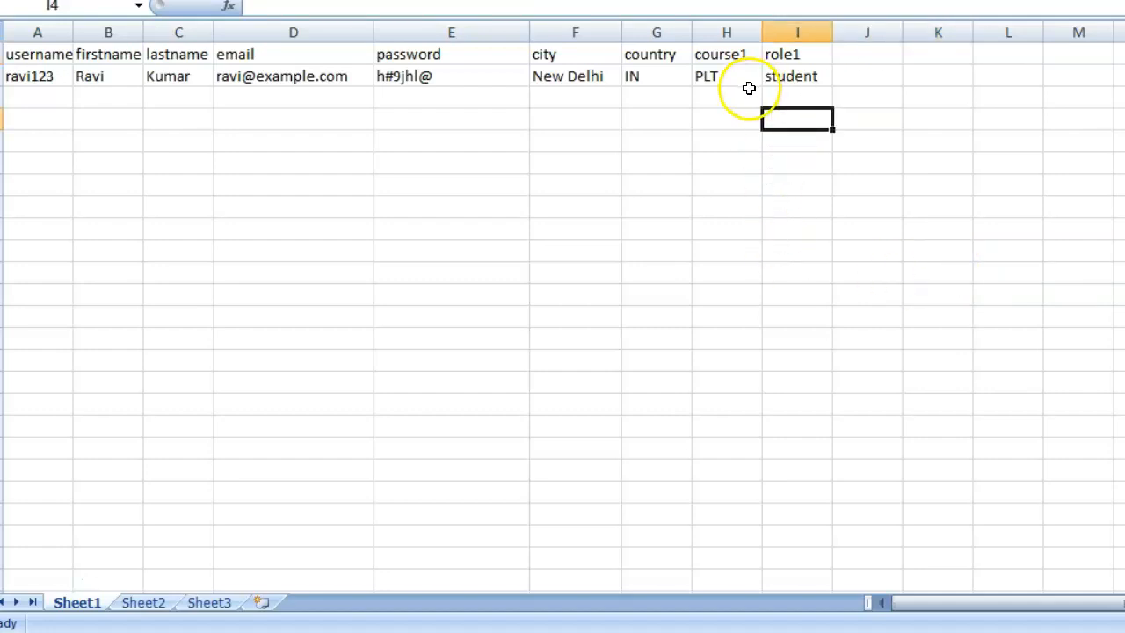
mouse_move(572, 101)
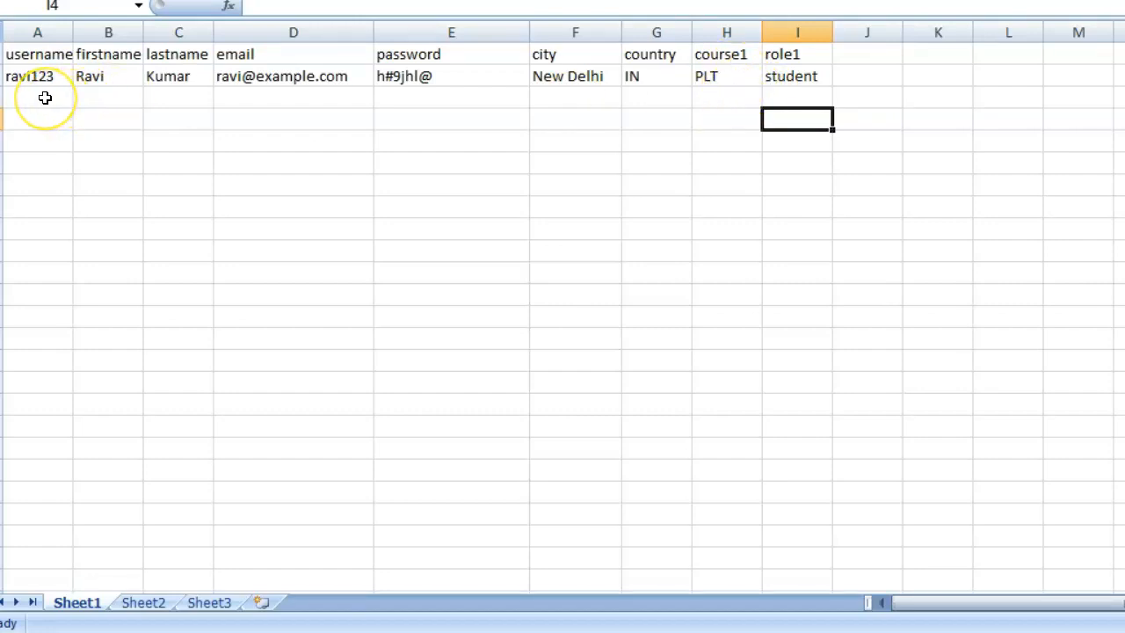
left_click(44, 97)
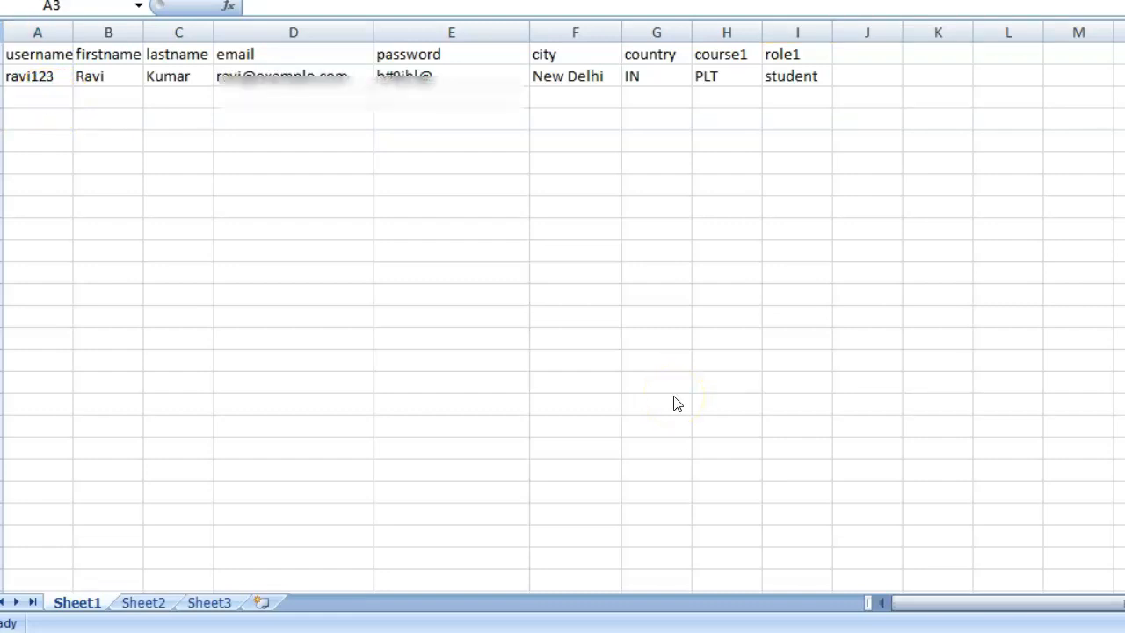
type("Syde")
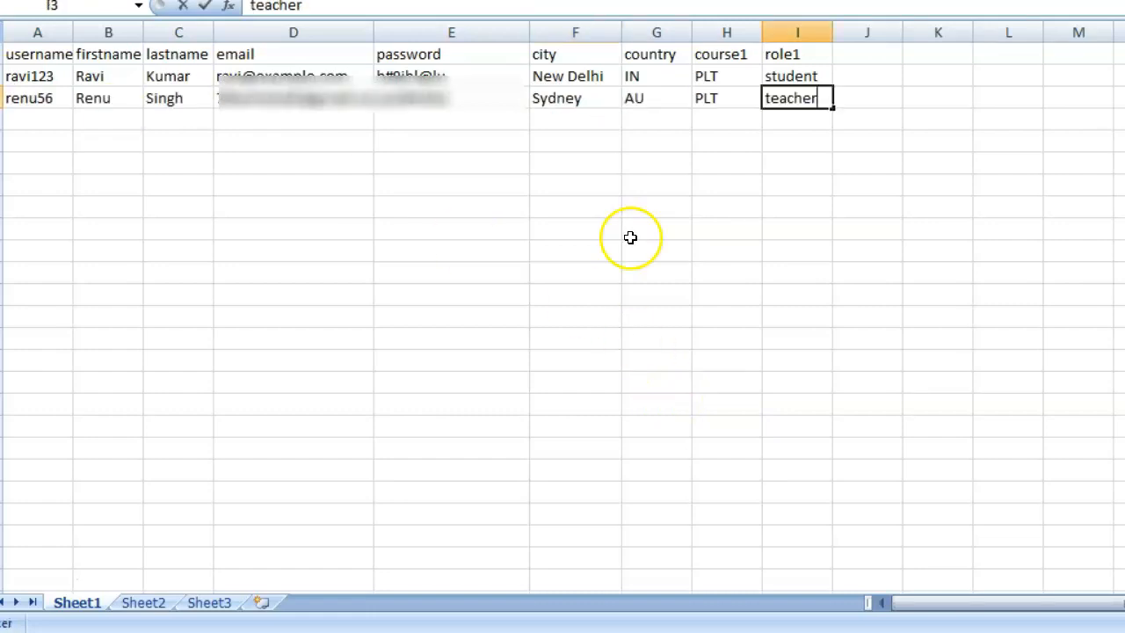
left_click(575, 119)
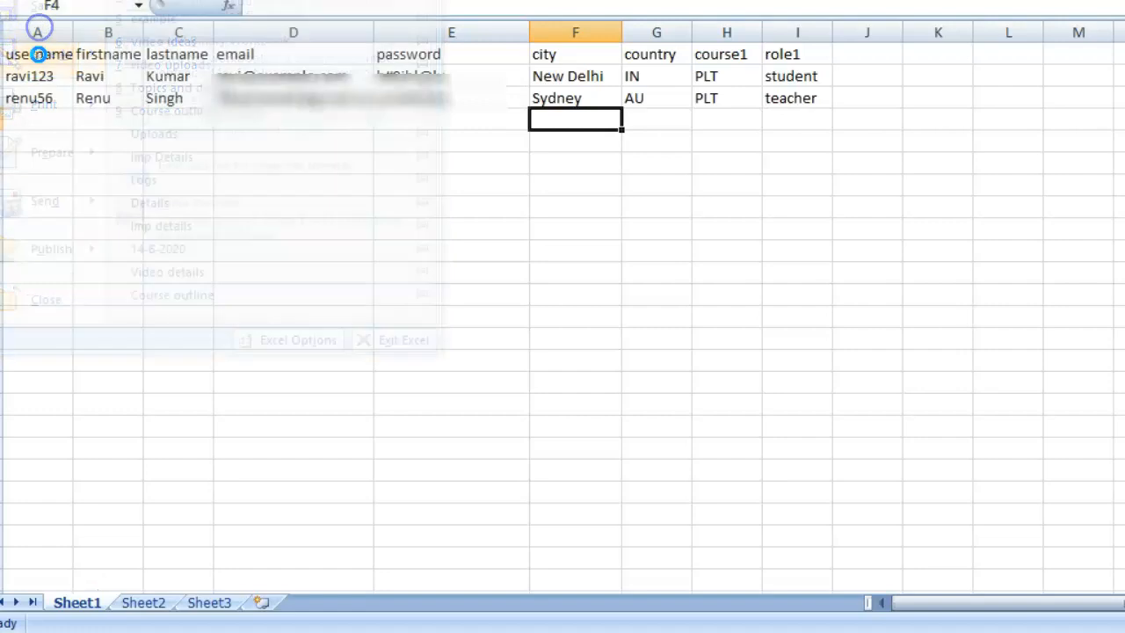
- Save the sheet as users1 in CSV (Comma delimited) format, accepting both warnings
left_click(186, 239)
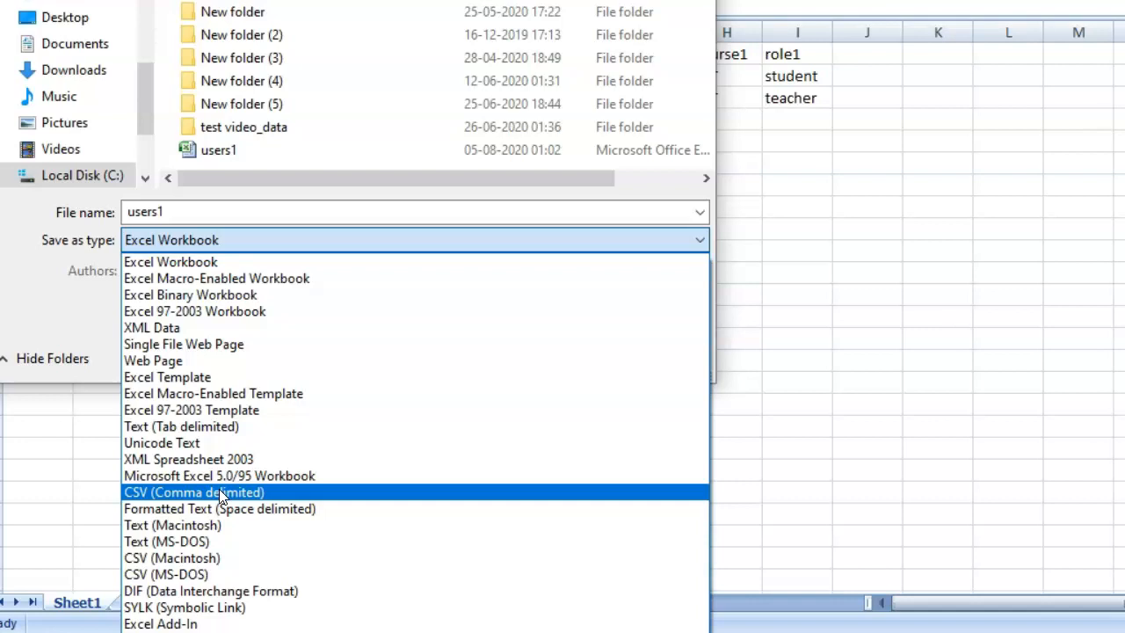
left_click(195, 492)
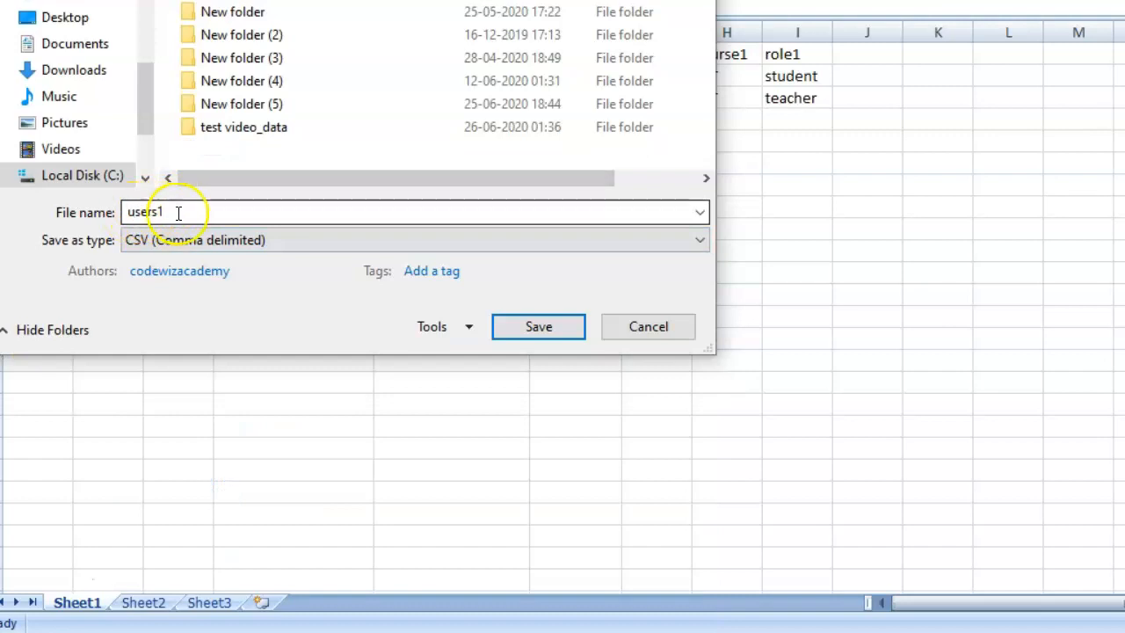
mouse_move(569, 328)
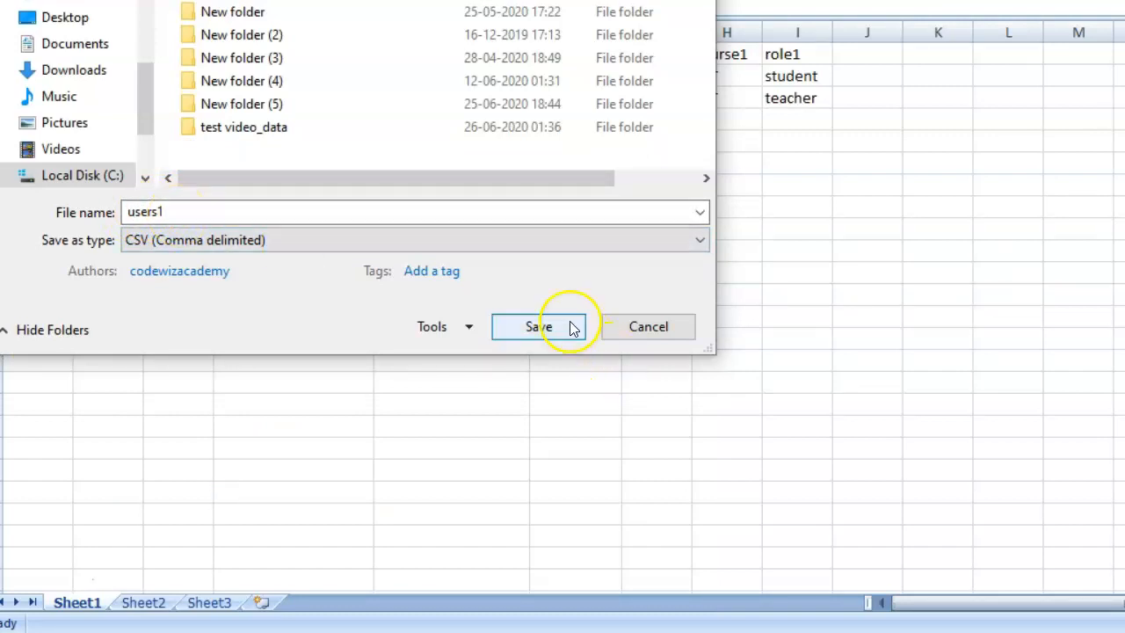
left_click(541, 327)
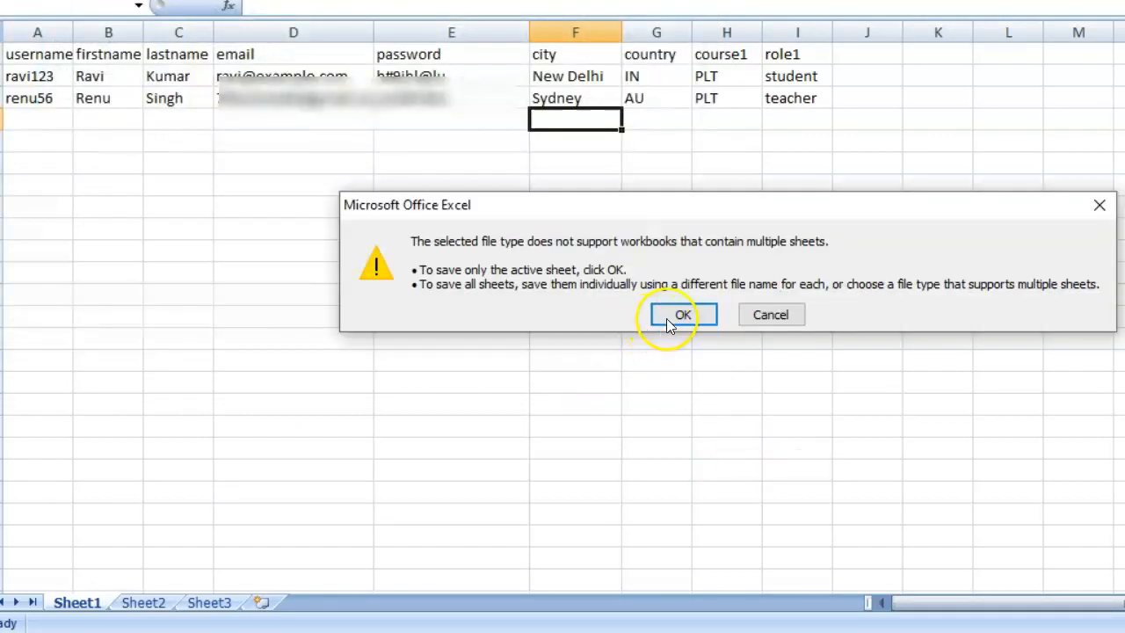
left_click(682, 315)
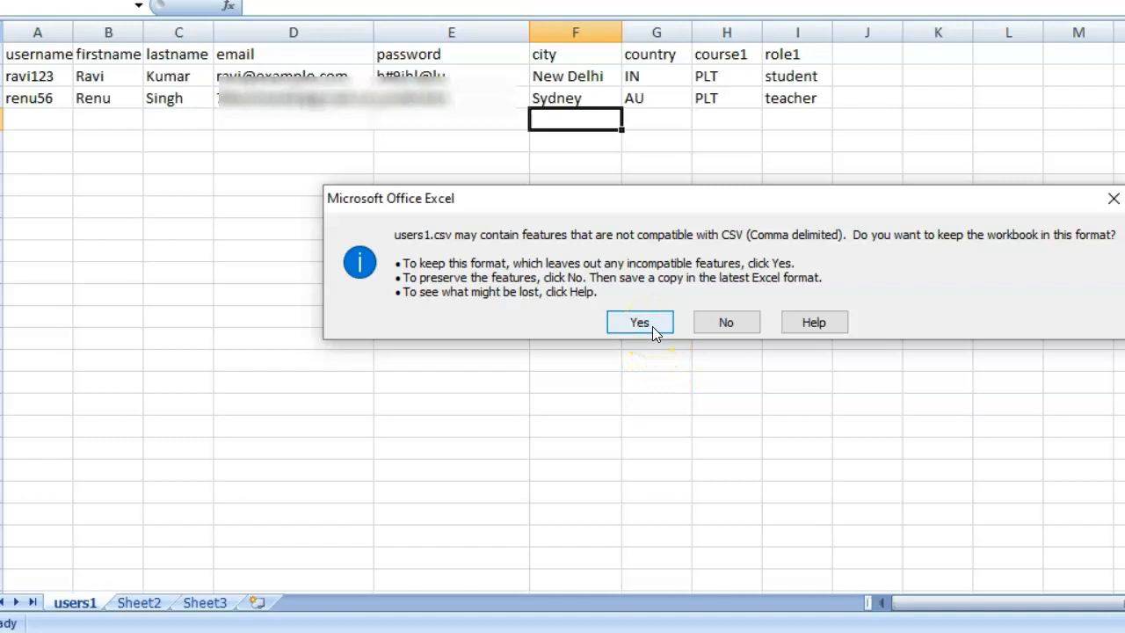
left_click(639, 322)
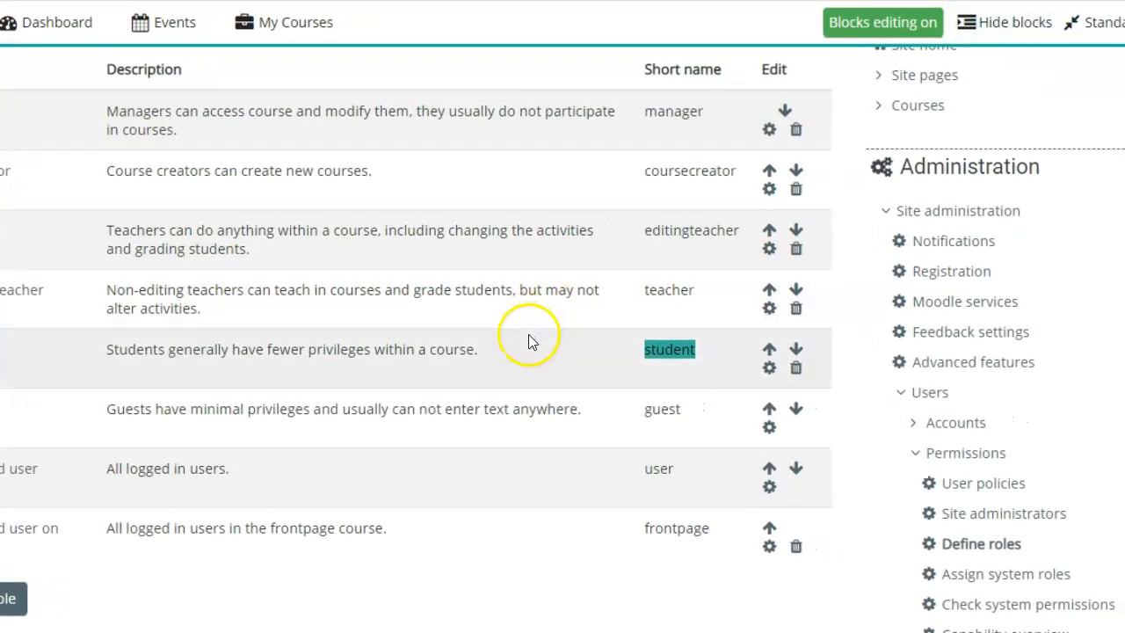
mouse_move(844, 435)
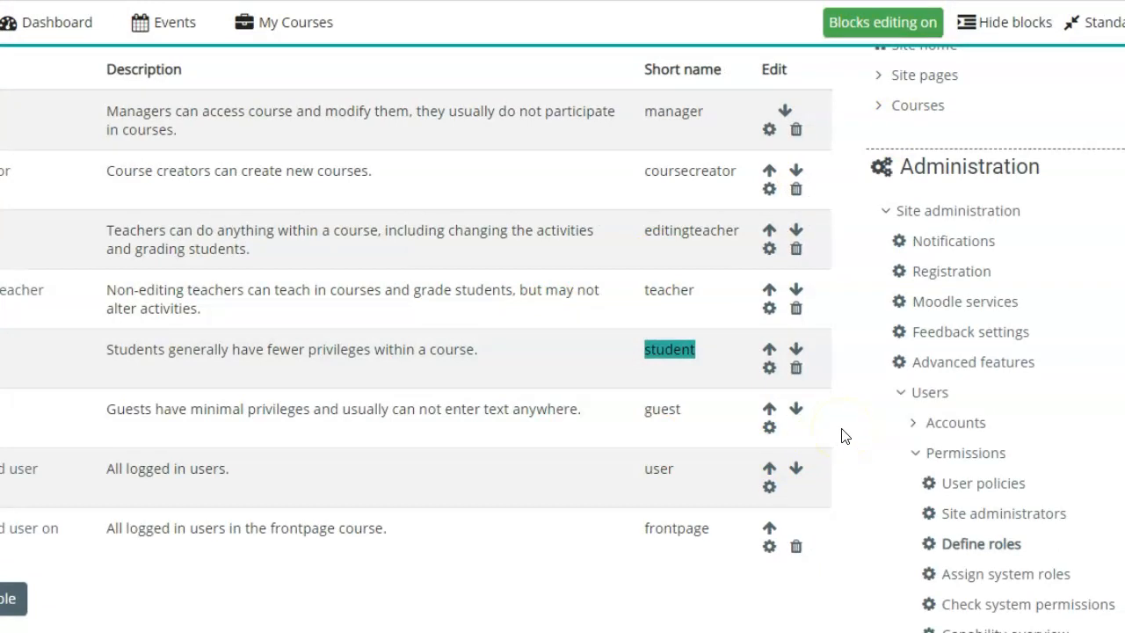
- Expand Site administration > Users > Accounts and go to Upload users
left_click(930, 392)
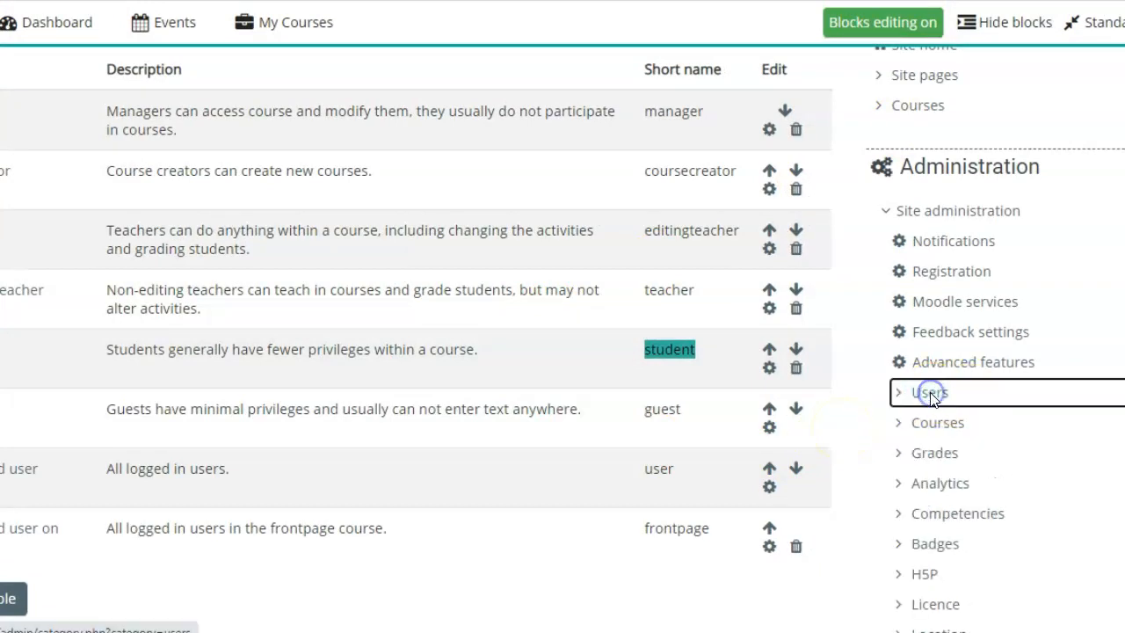
left_click(925, 392)
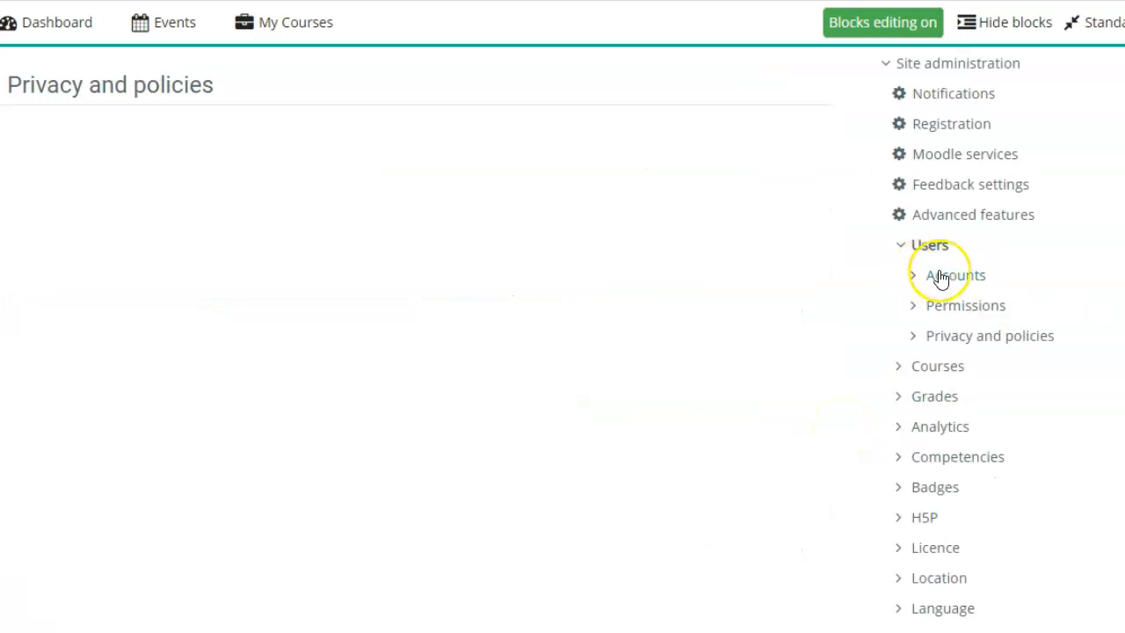
left_click(955, 275)
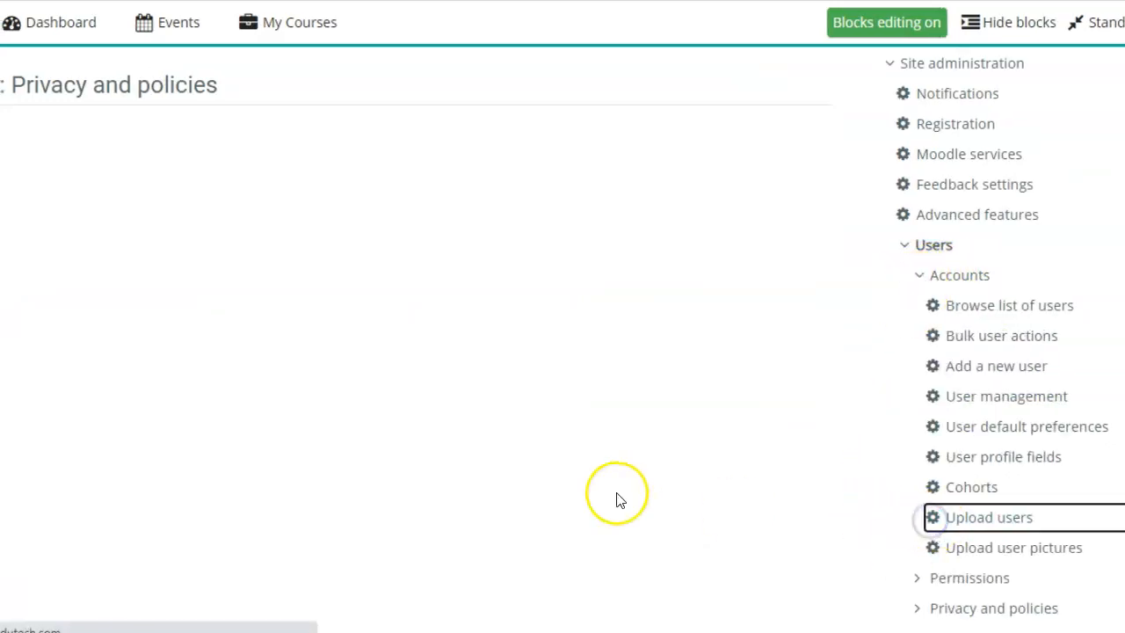
left_click(989, 517)
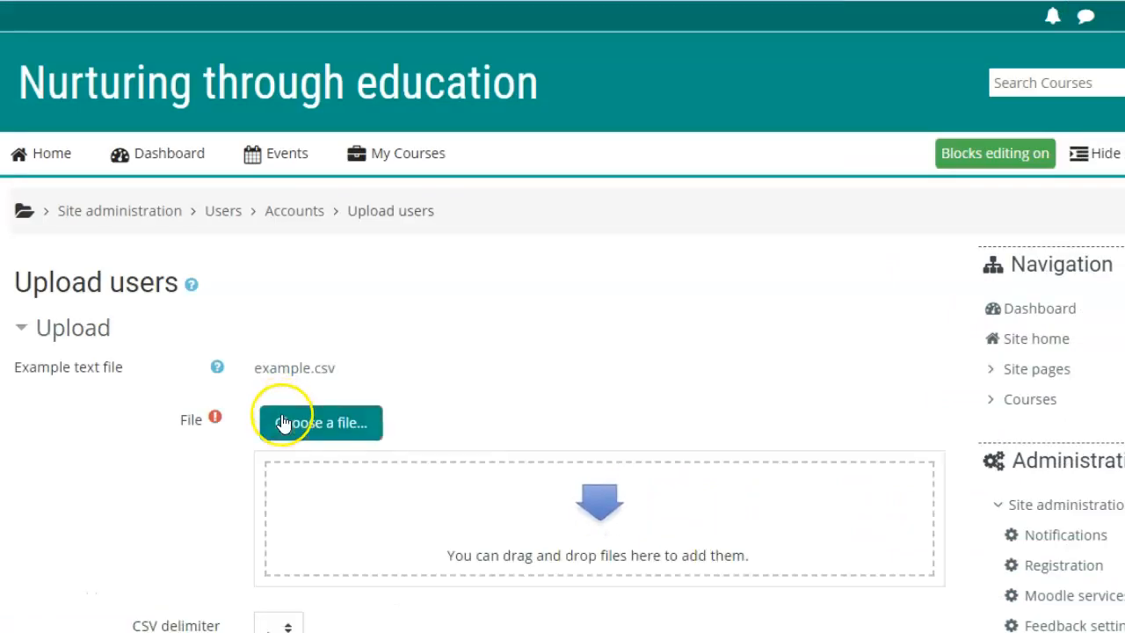
- Upload users1.csv from the Desktop and preview its users ravi123 and renu56
left_click(318, 423)
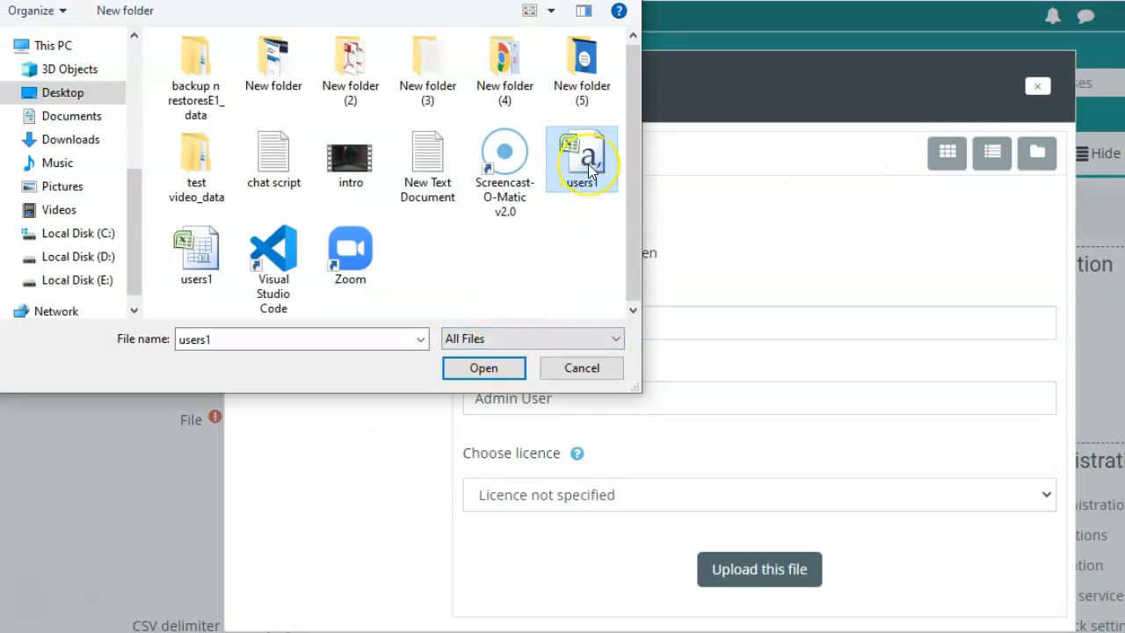
mouse_move(588, 169)
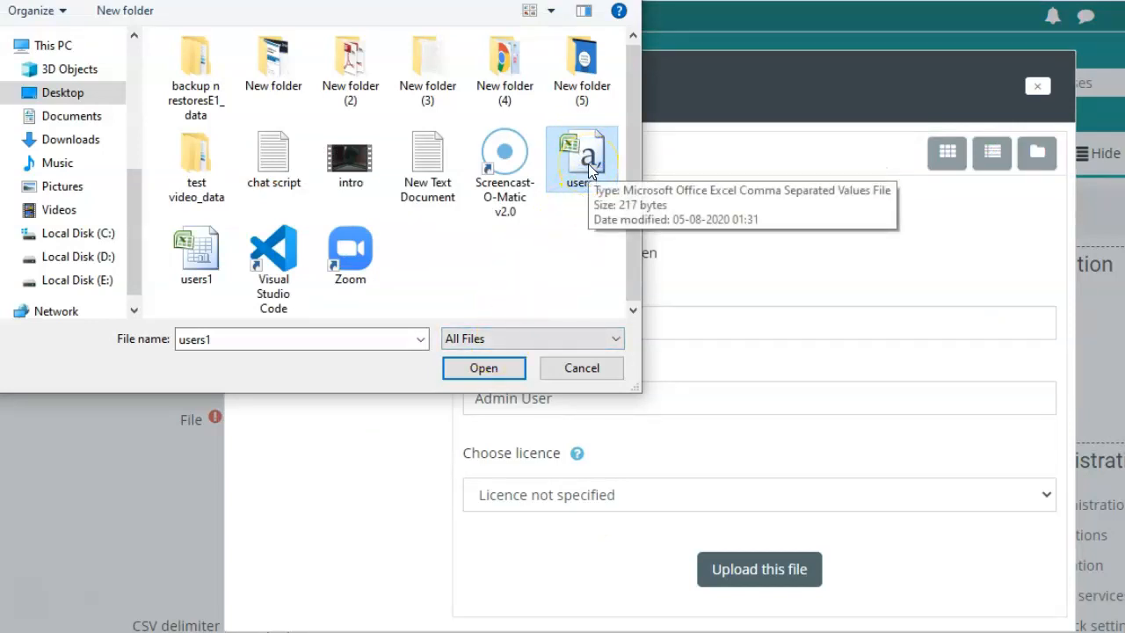
left_click(483, 367)
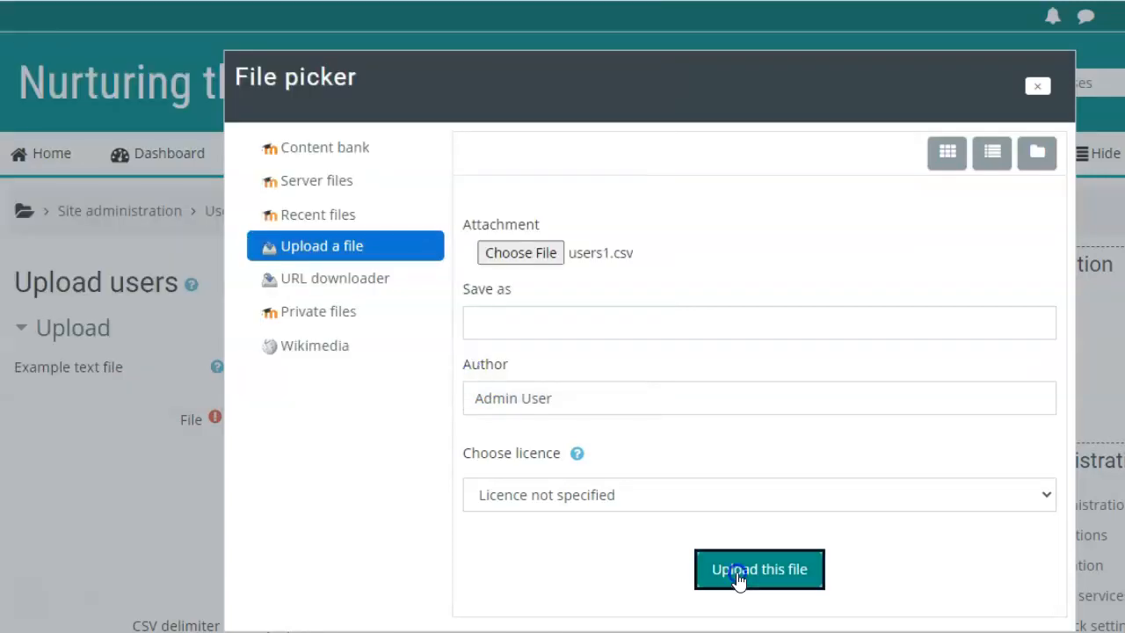
left_click(758, 569)
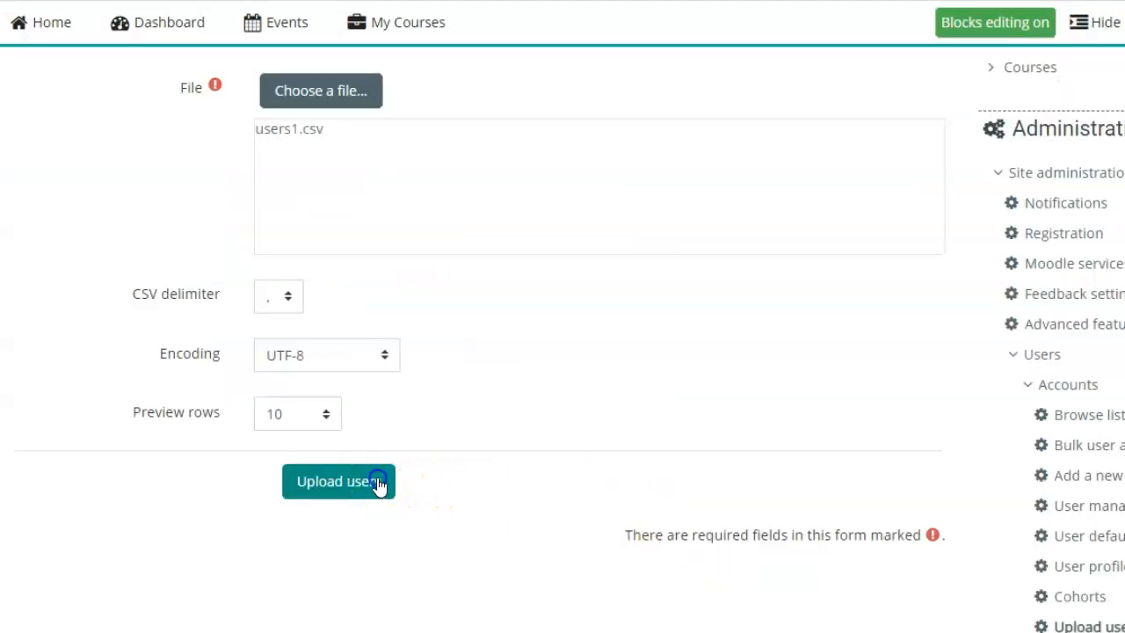
left_click(338, 481)
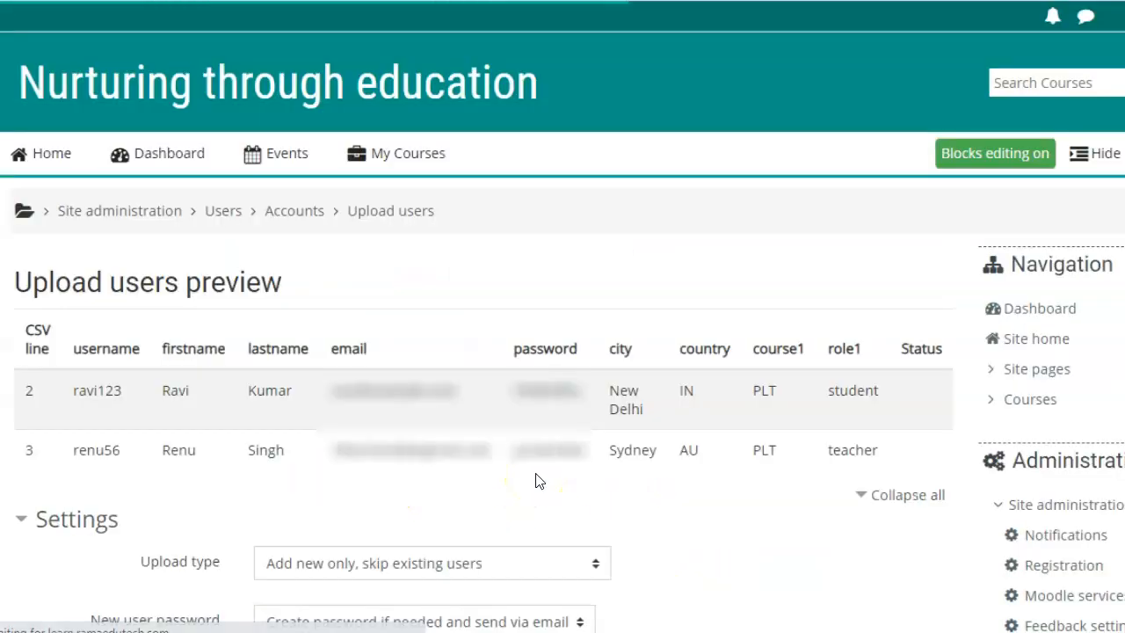
mouse_move(567, 488)
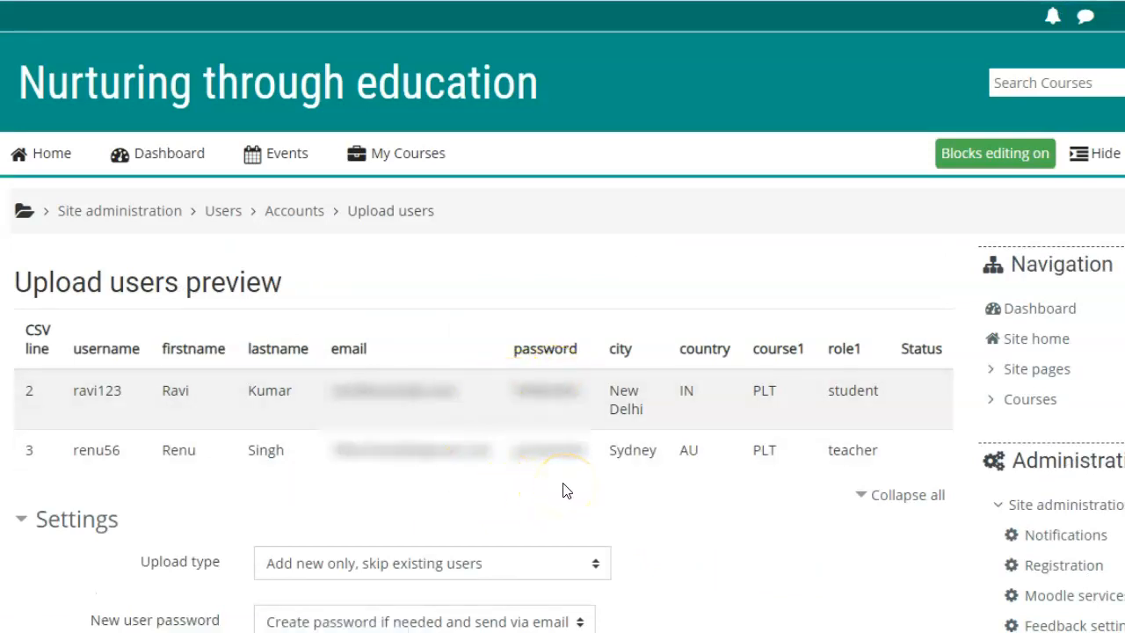
mouse_move(501, 497)
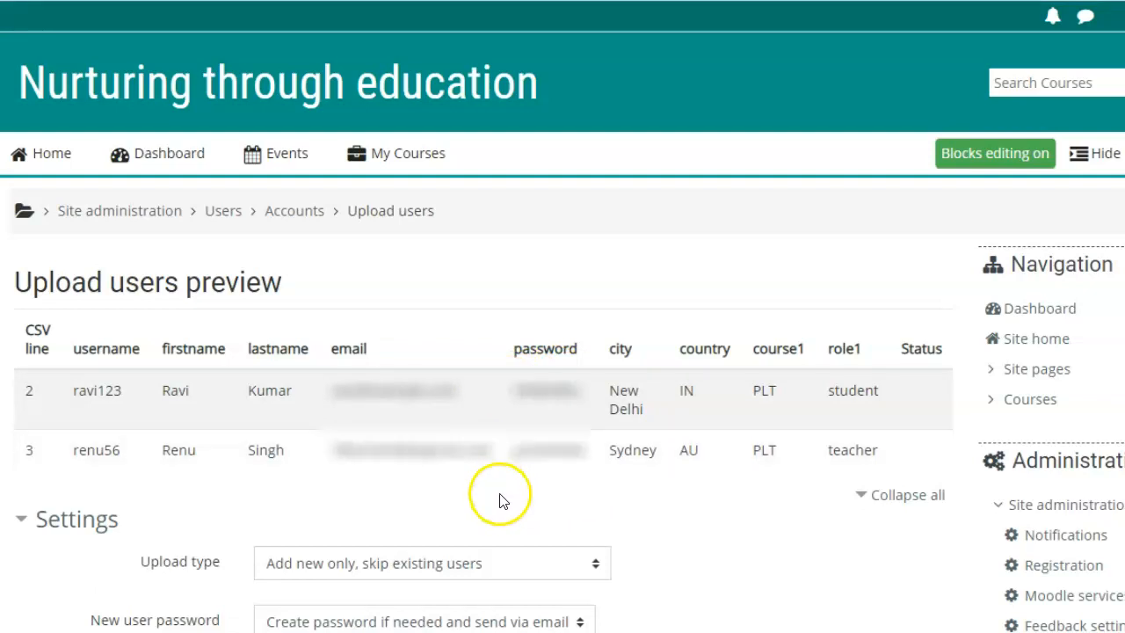
mouse_move(514, 506)
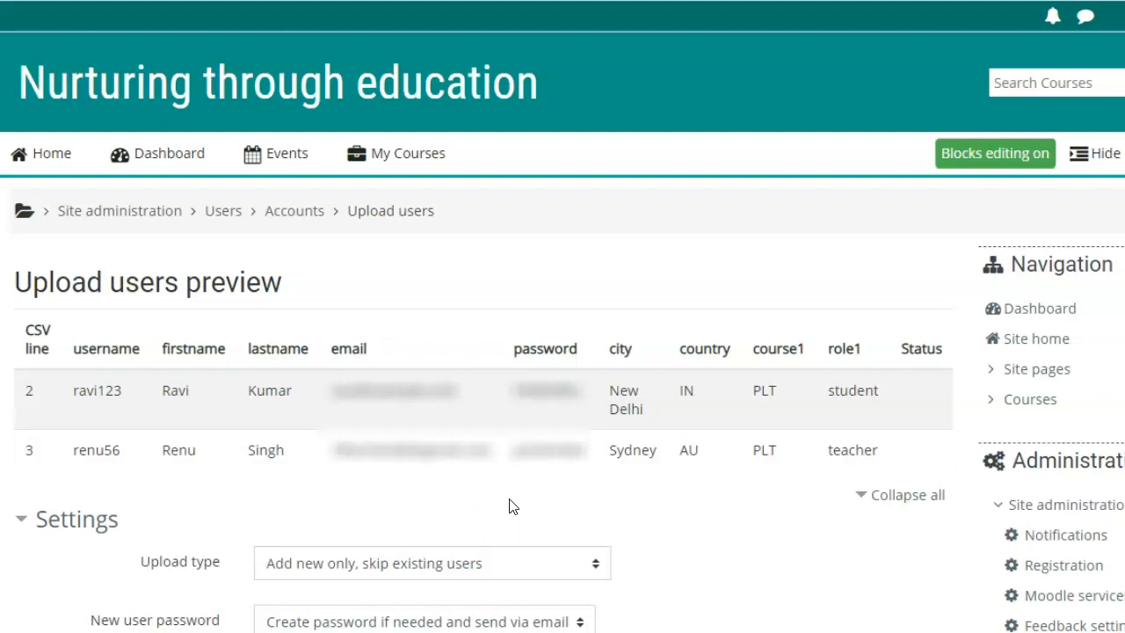
- Choose add new and update existing, fill missing from file and defaults, and force password change for all
scroll("down", 3)
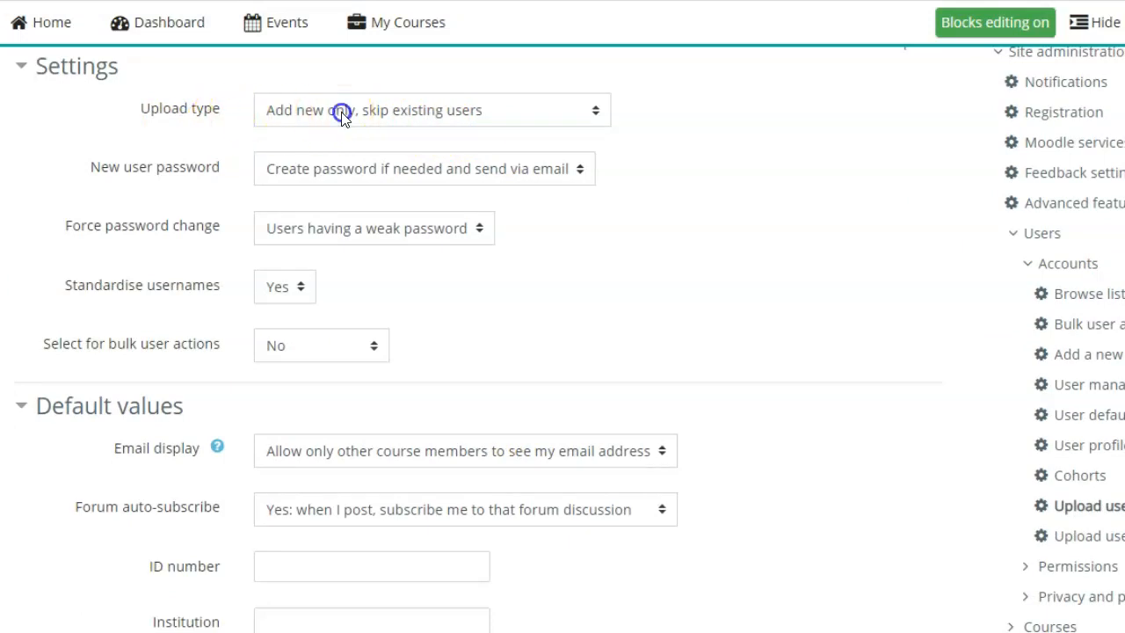
left_click(430, 109)
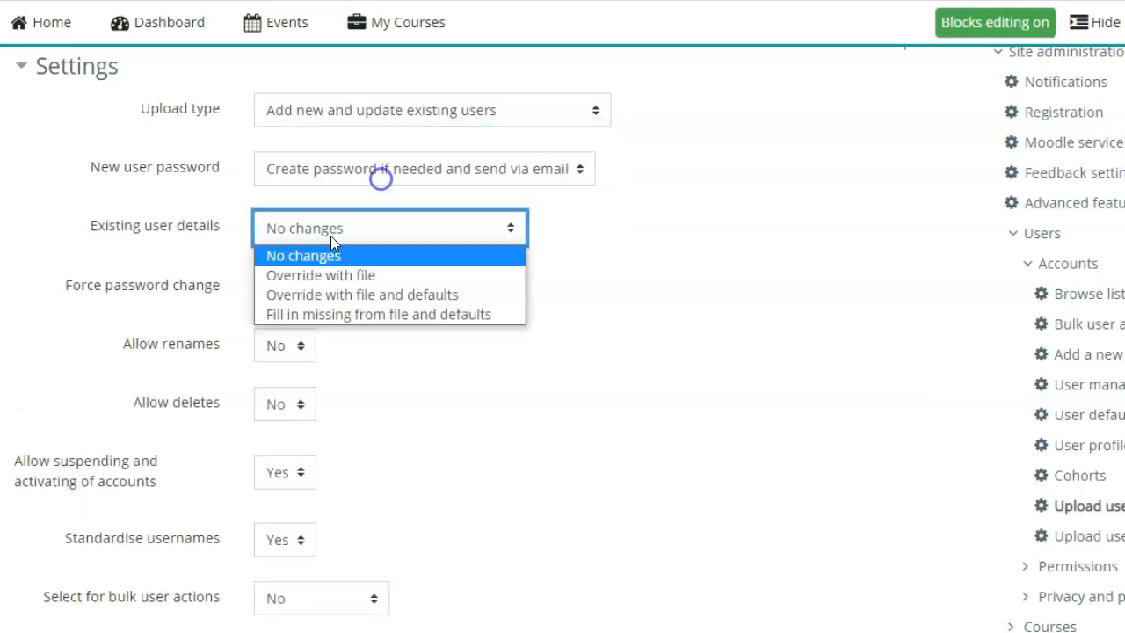
mouse_move(375, 315)
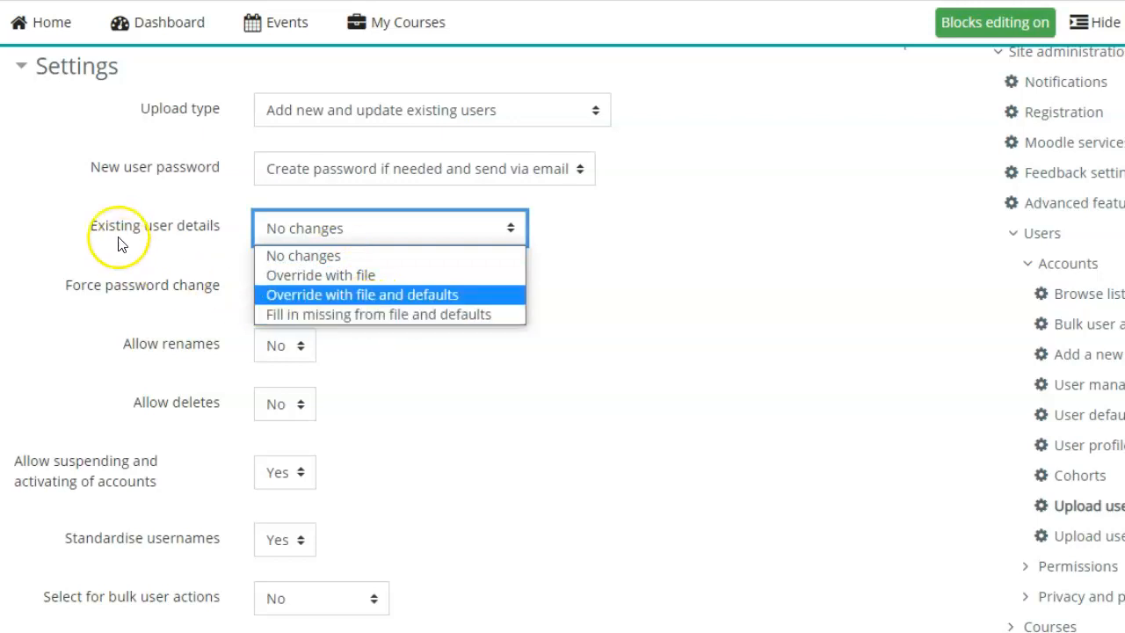
mouse_move(393, 313)
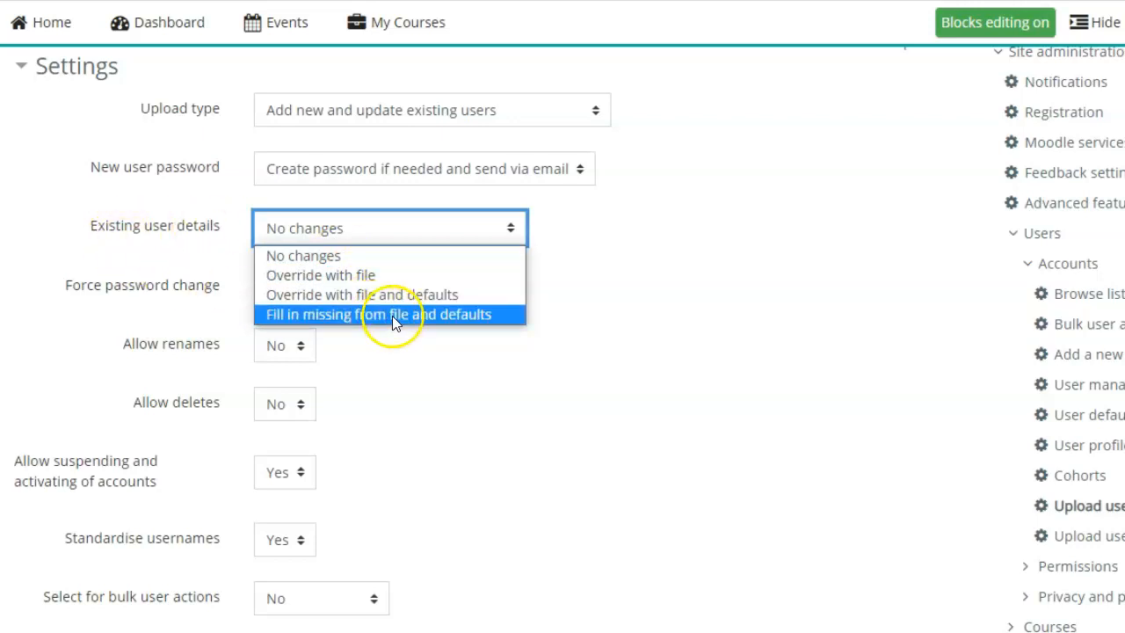
left_click(389, 315)
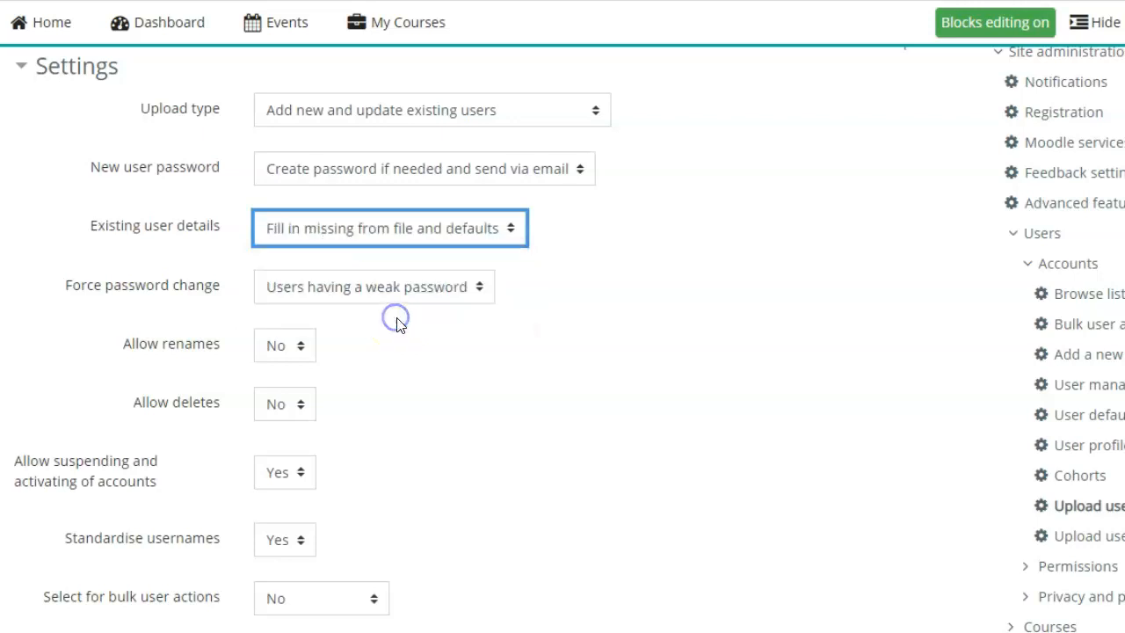
mouse_move(145, 301)
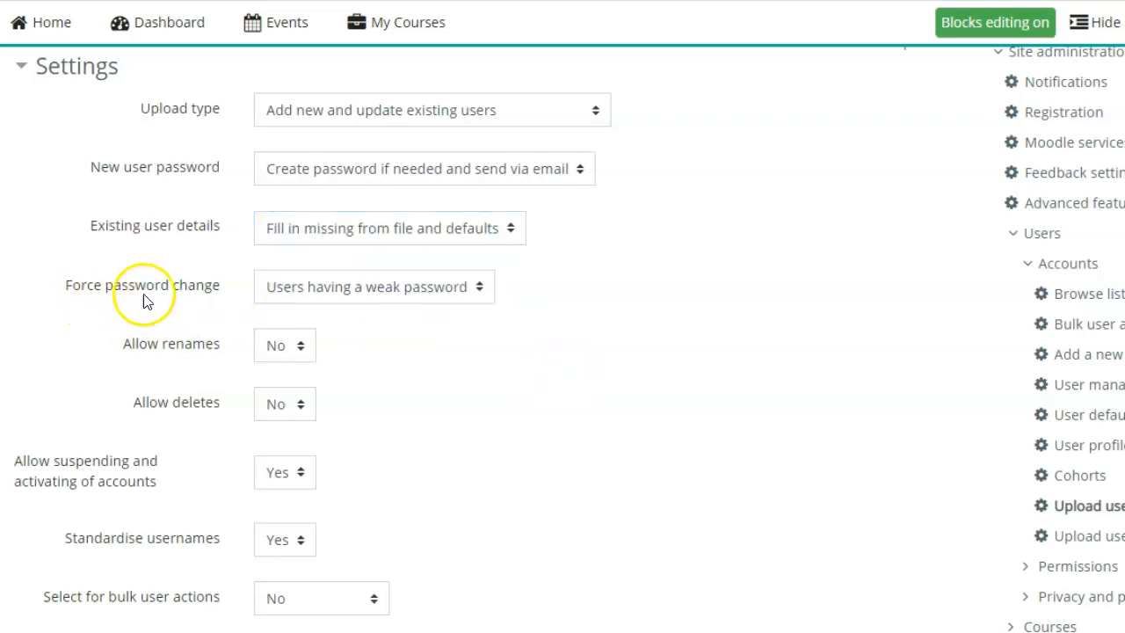
mouse_move(369, 301)
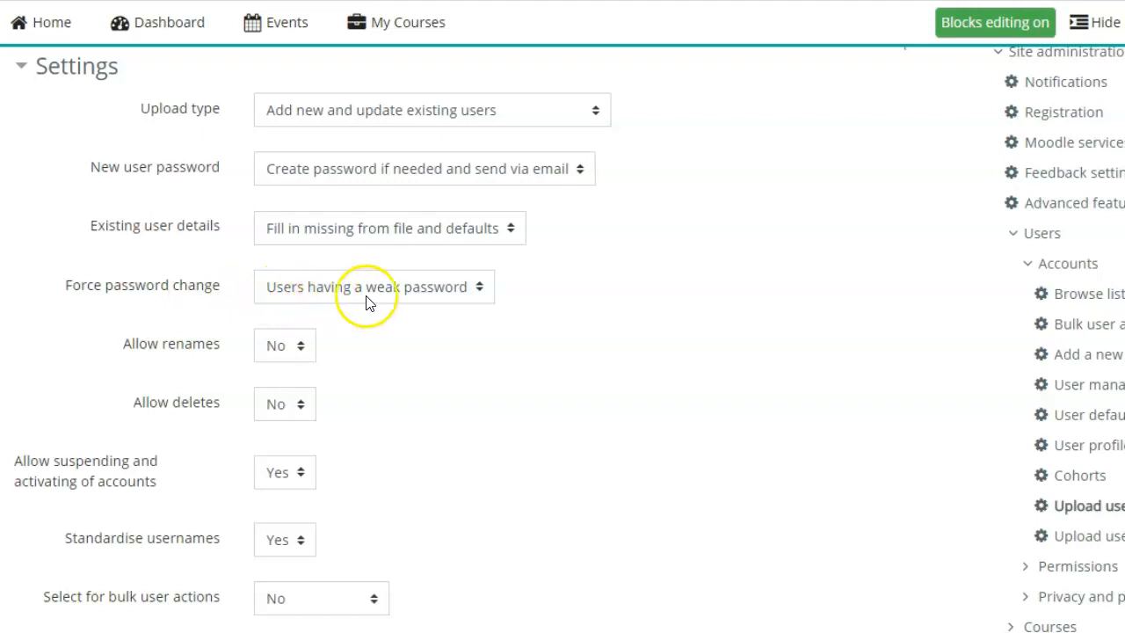
left_click(373, 286)
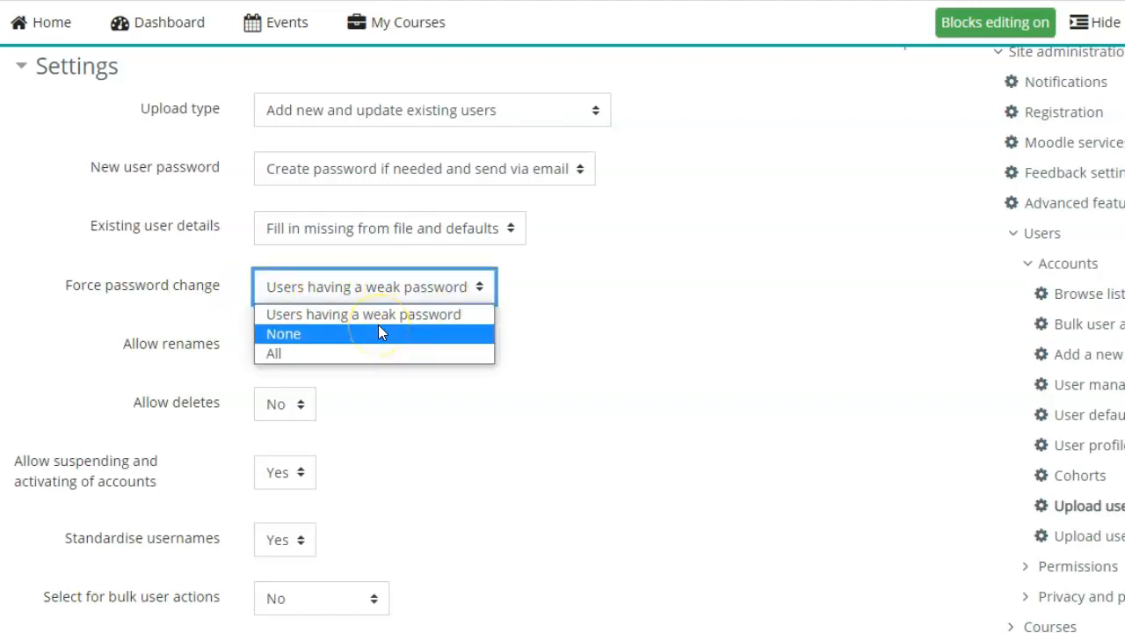
mouse_move(362, 353)
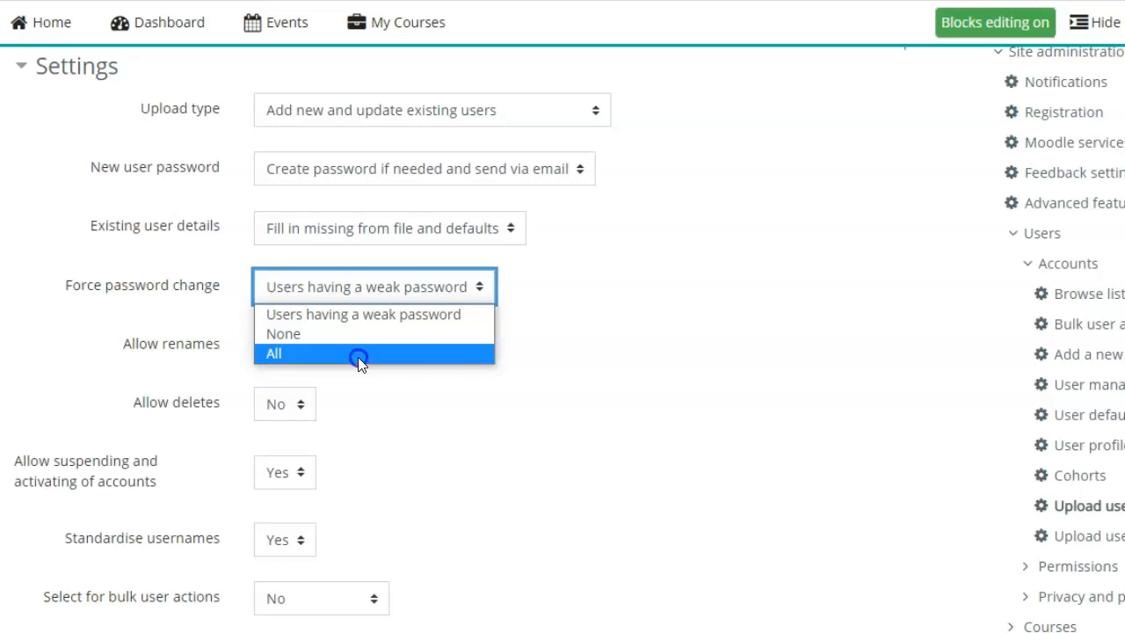
left_click(274, 353)
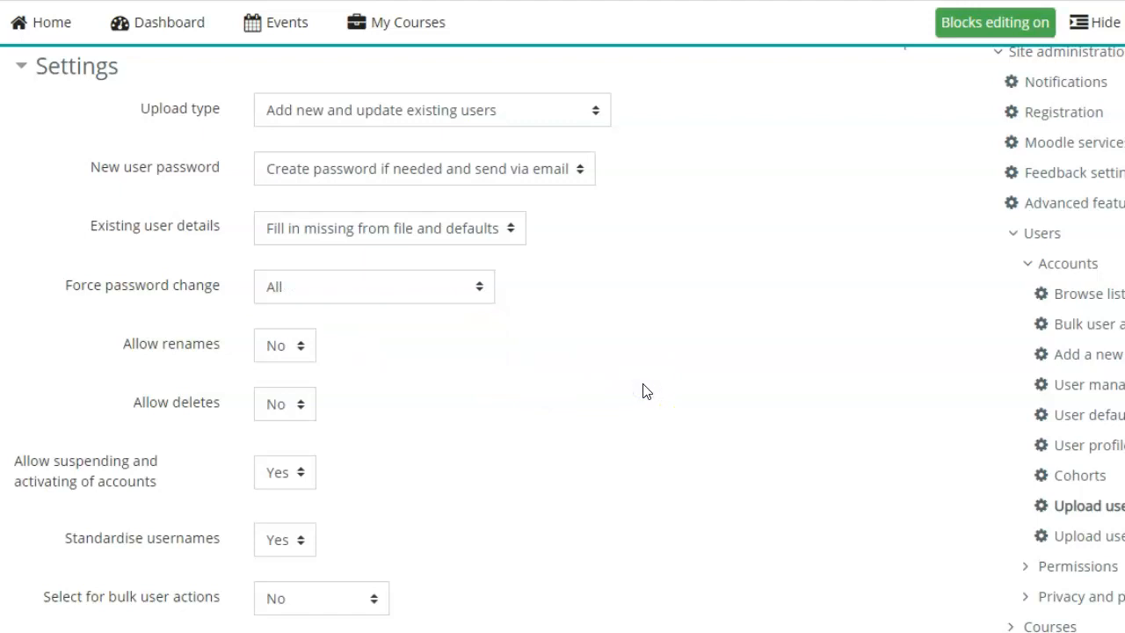
scroll("down", 3)
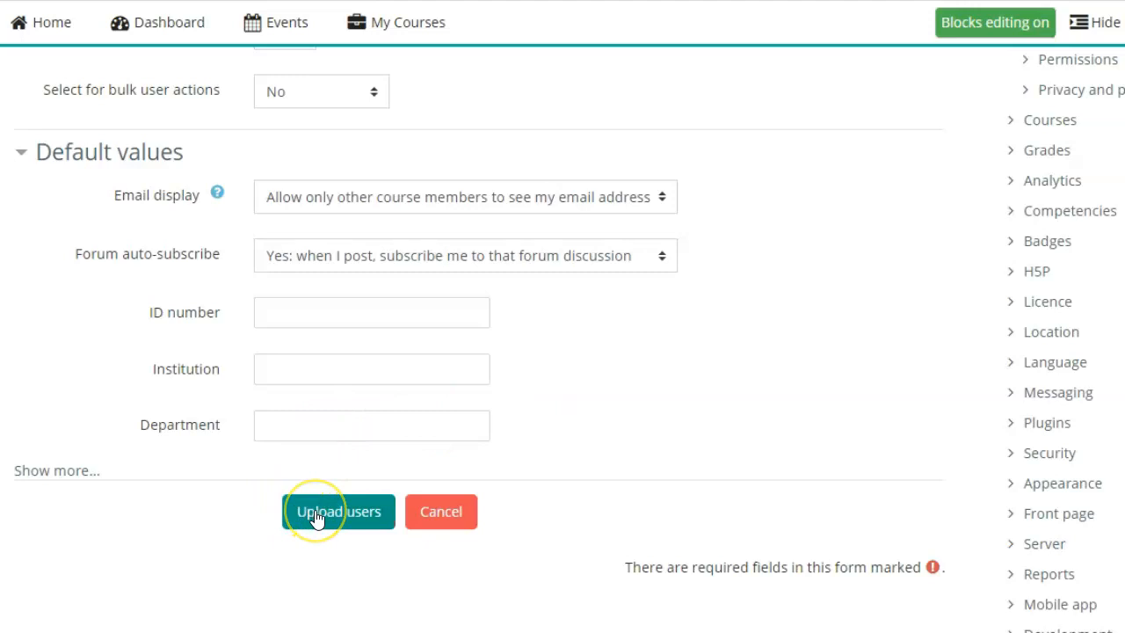
- Run the upload creating ravi123 and renu56 without errors, then continue back to the form
left_click(339, 511)
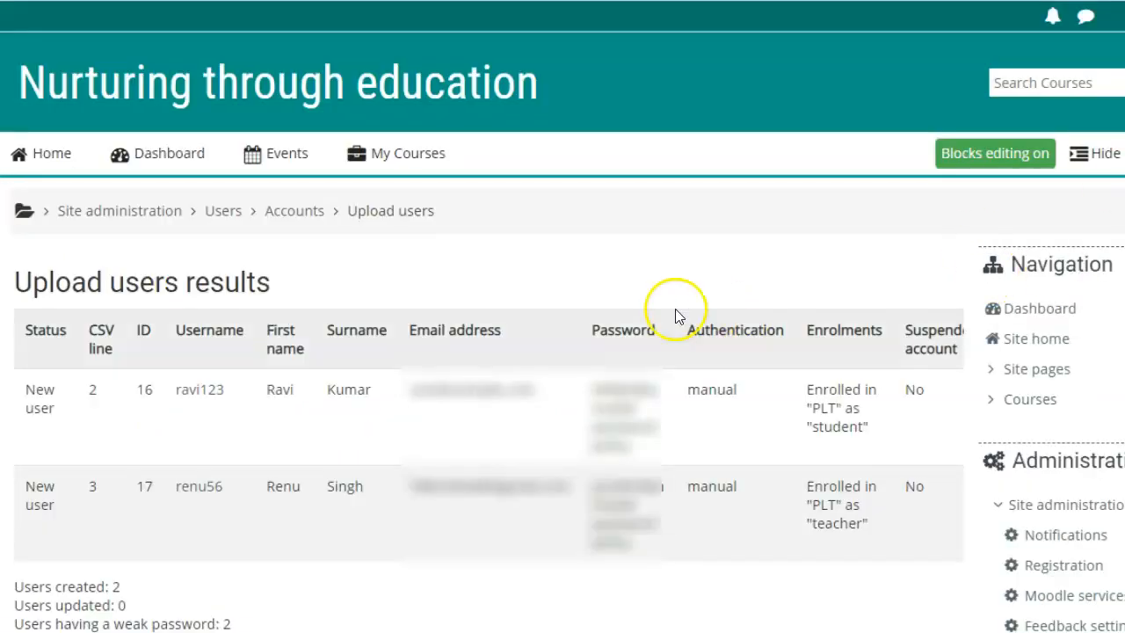
mouse_move(587, 290)
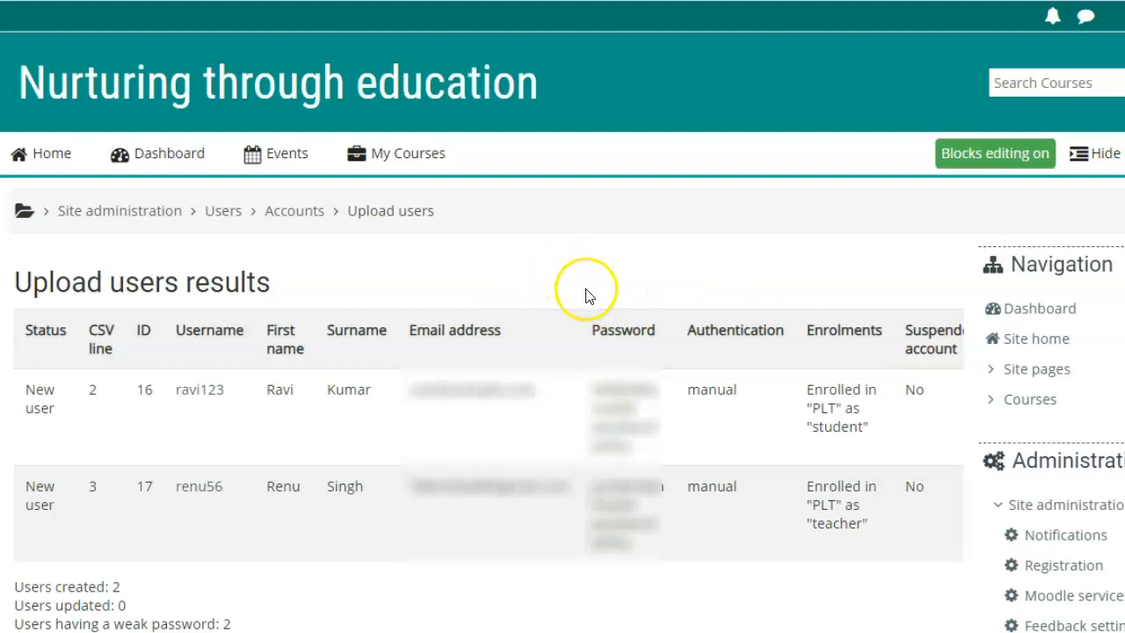
mouse_move(606, 290)
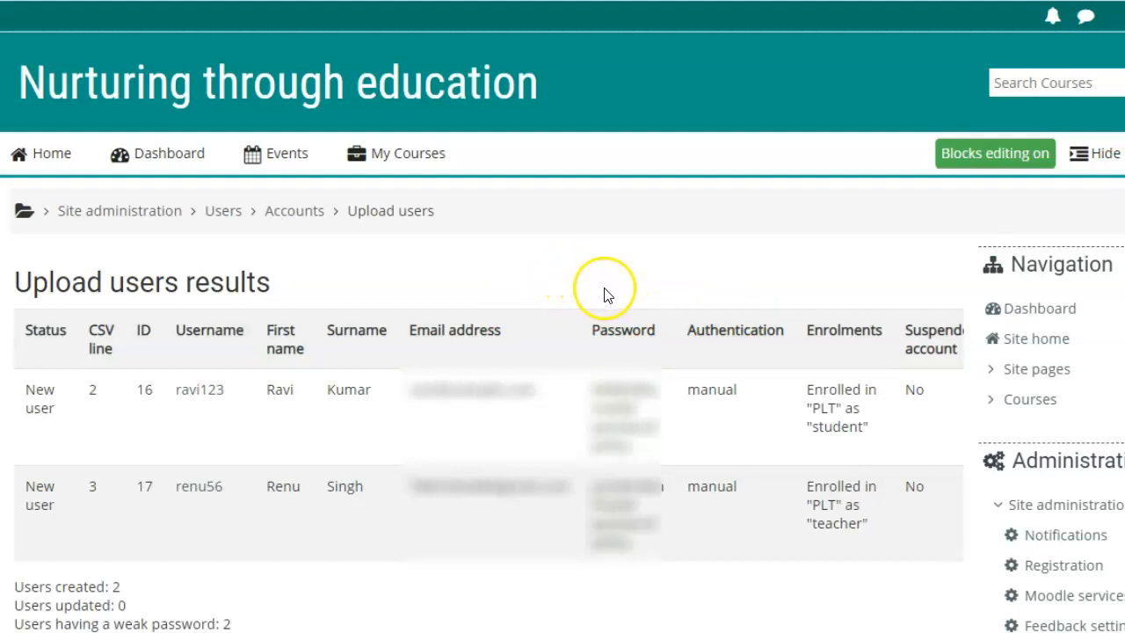
mouse_move(510, 299)
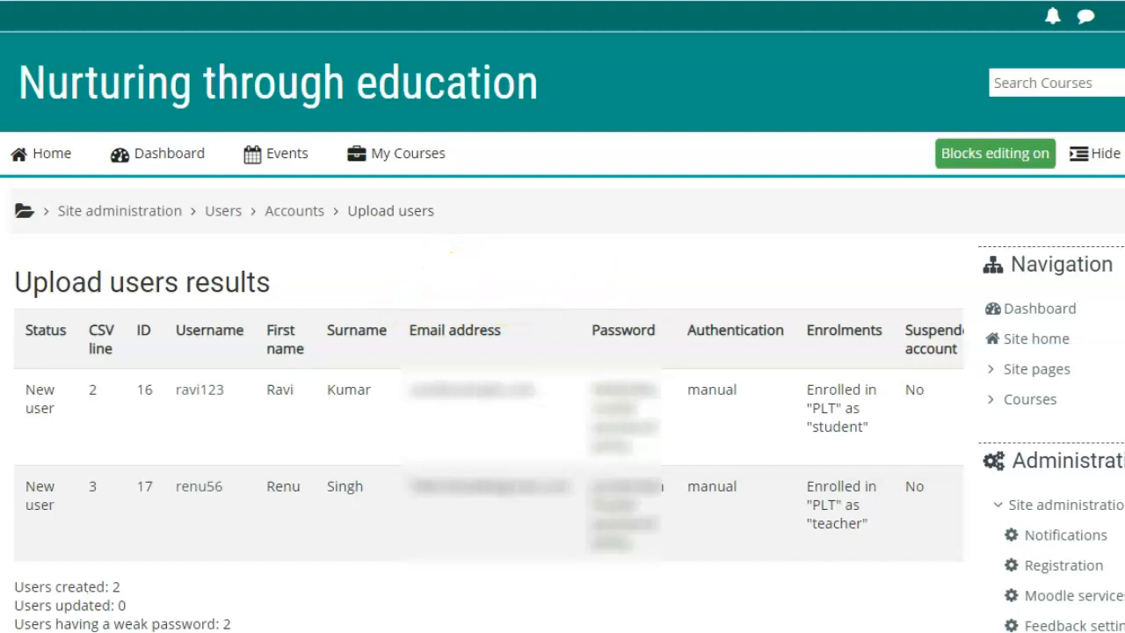
scroll("down", 3)
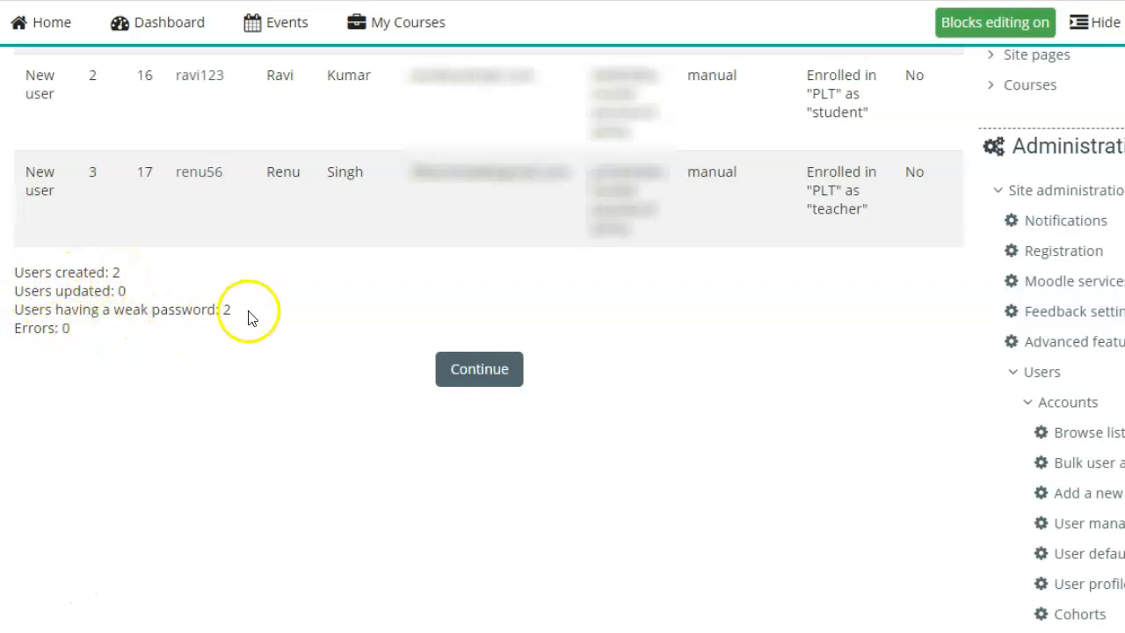
mouse_move(516, 405)
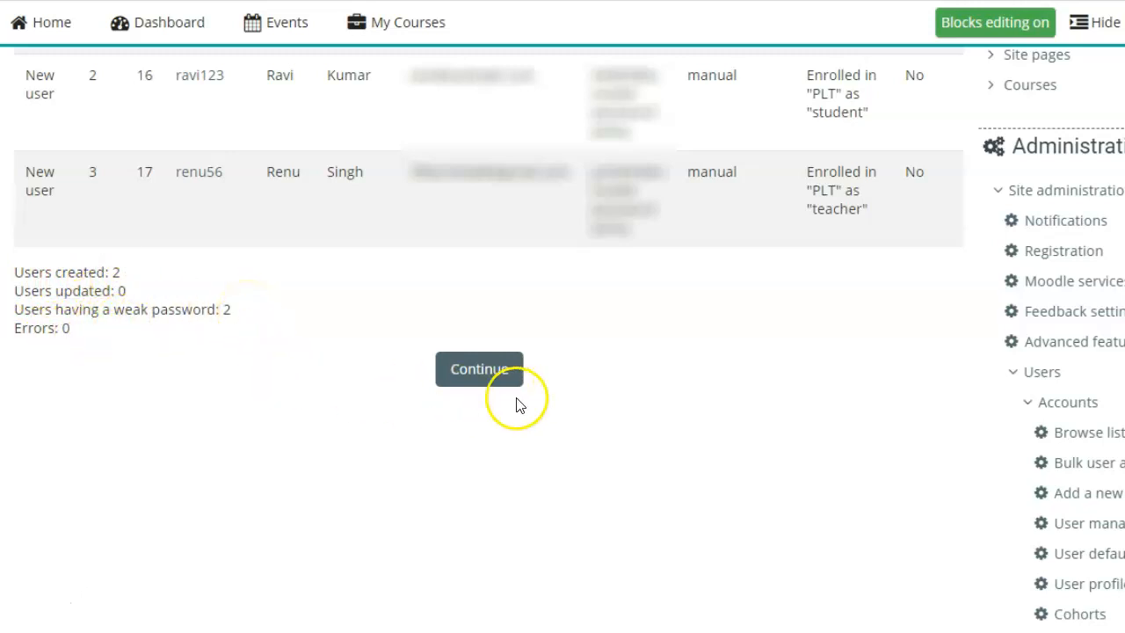
left_click(479, 370)
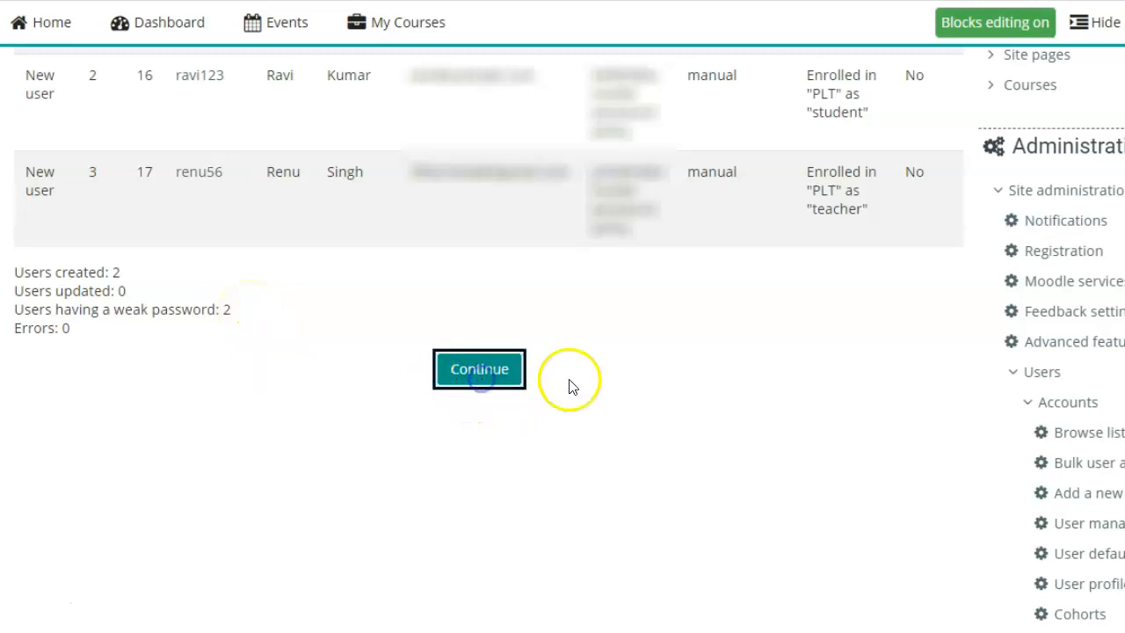
left_click(479, 369)
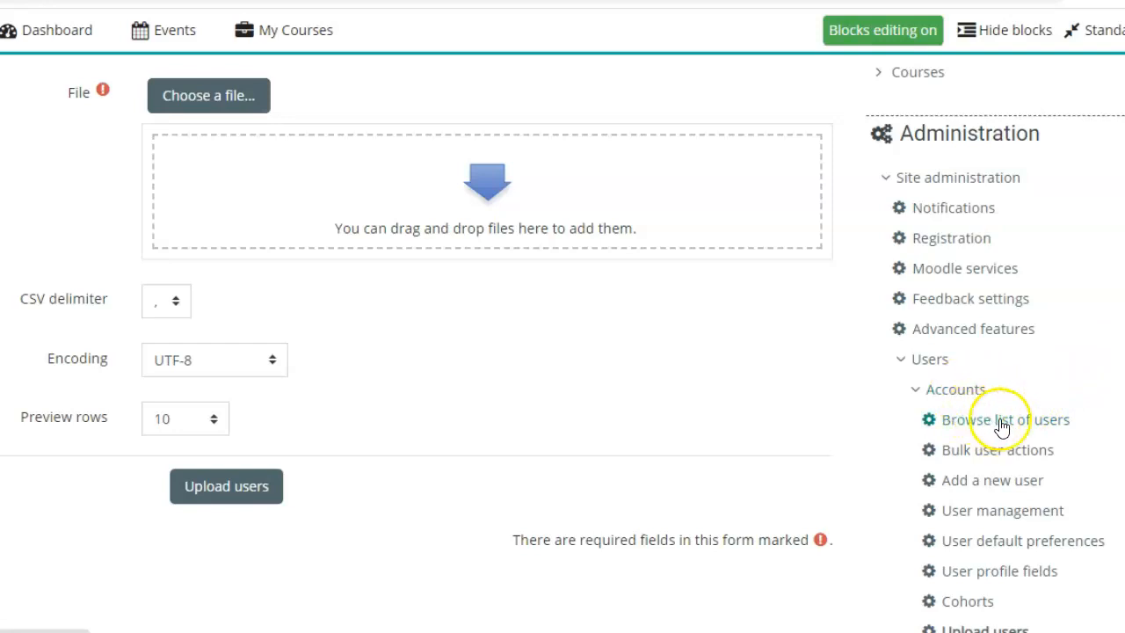
- Browse the site user list showing the New Delhi and Sydney accounts
left_click(1003, 420)
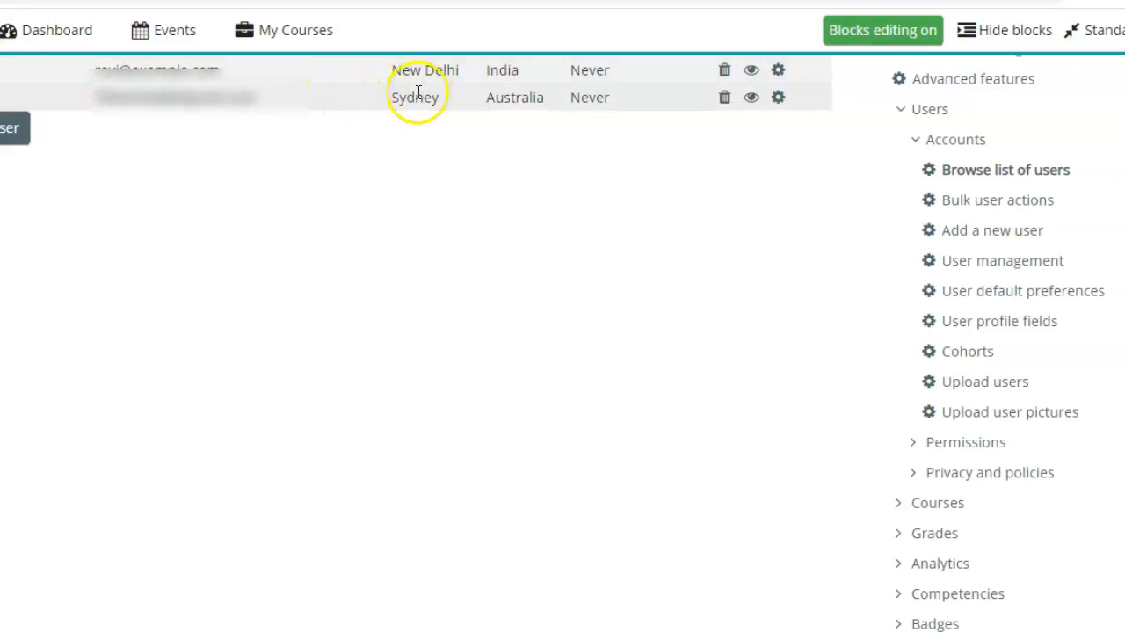
mouse_move(227, 91)
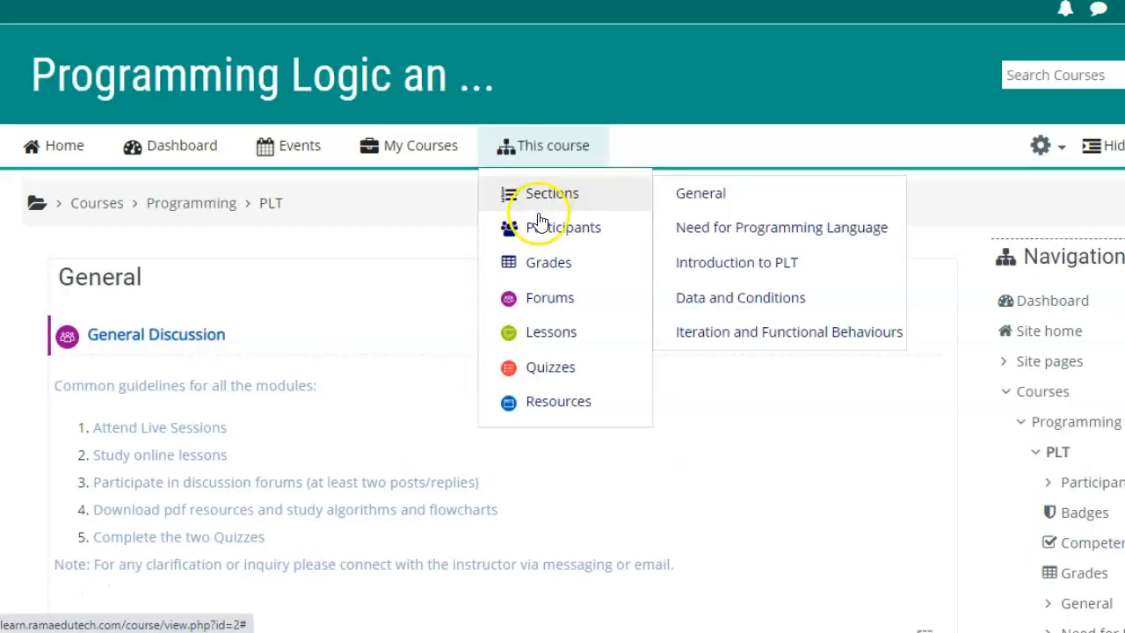
- View PLT participants to confirm the learner and non-editing teacher enrolments
left_click(571, 227)
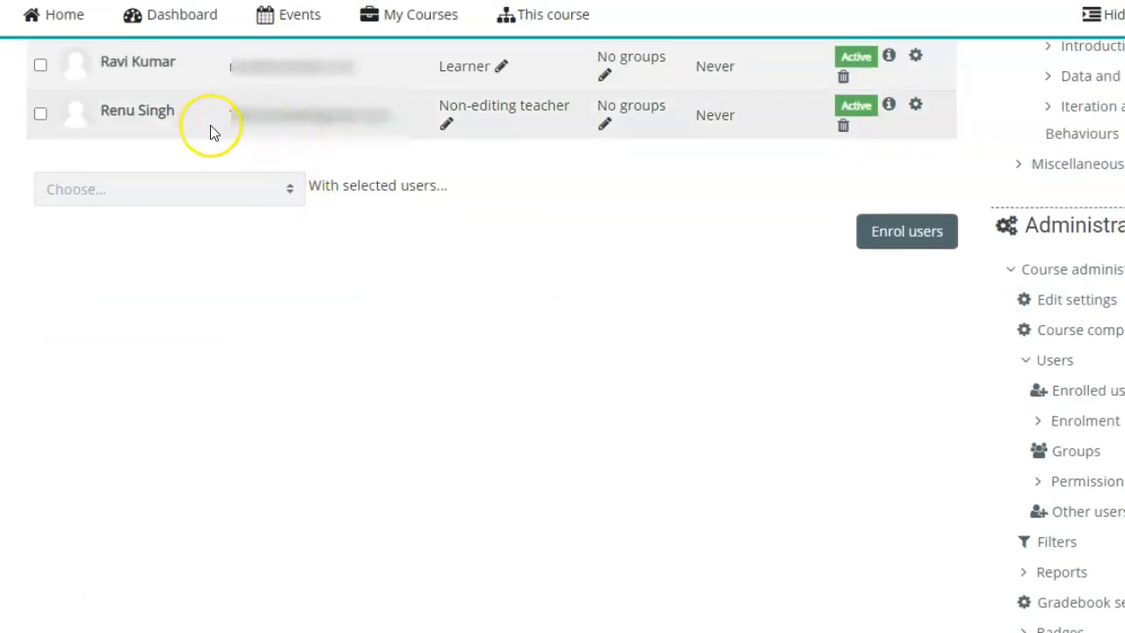
mouse_move(283, 90)
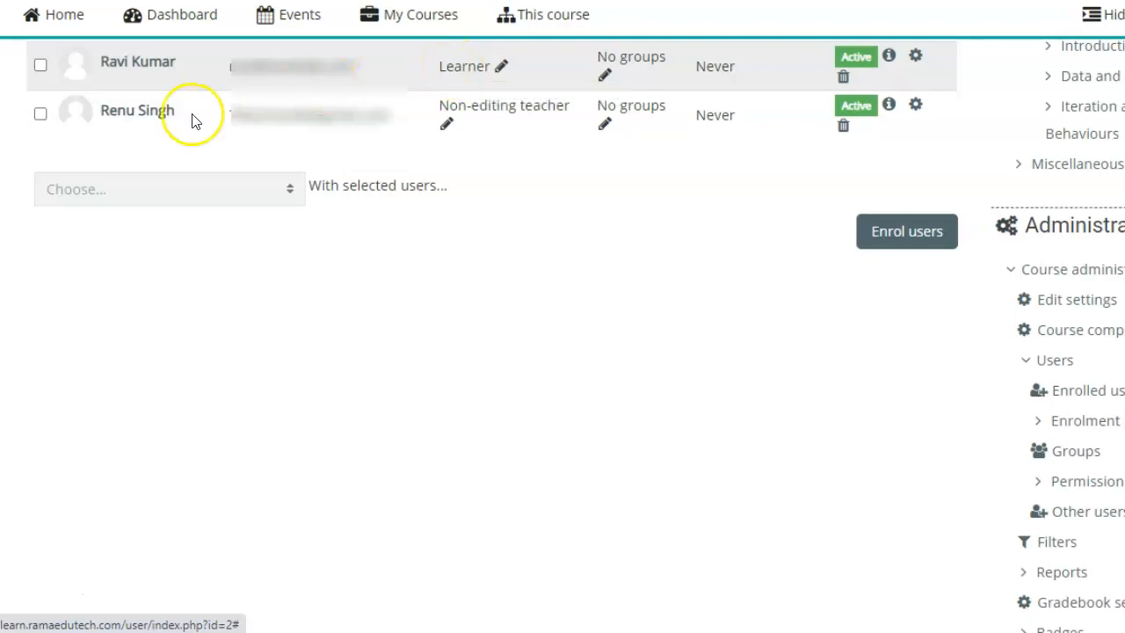
mouse_move(317, 122)
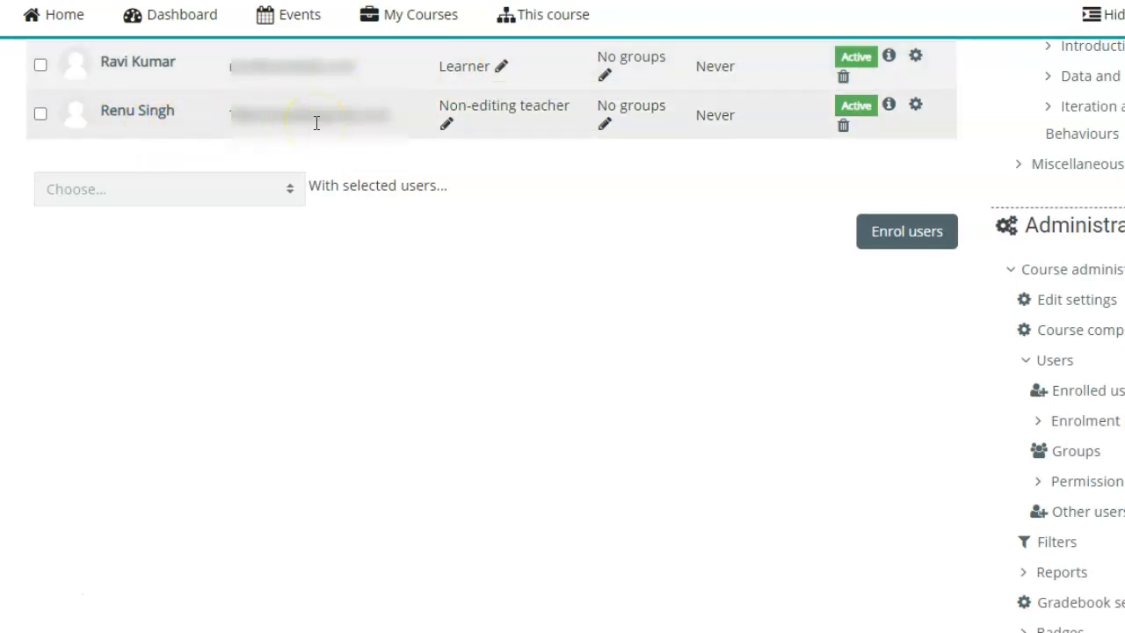
mouse_move(515, 119)
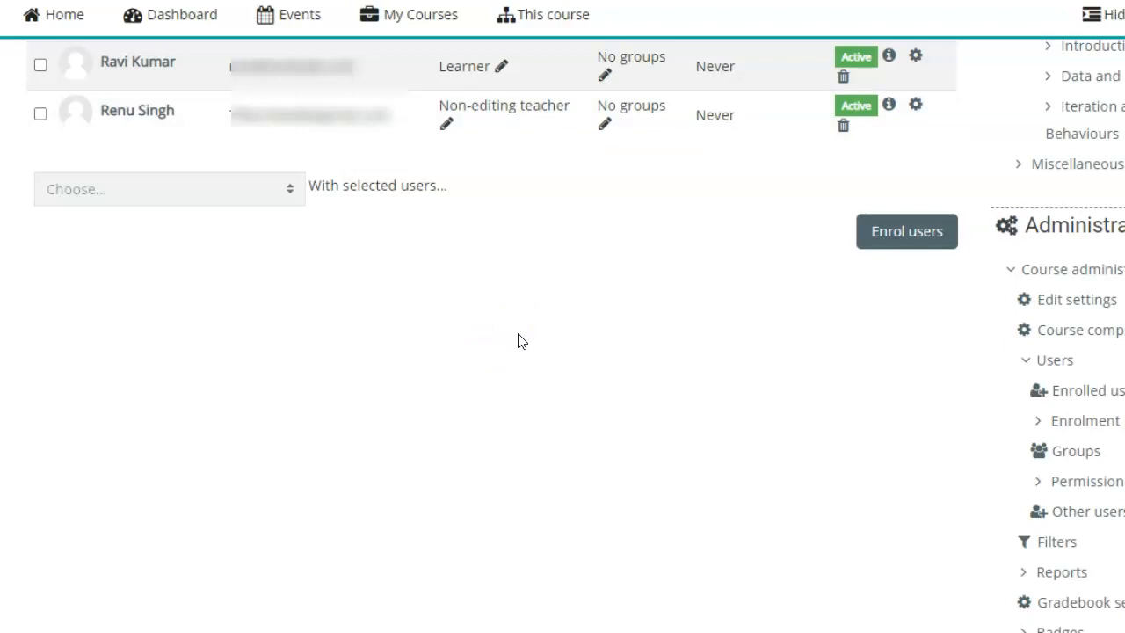
left_click(553, 15)
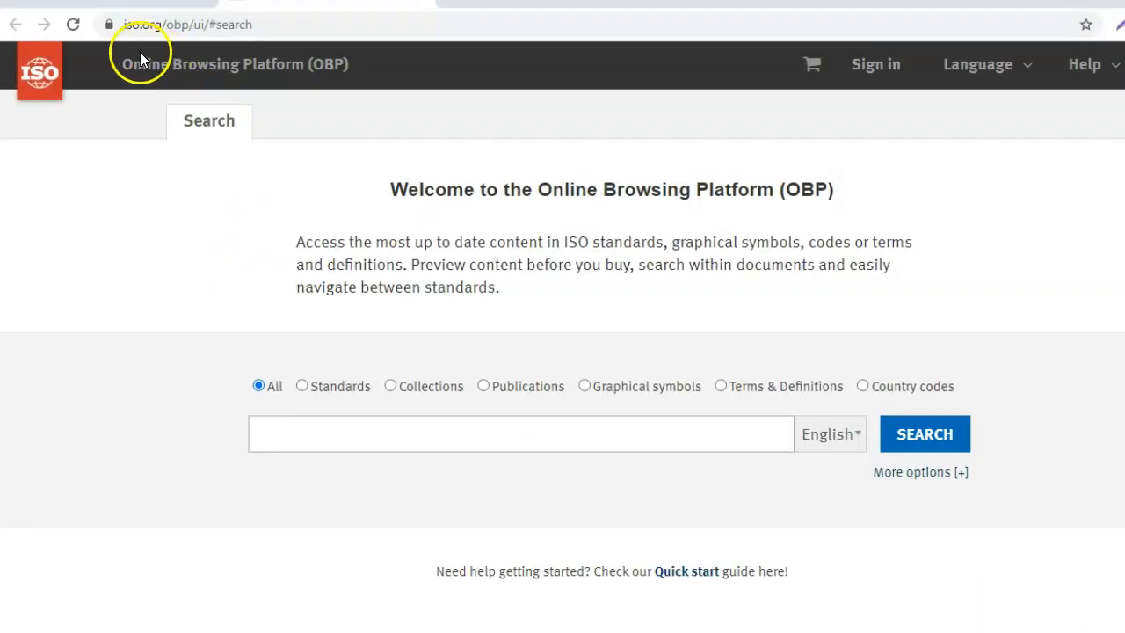
mouse_move(171, 30)
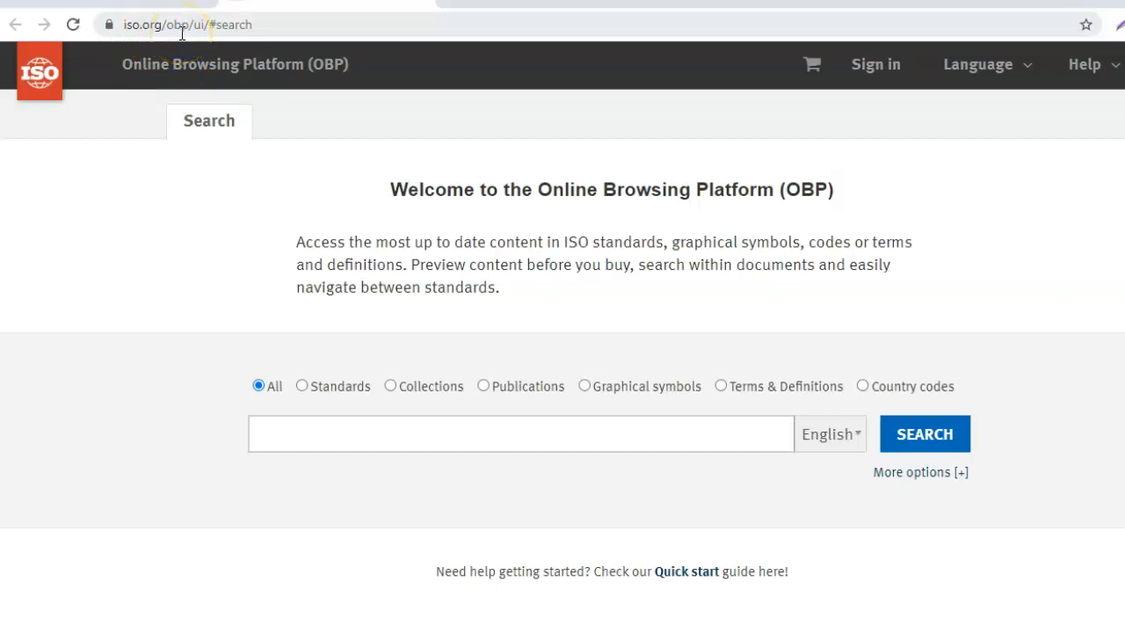
mouse_move(198, 76)
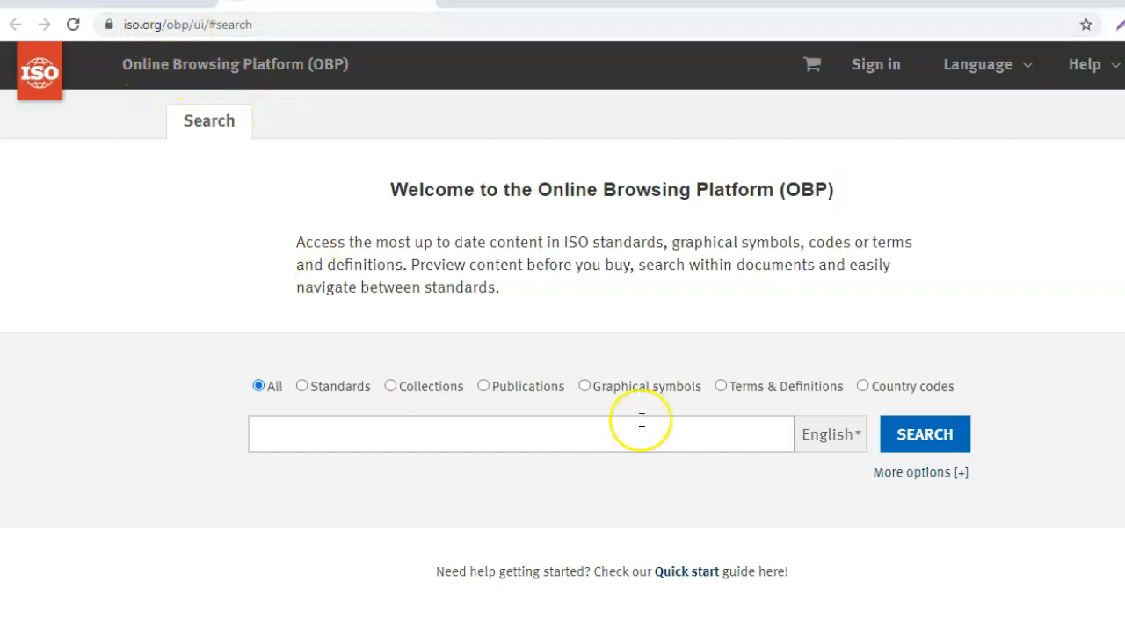
mouse_move(864, 387)
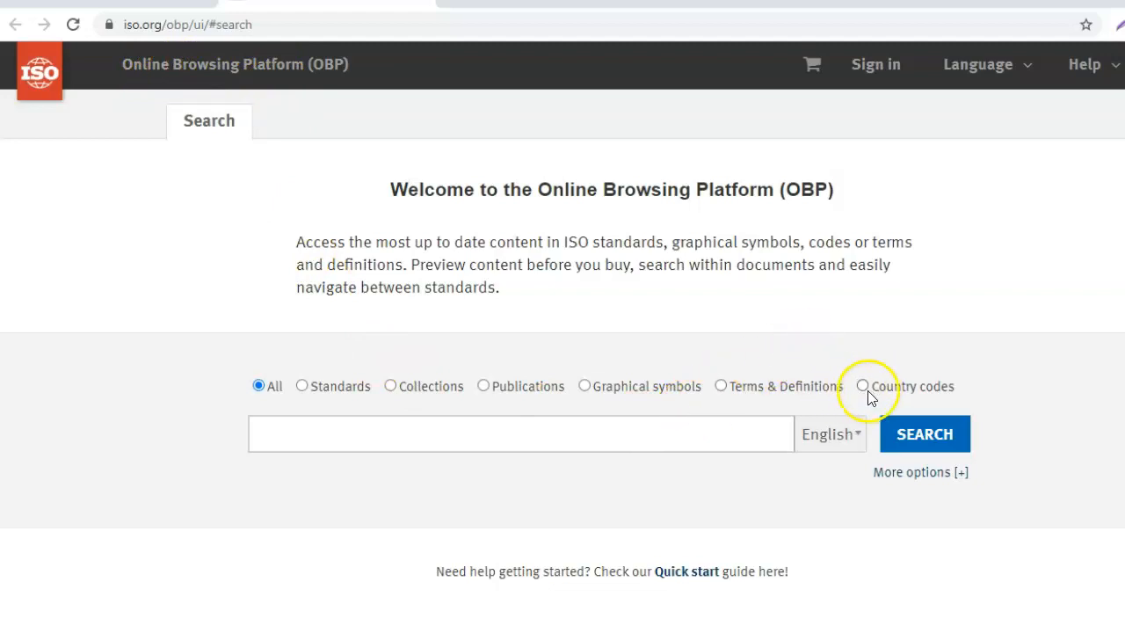
- Search ISO OBP for country codes, listing all 249 with alpha-2 and alpha-3 codes
left_click(863, 387)
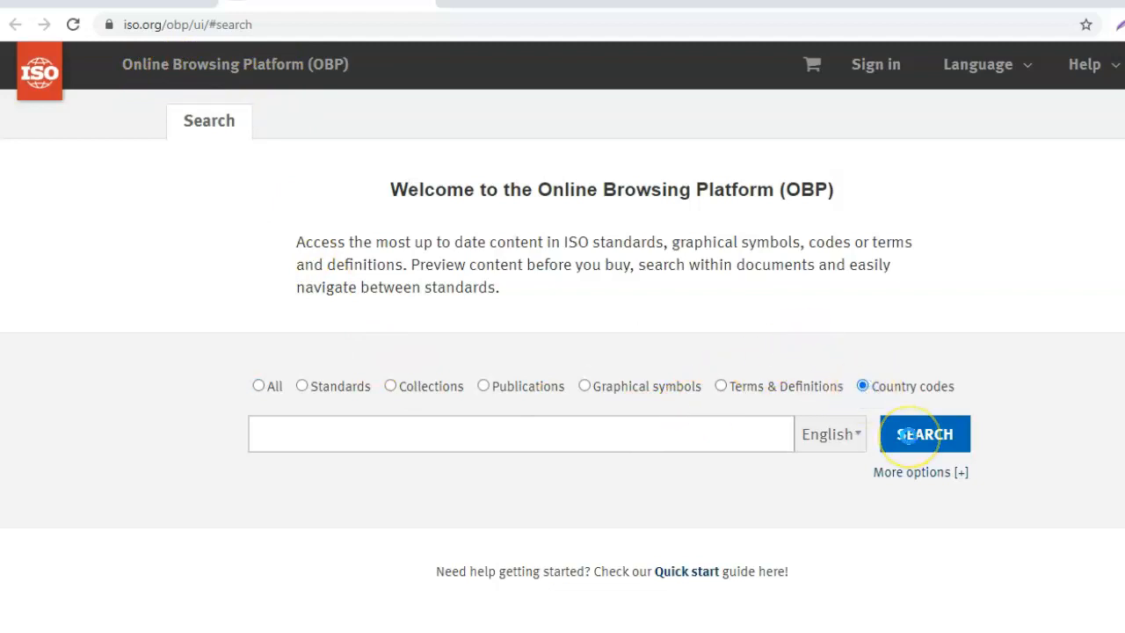
left_click(924, 434)
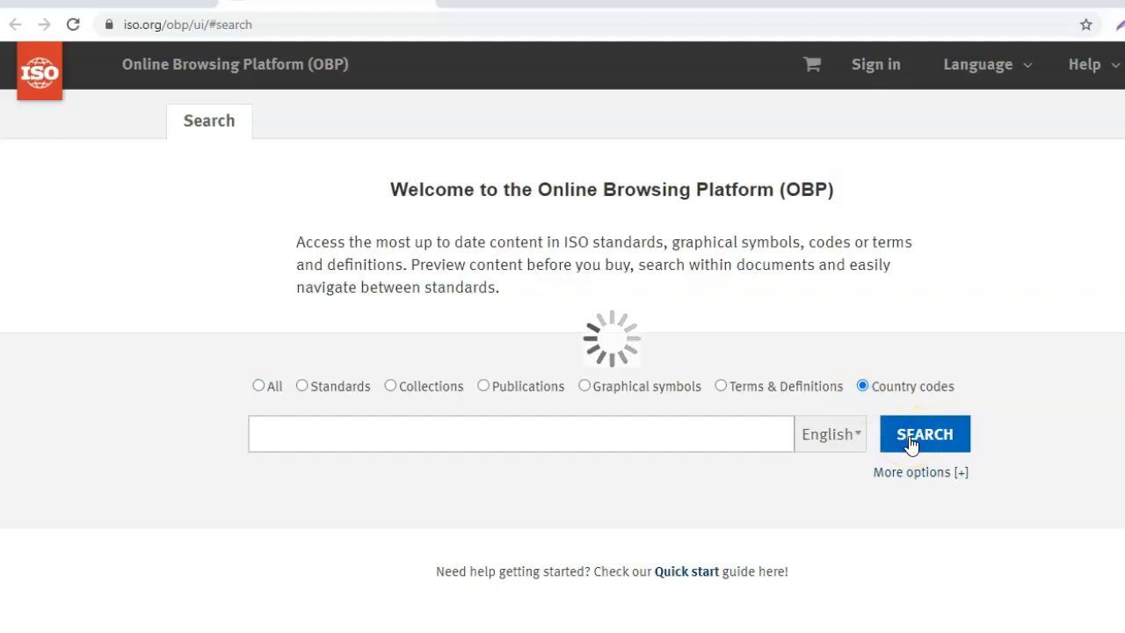
left_click(924, 433)
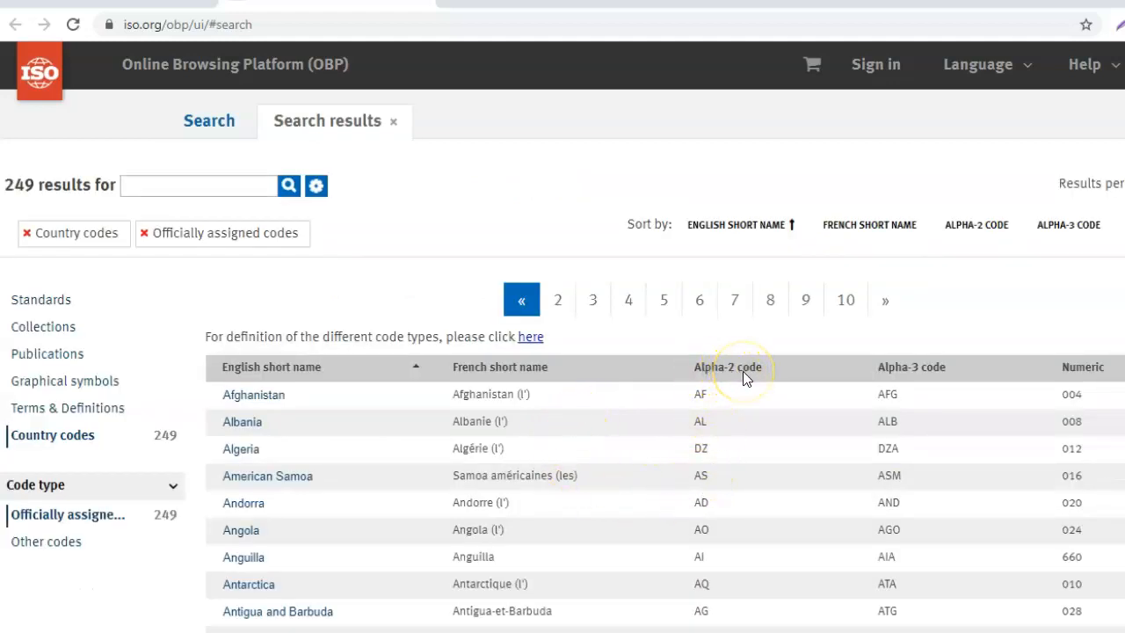
mouse_move(706, 404)
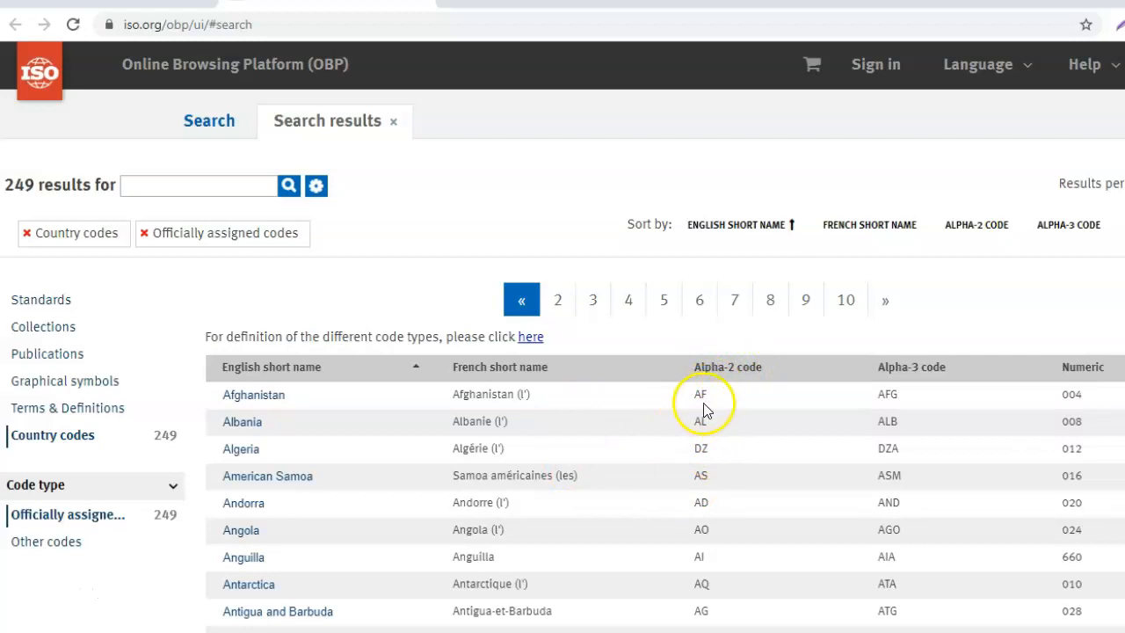
mouse_move(714, 411)
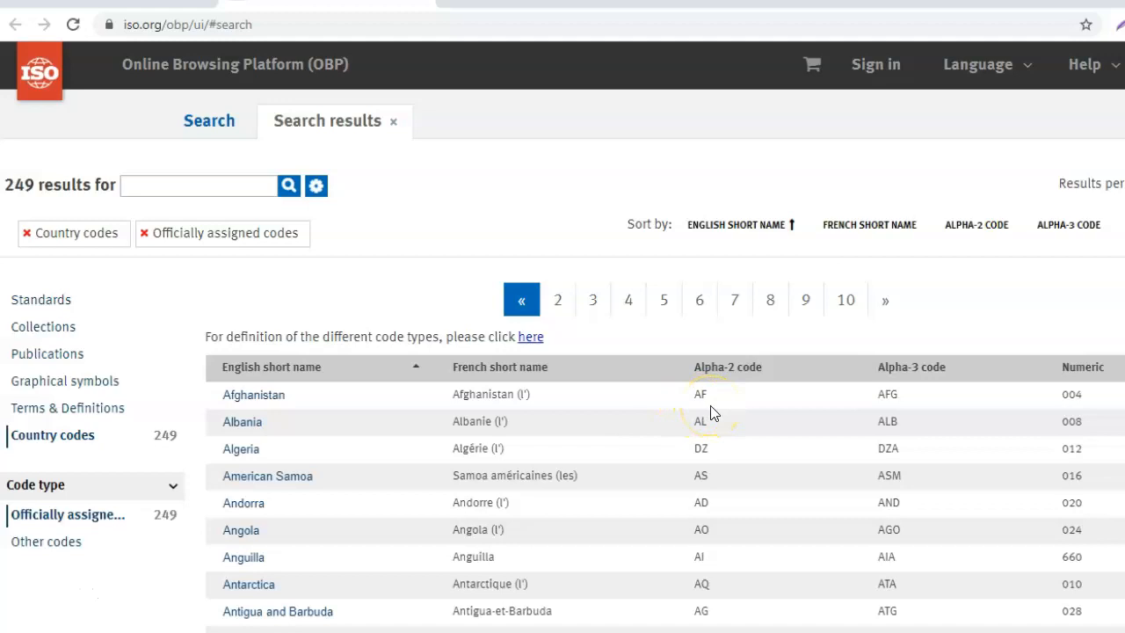
mouse_move(753, 578)
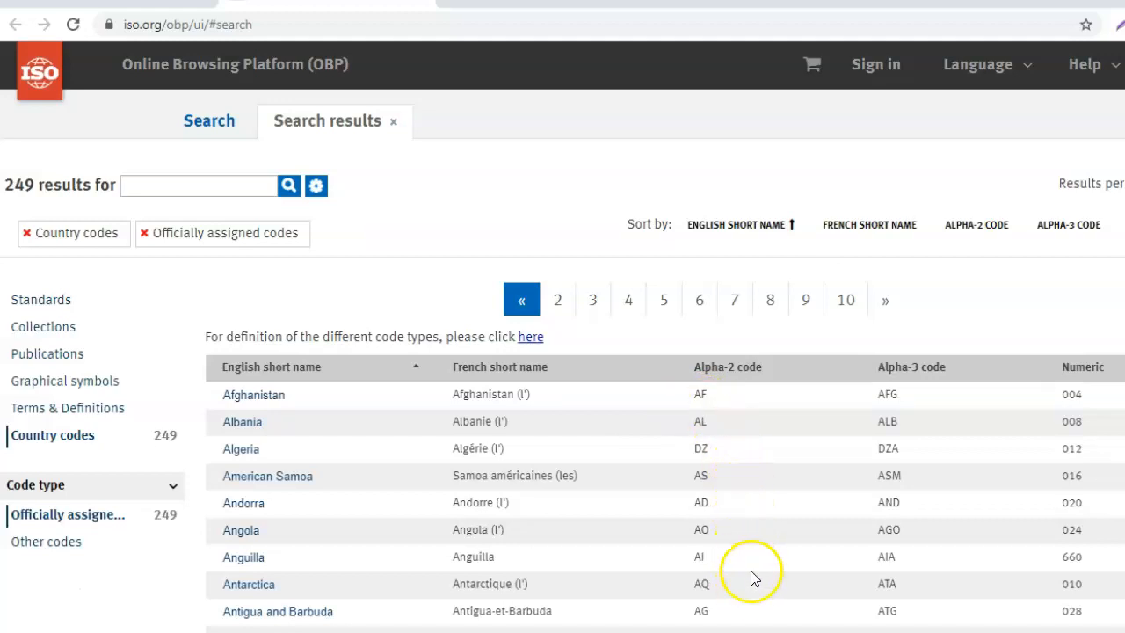
mouse_move(772, 550)
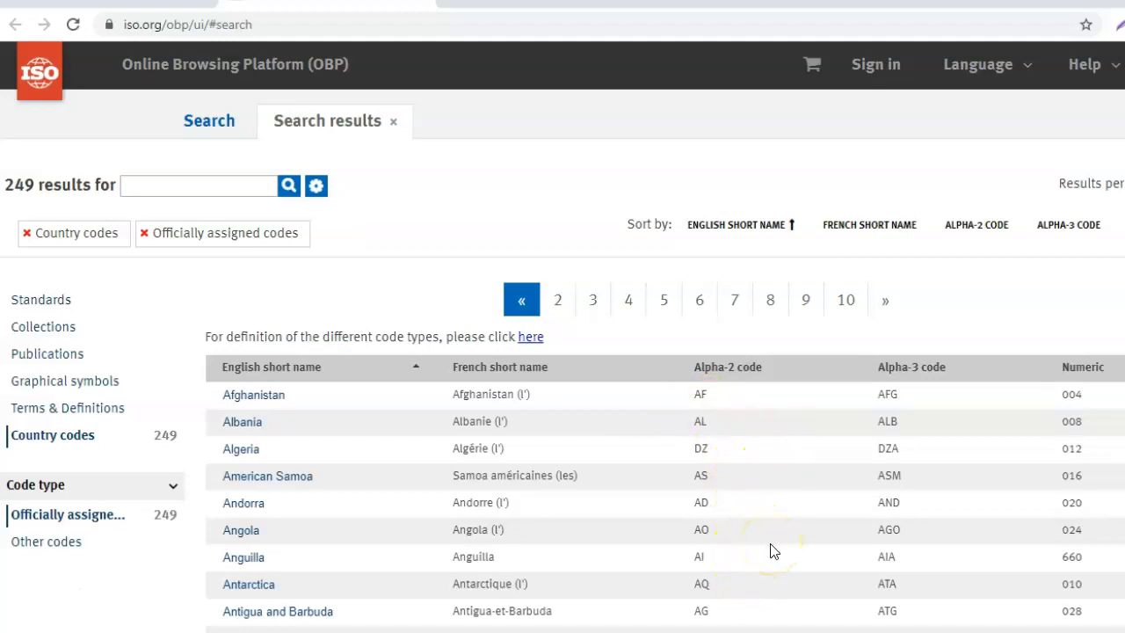
mouse_move(785, 457)
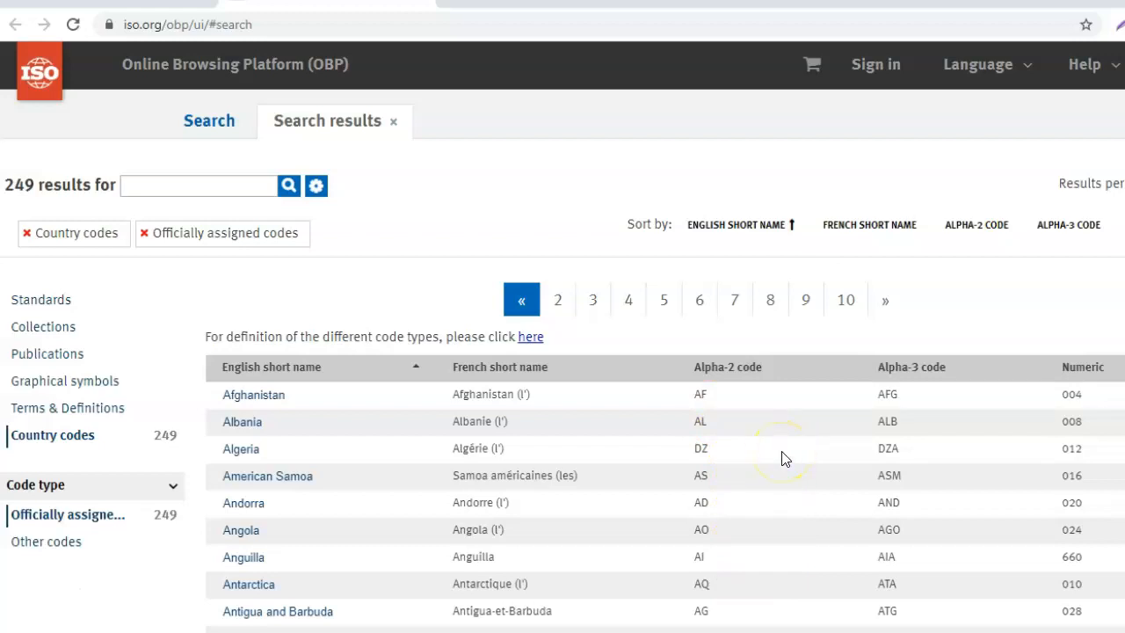
scroll("down", 3)
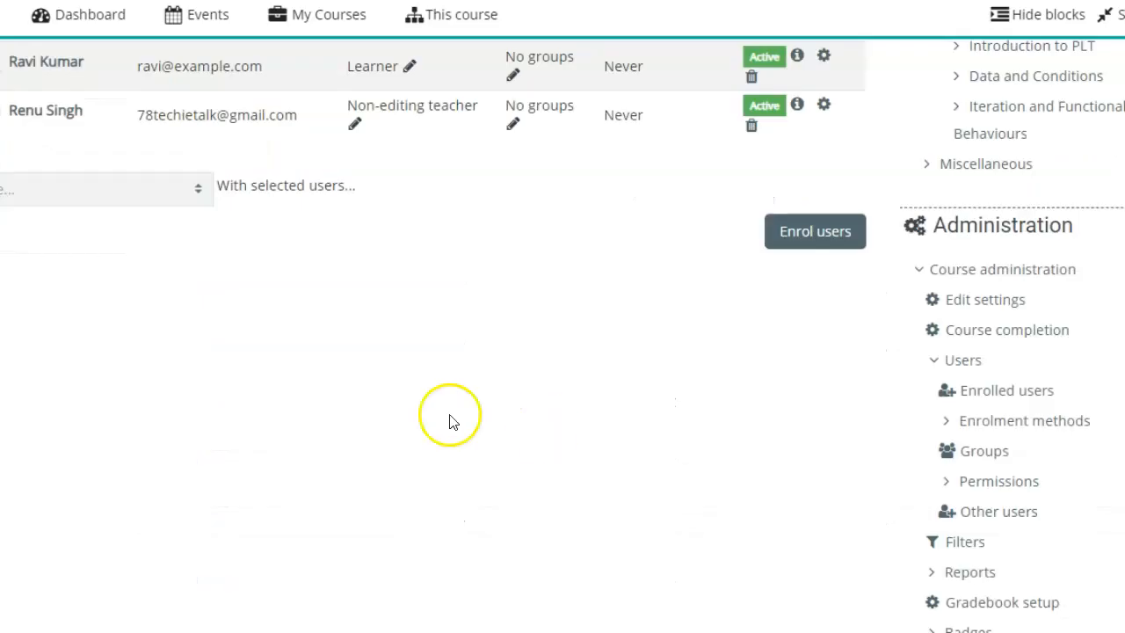
mouse_move(467, 386)
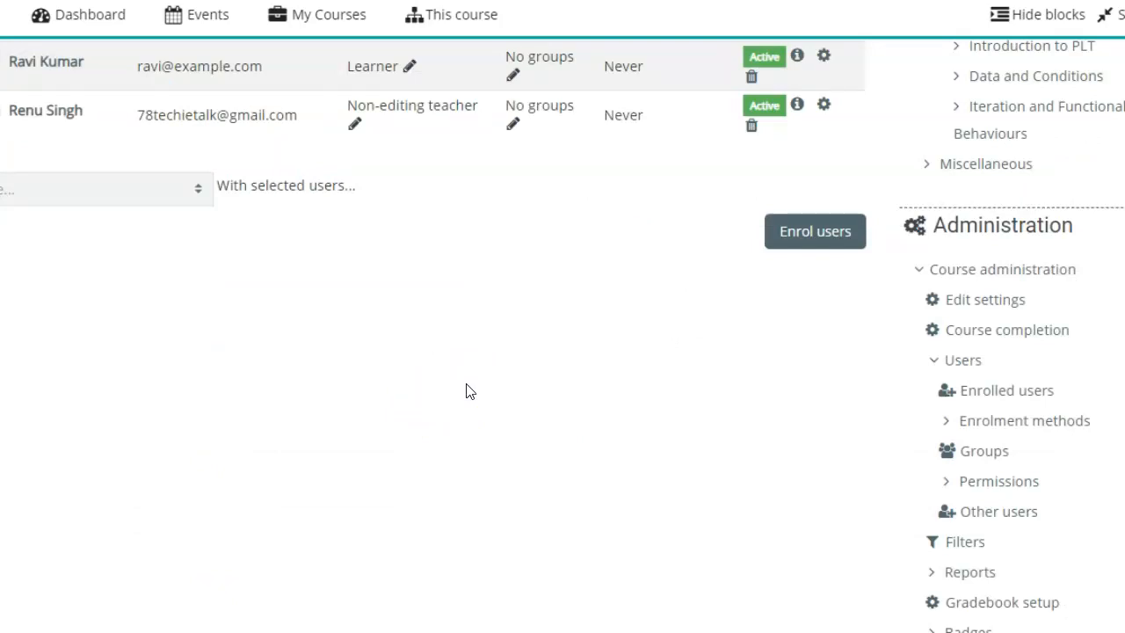
- Open Add a new user under Site administration > Users > Accounts
left_click(473, 382)
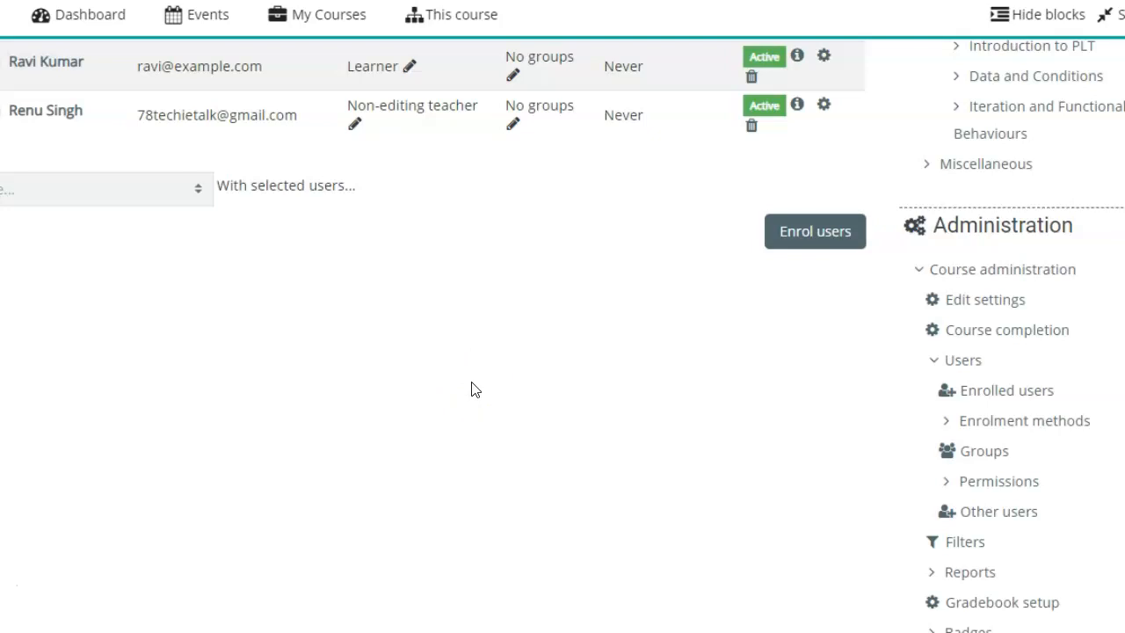
mouse_move(754, 440)
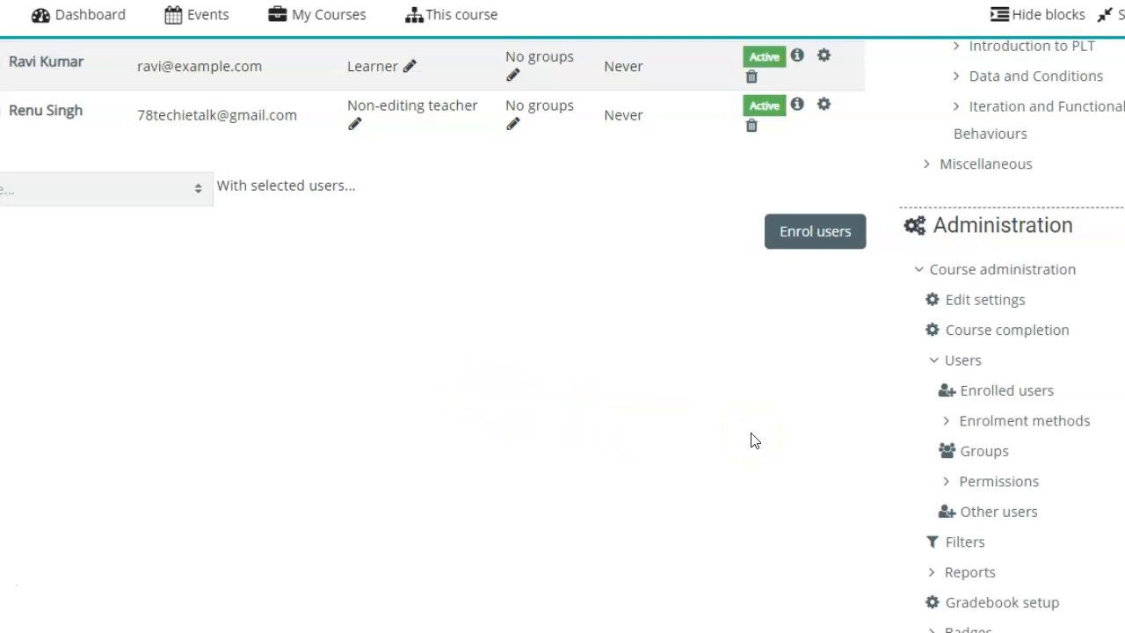
scroll("down", 3)
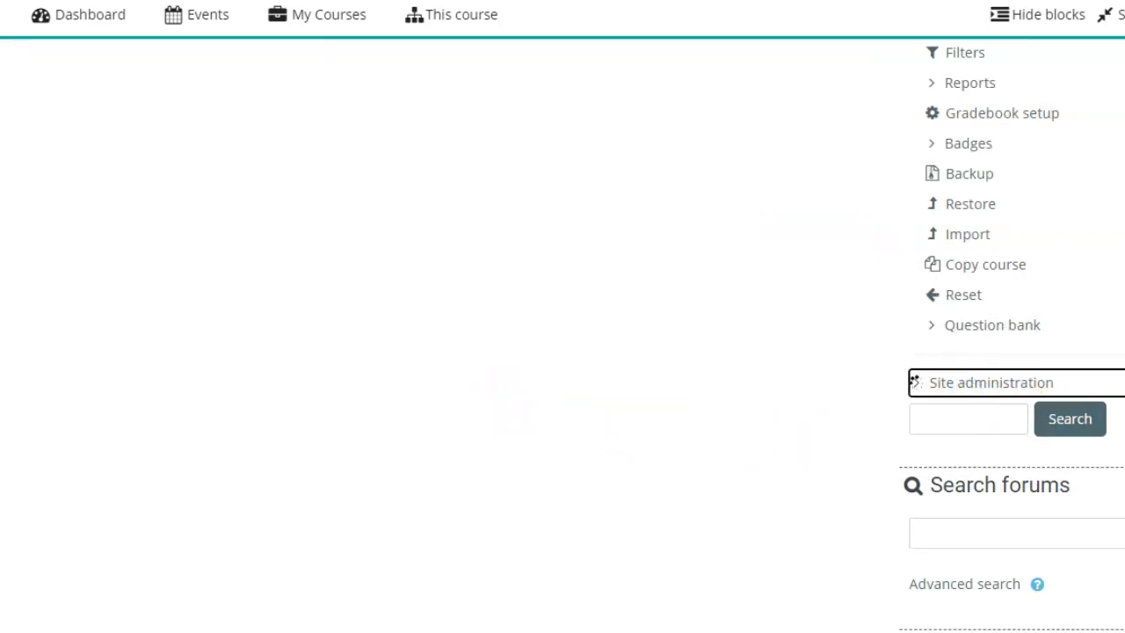
left_click(988, 382)
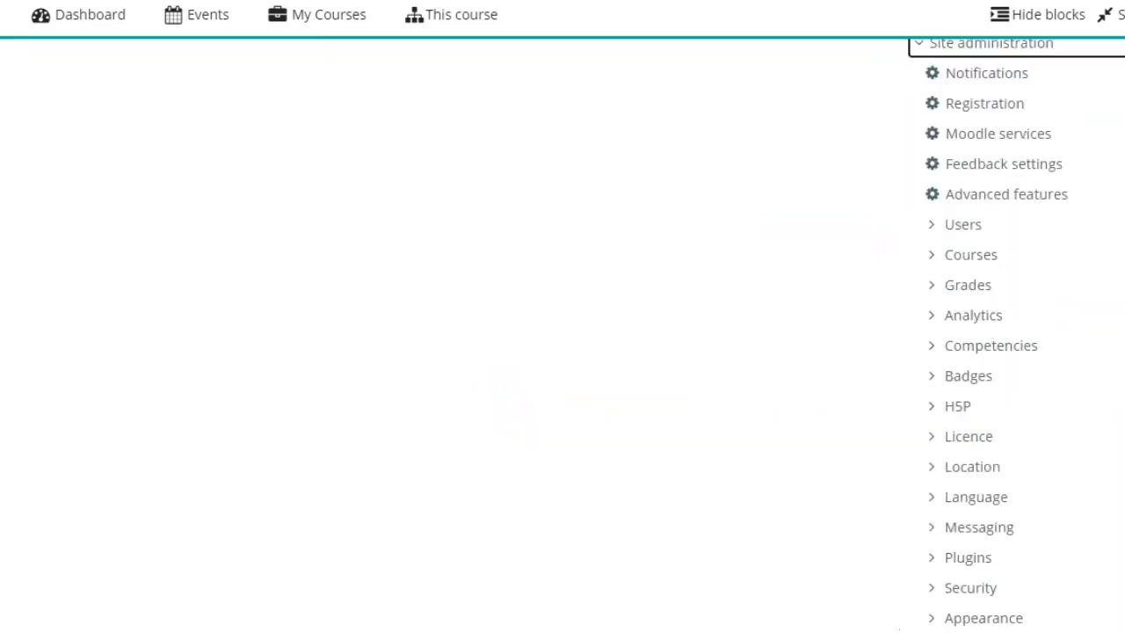
left_click(963, 224)
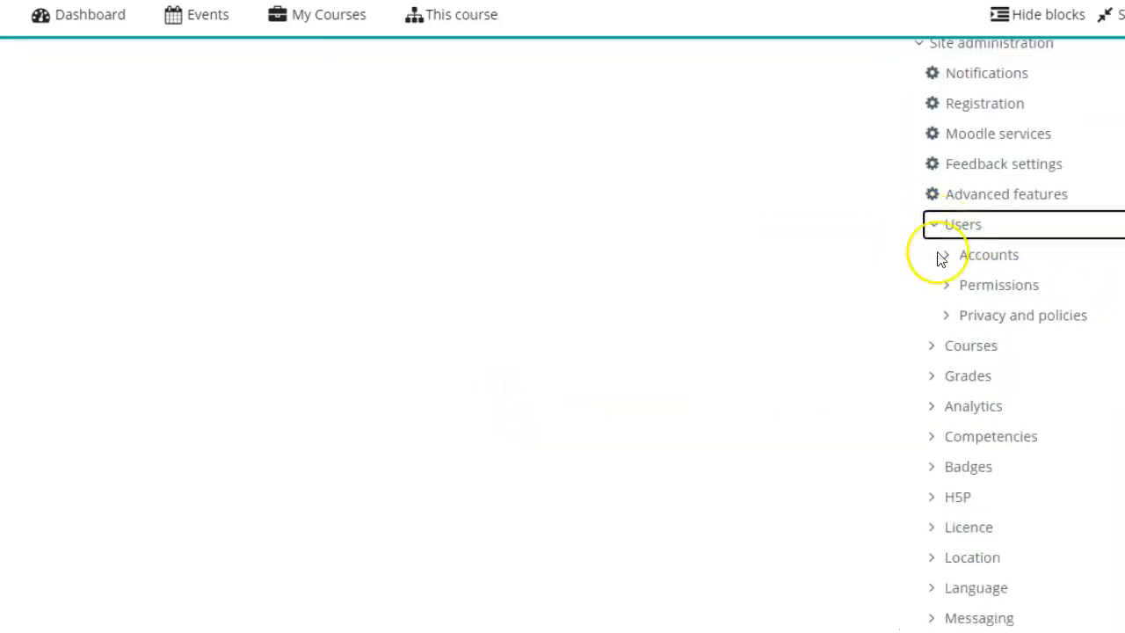
left_click(989, 254)
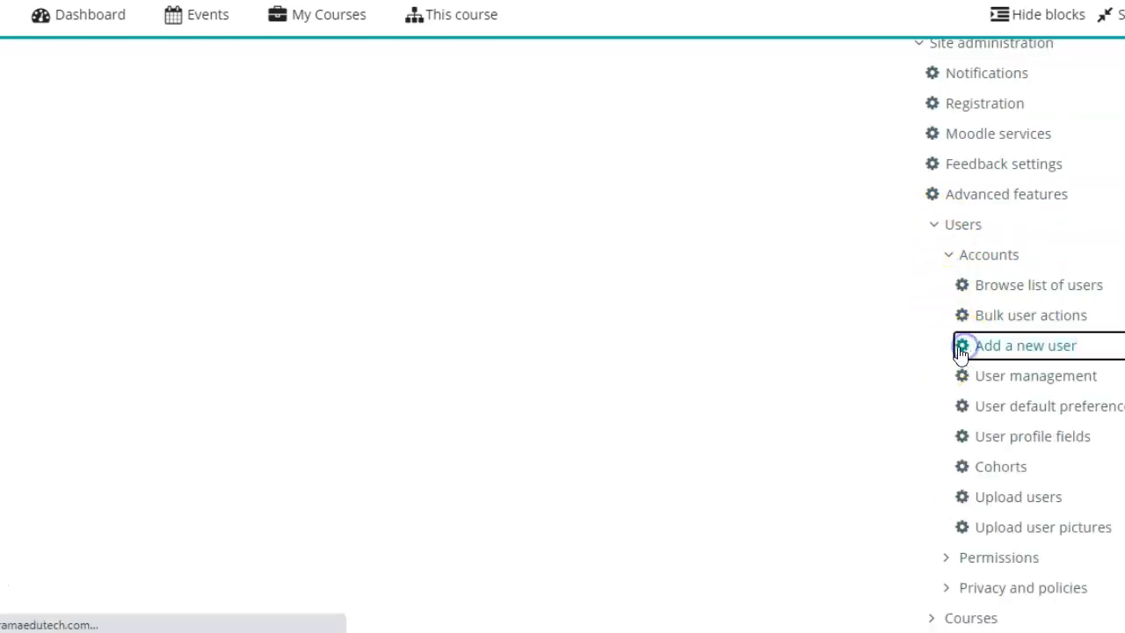
left_click(1026, 346)
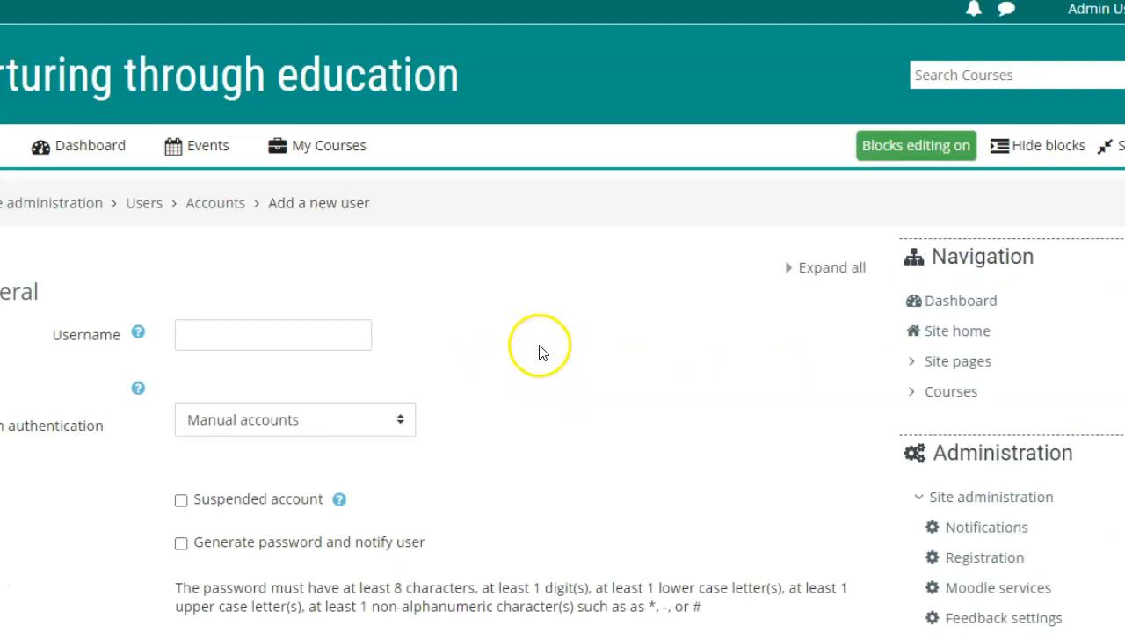
mouse_move(571, 390)
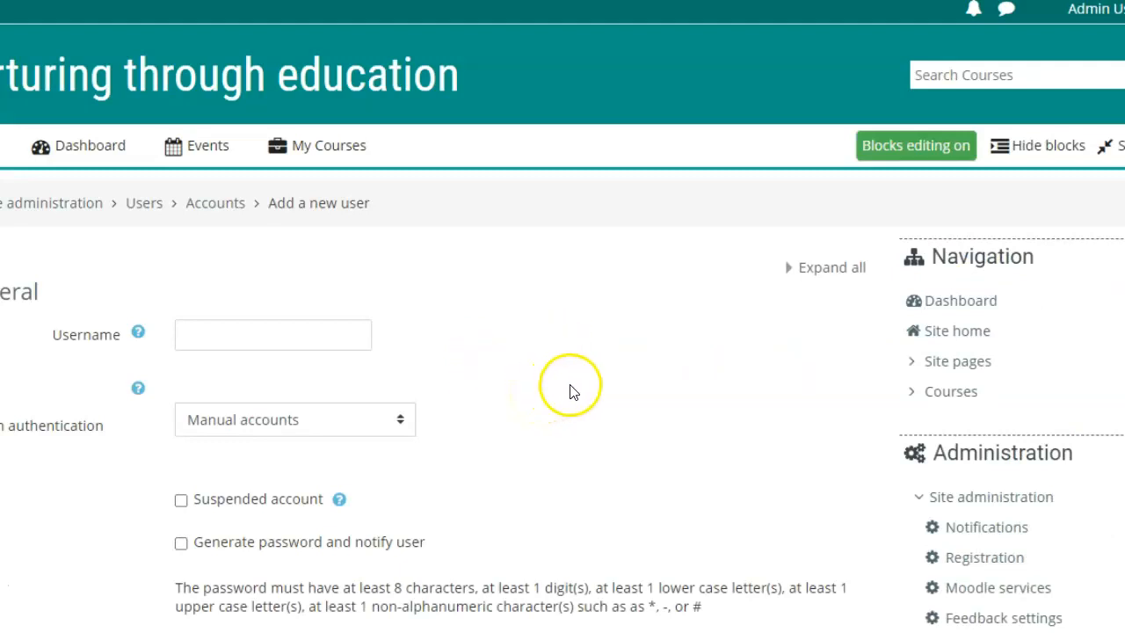
scroll("down", 3)
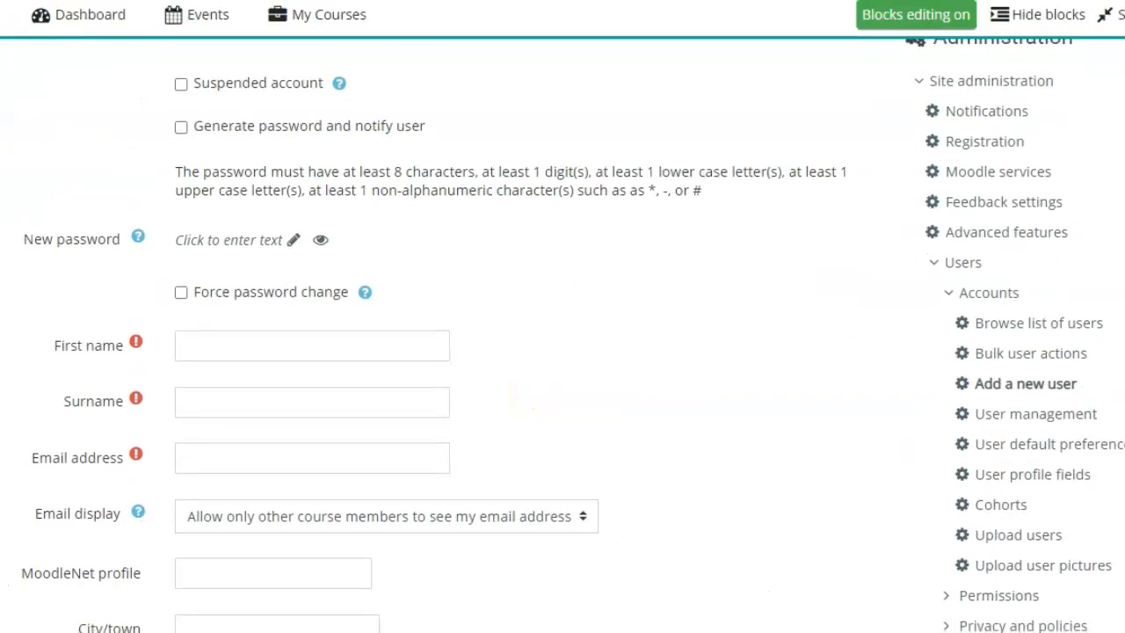
scroll("down", 3)
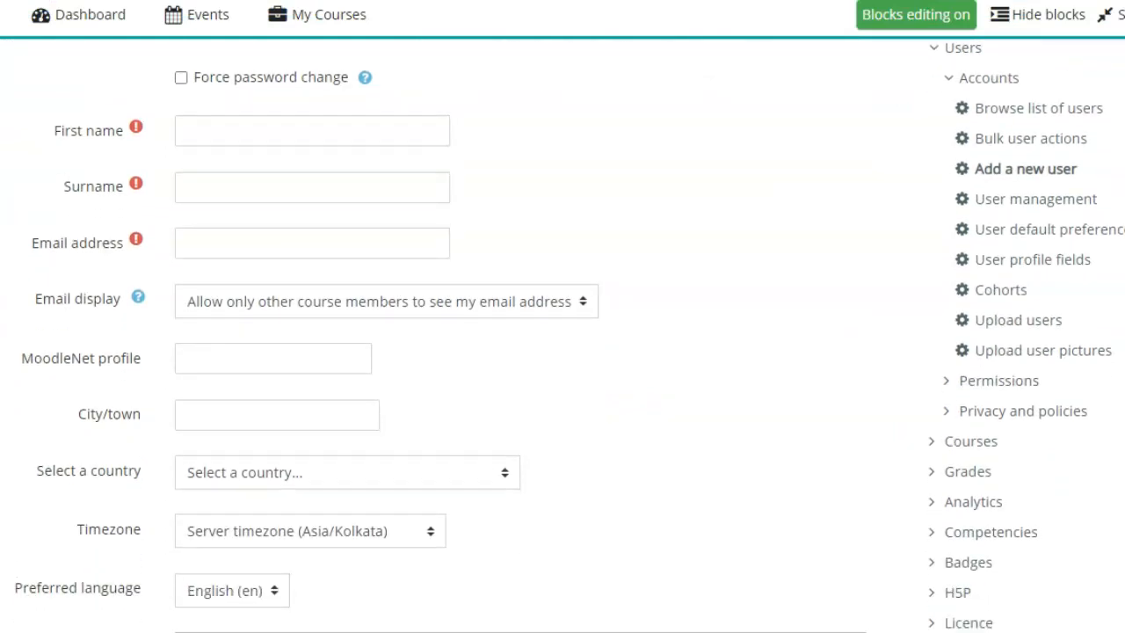
scroll("down", 3)
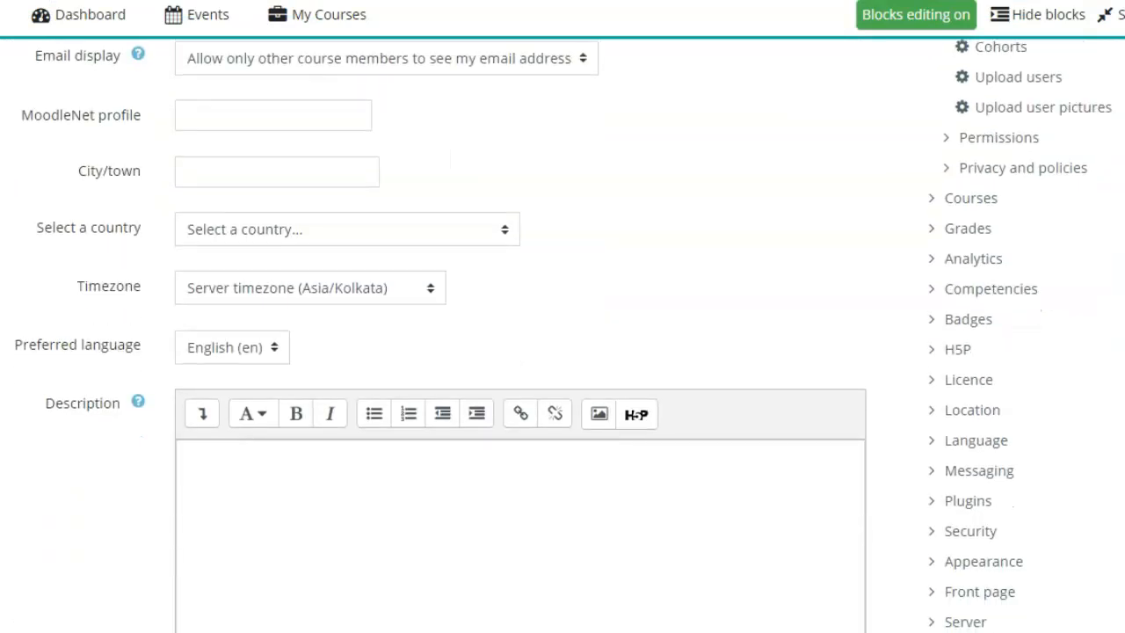
scroll("down", 3)
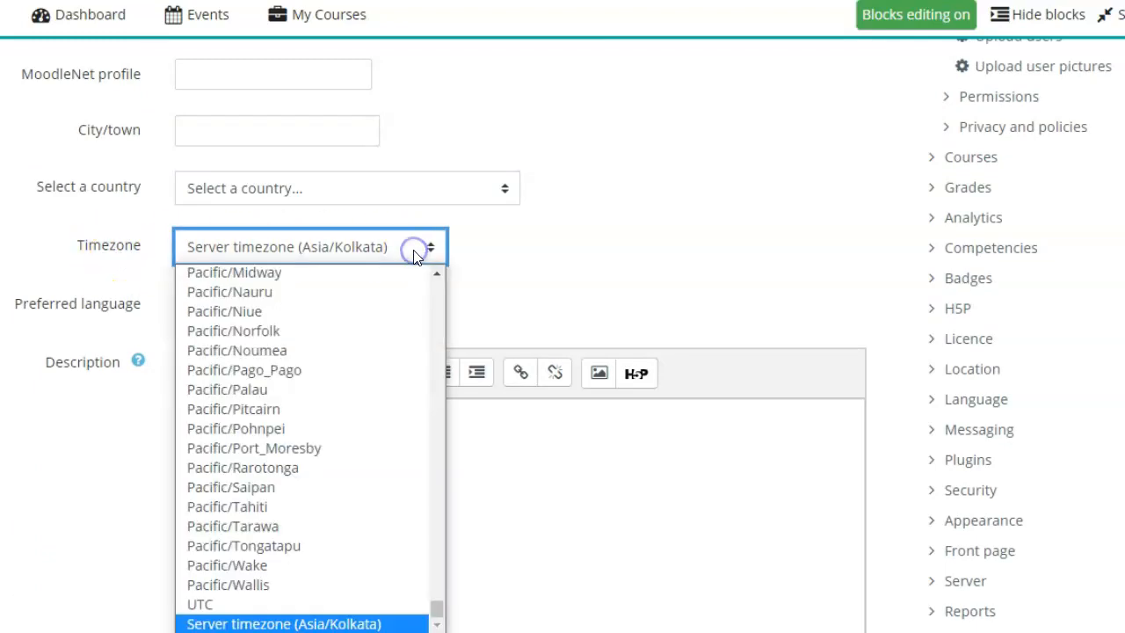
mouse_move(234, 352)
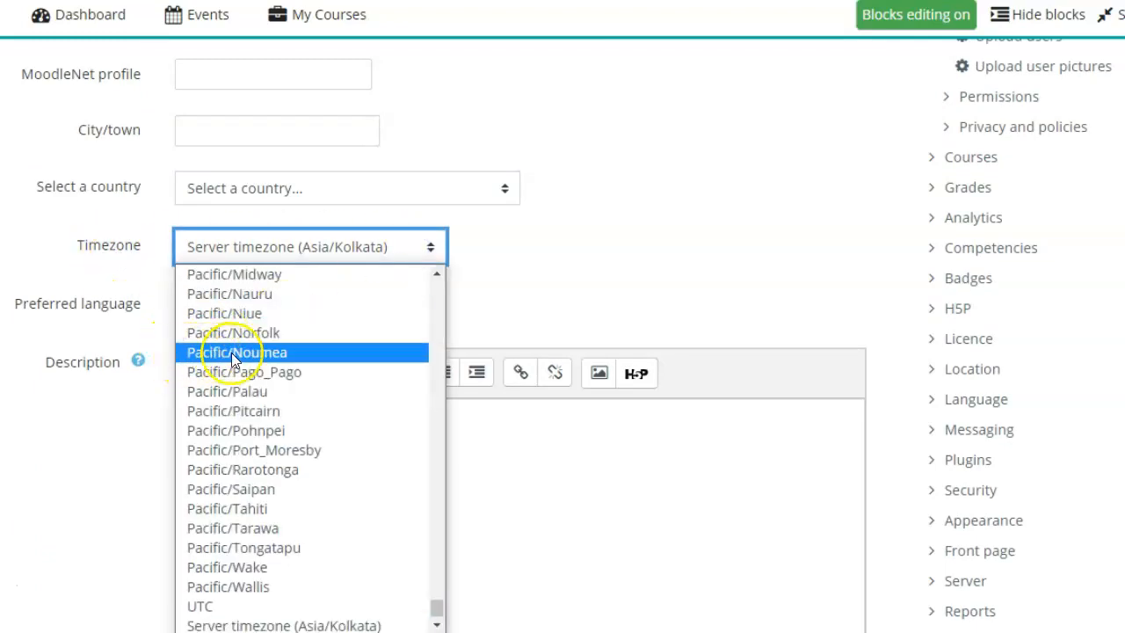
mouse_move(194, 364)
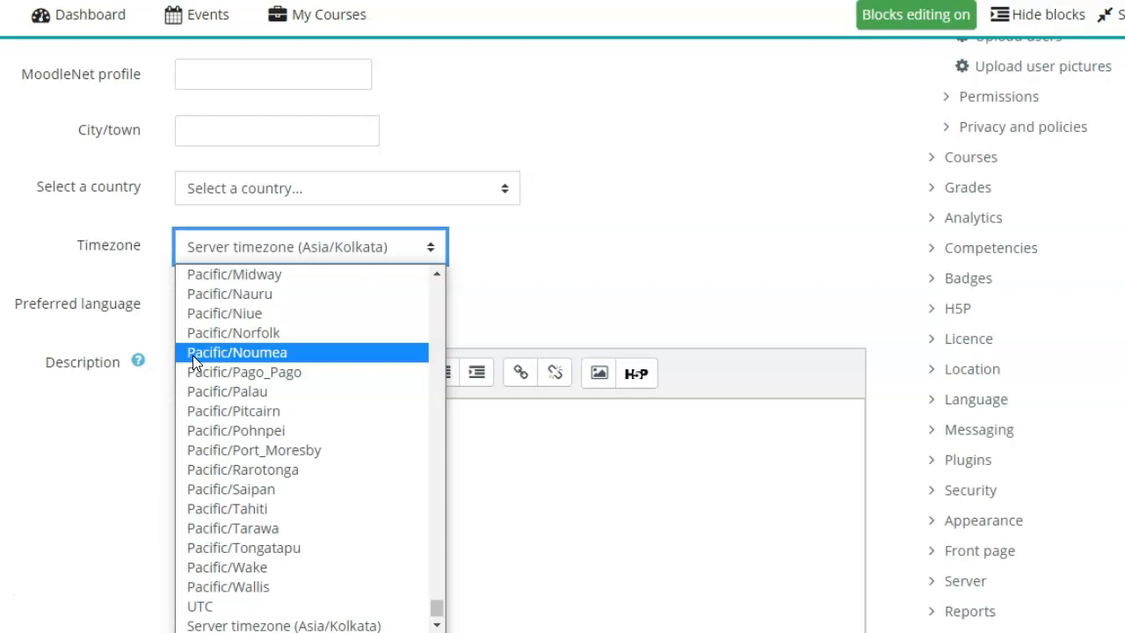
mouse_move(371, 601)
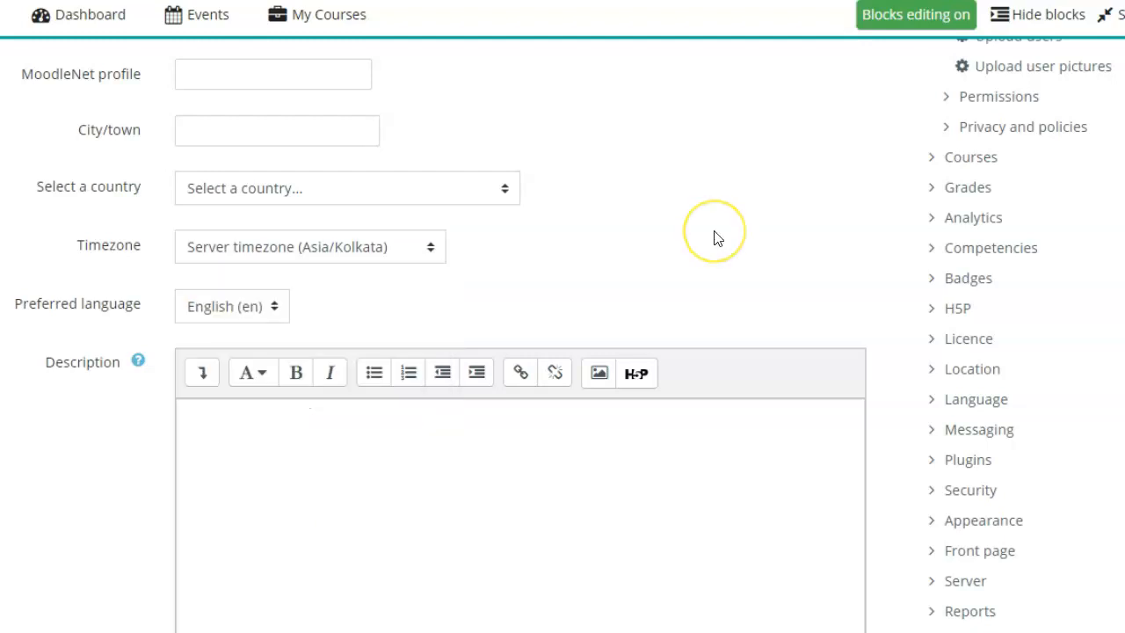
mouse_move(549, 262)
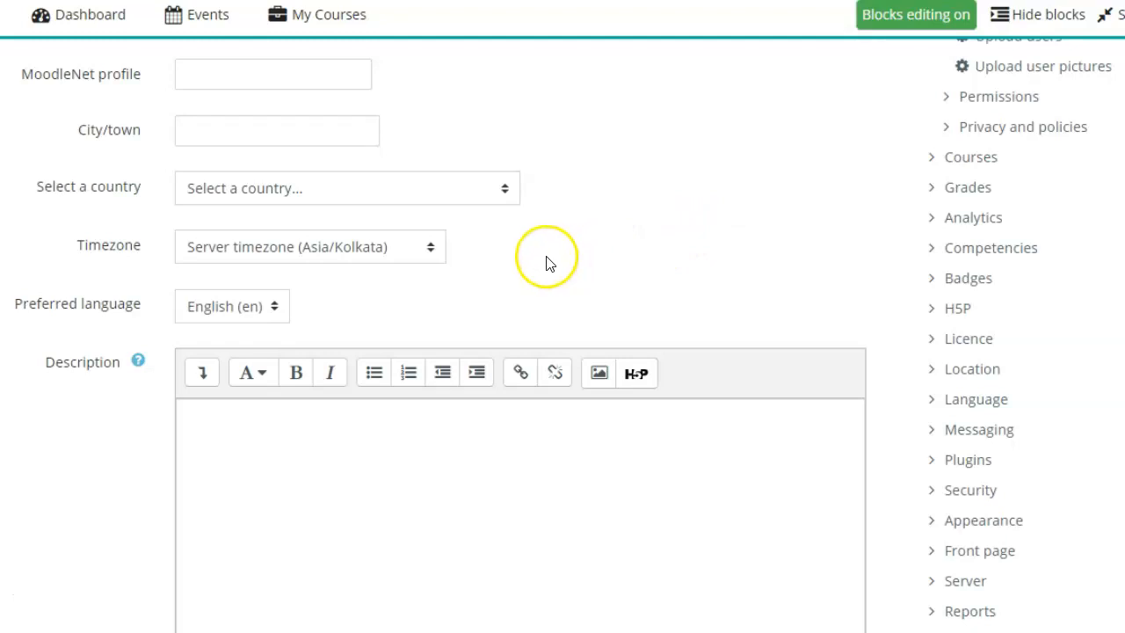
mouse_move(75, 326)
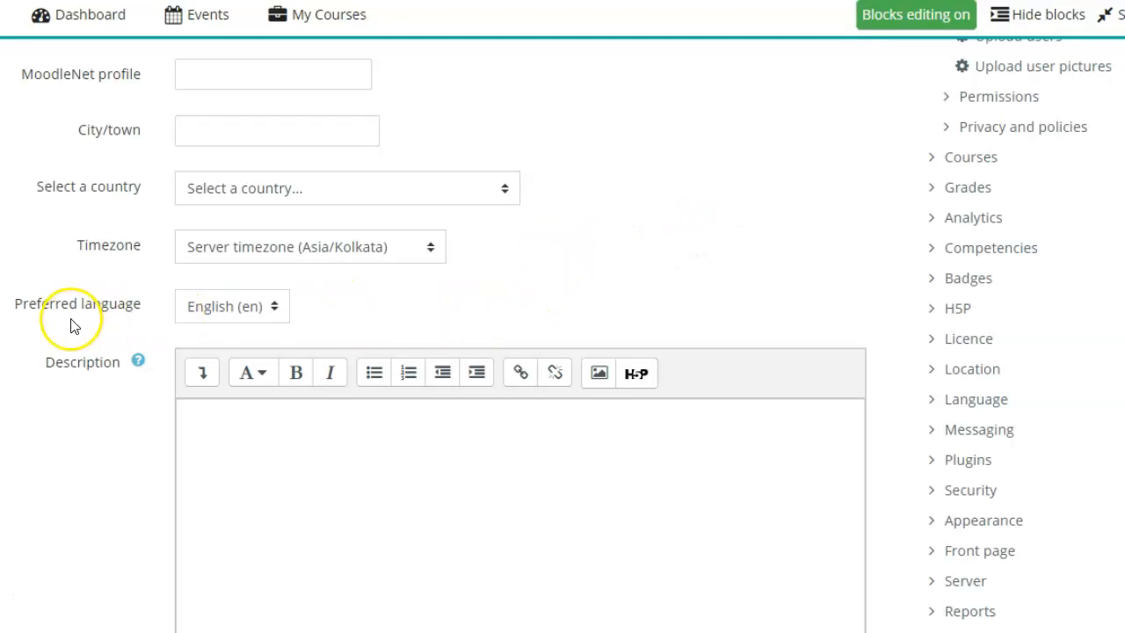
mouse_move(266, 312)
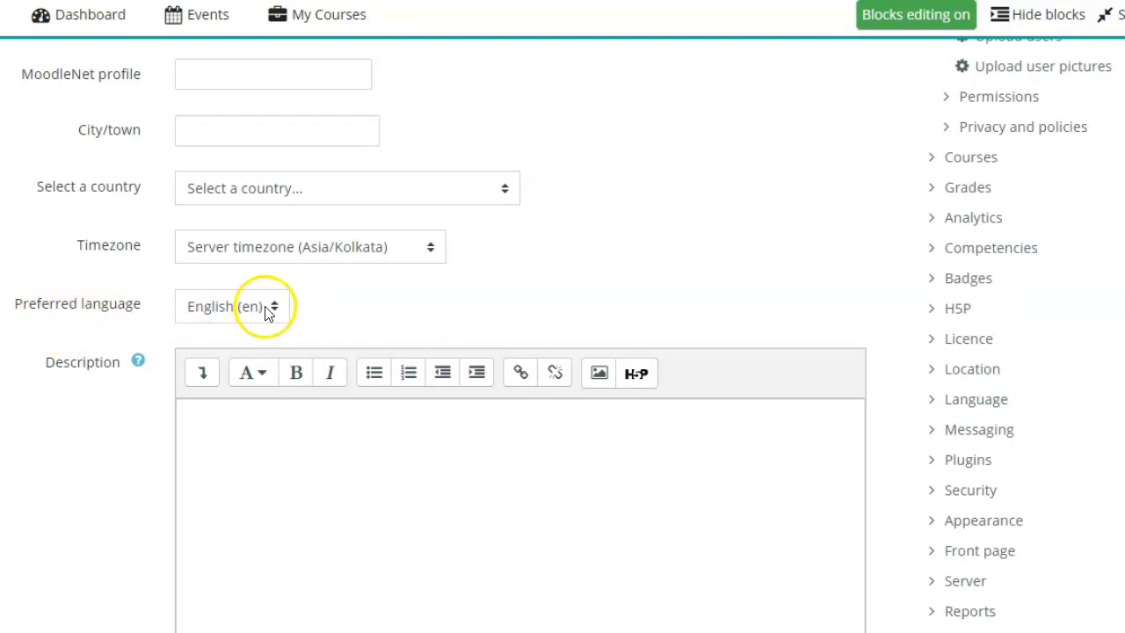
left_click(255, 306)
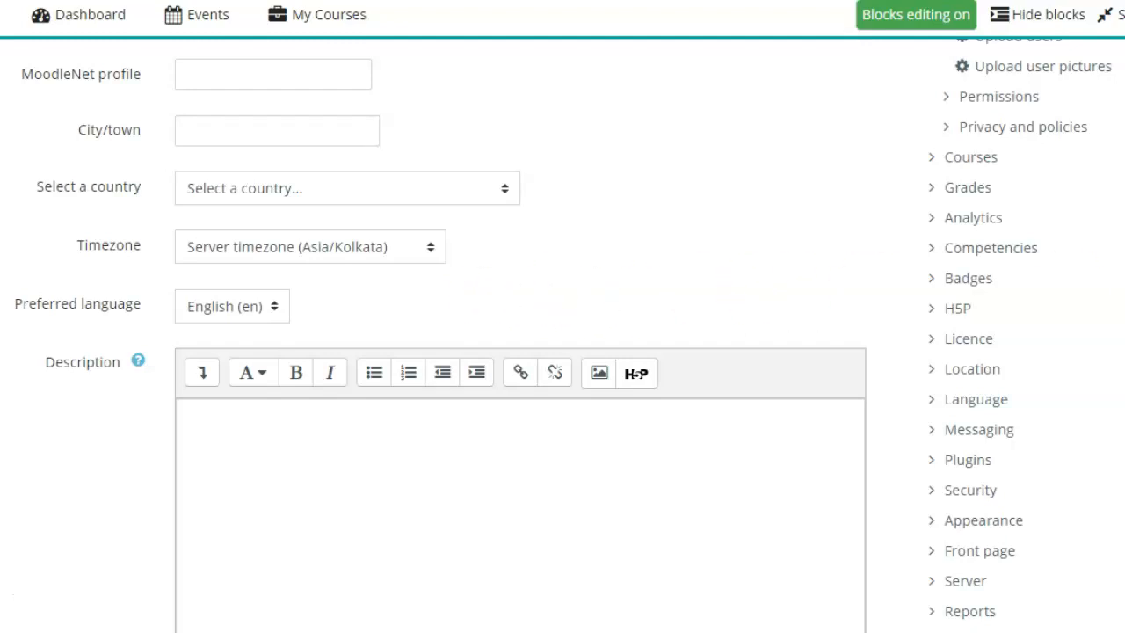
mouse_move(933, 411)
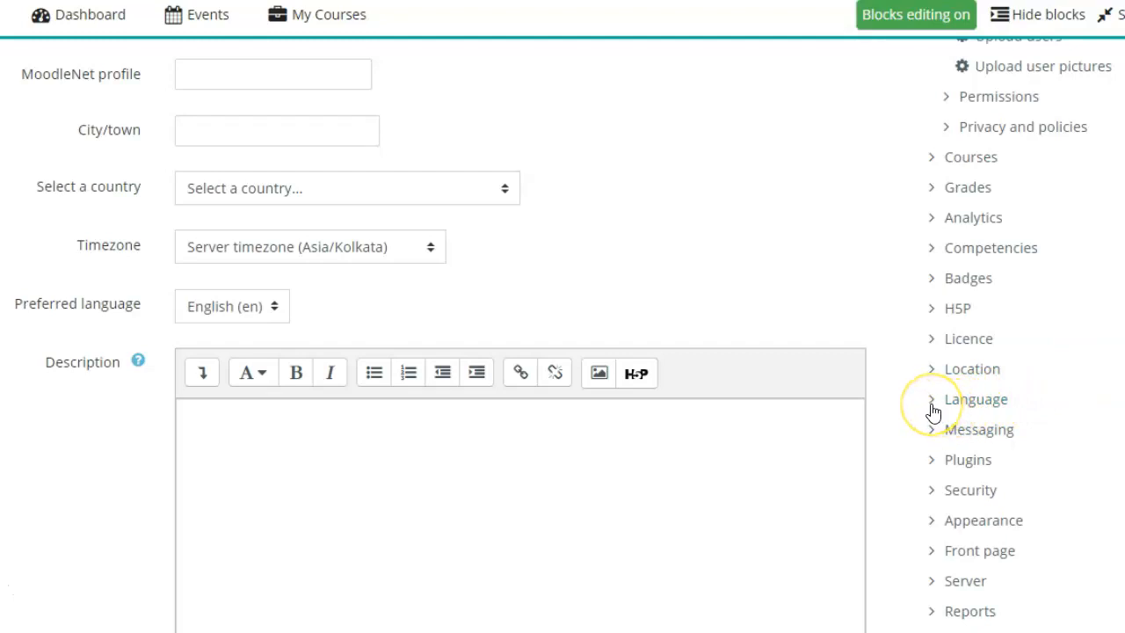
- Open Language packs under Site administration > Language, showing English installed
left_click(976, 399)
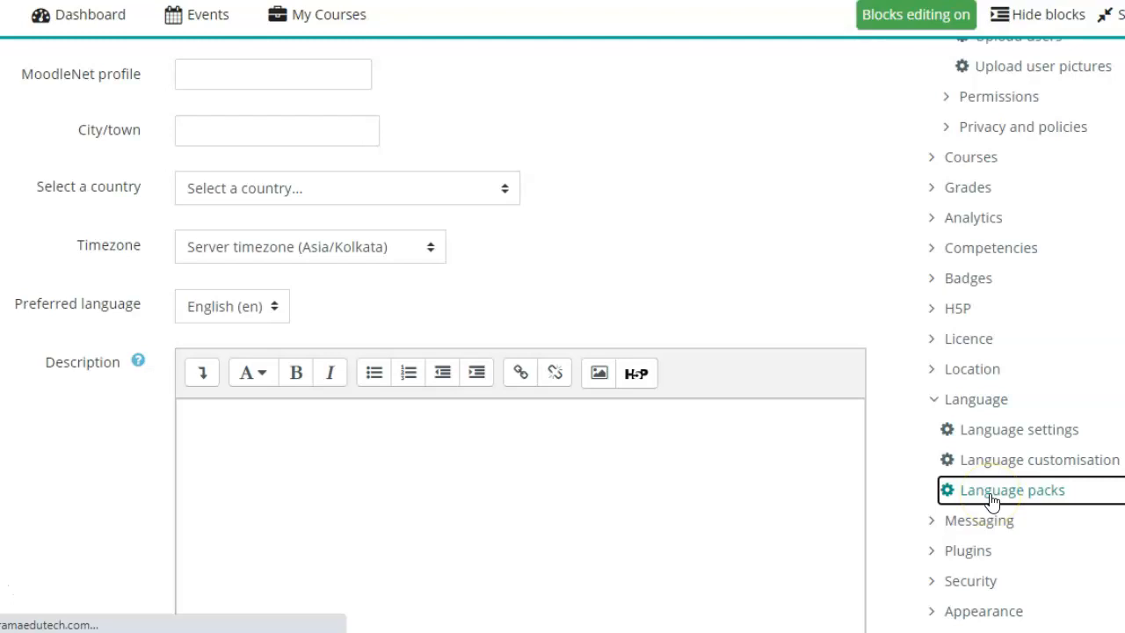
left_click(1011, 489)
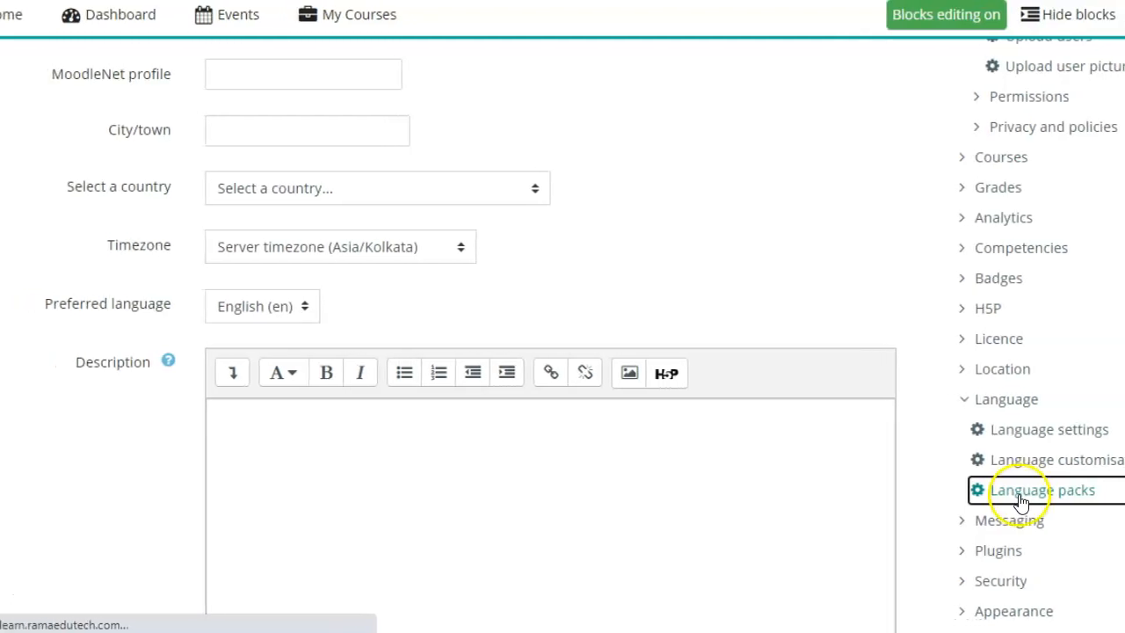
left_click(1037, 491)
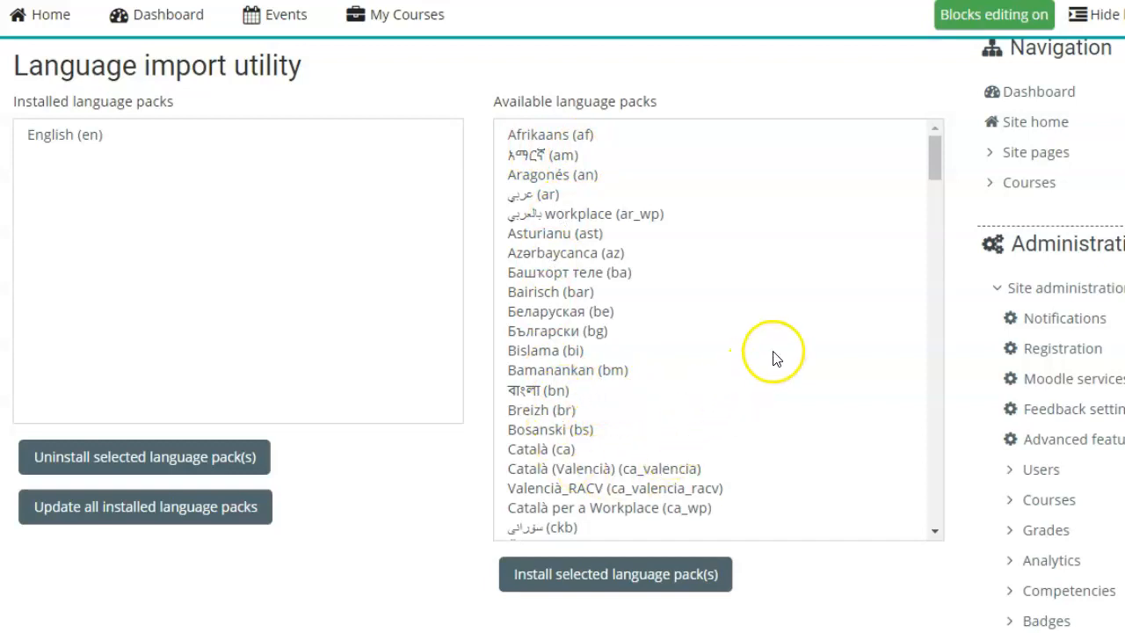
mouse_move(805, 299)
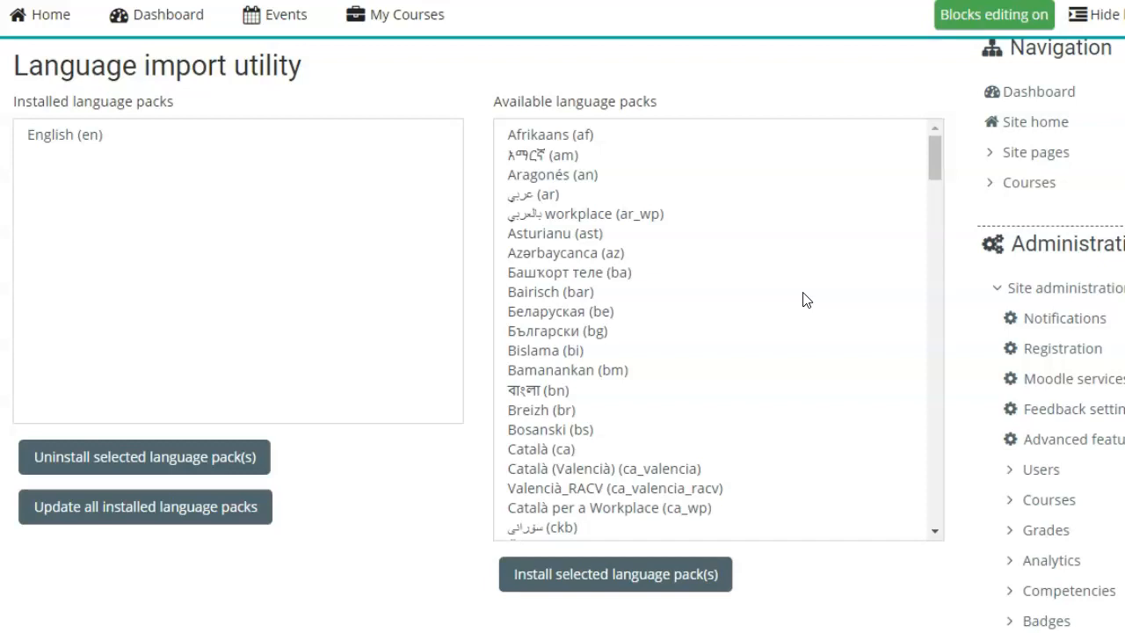
left_click(397, 310)
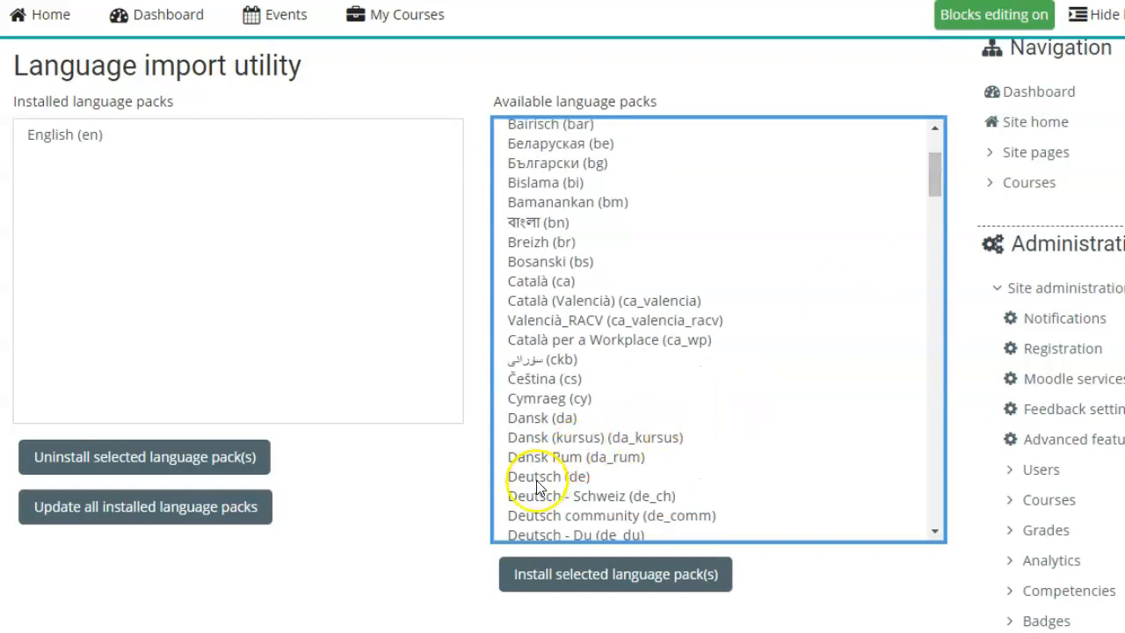
left_click(544, 475)
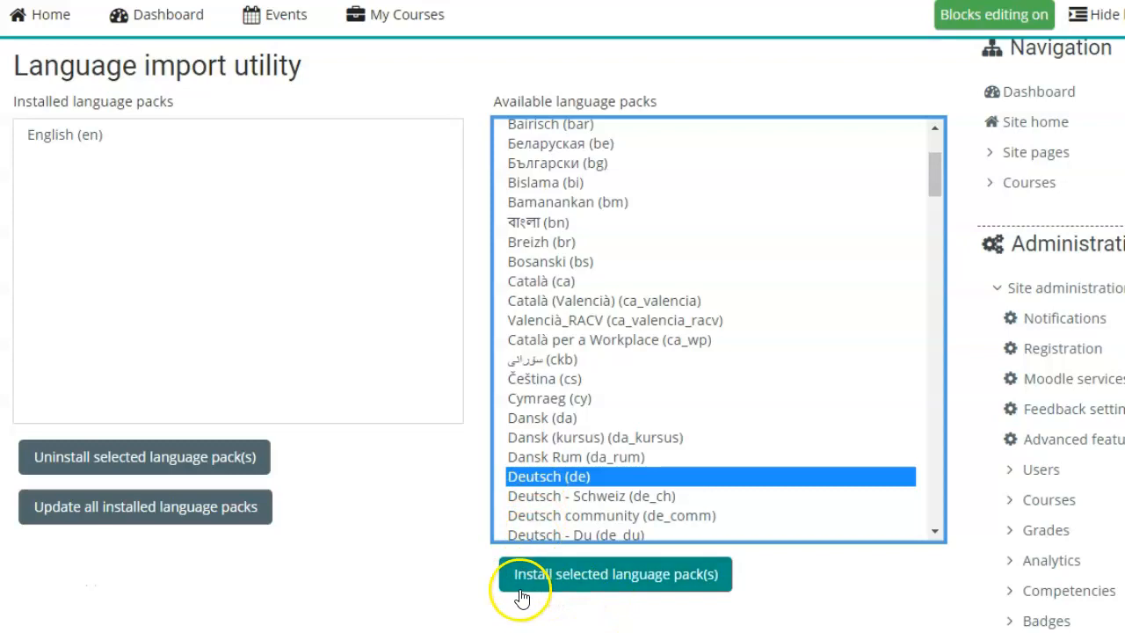
mouse_move(693, 585)
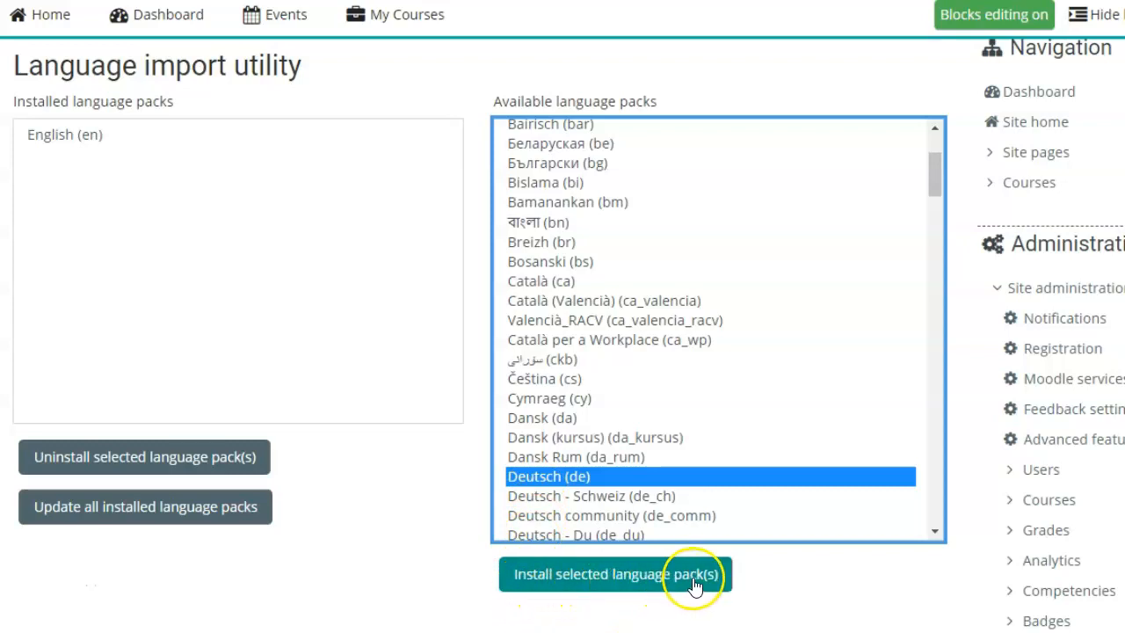
mouse_move(723, 556)
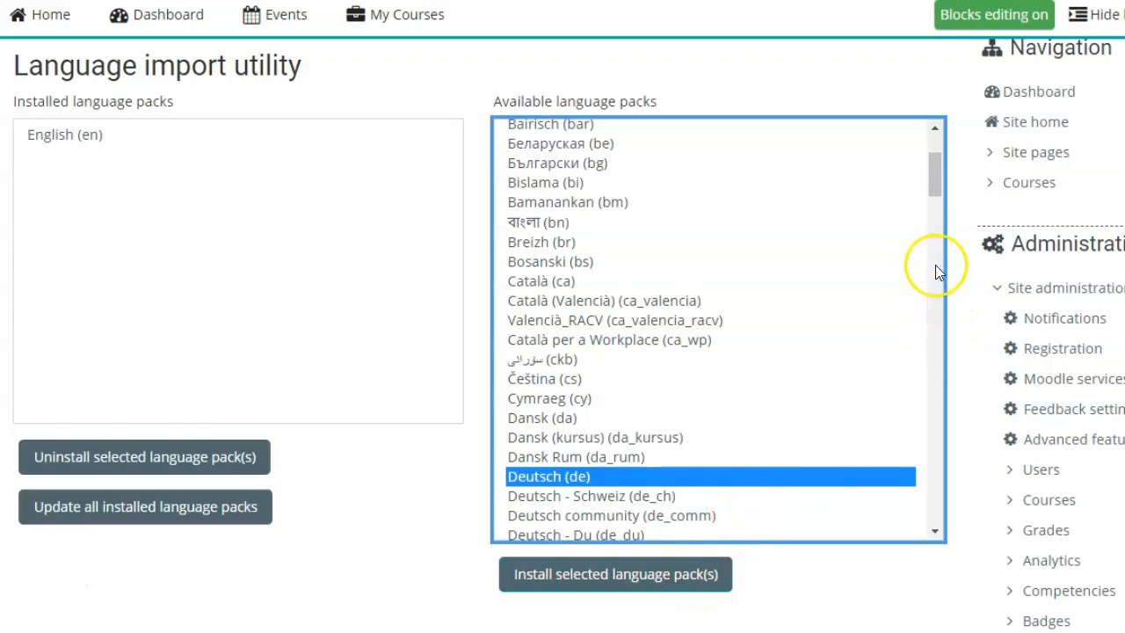
scroll("down", 3)
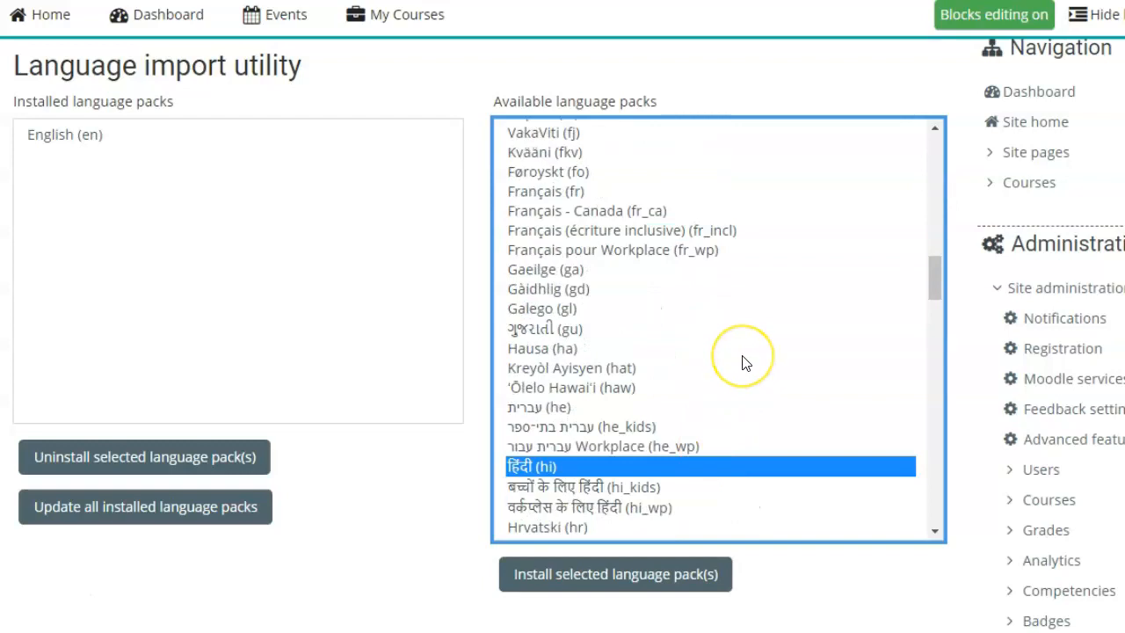
mouse_move(635, 369)
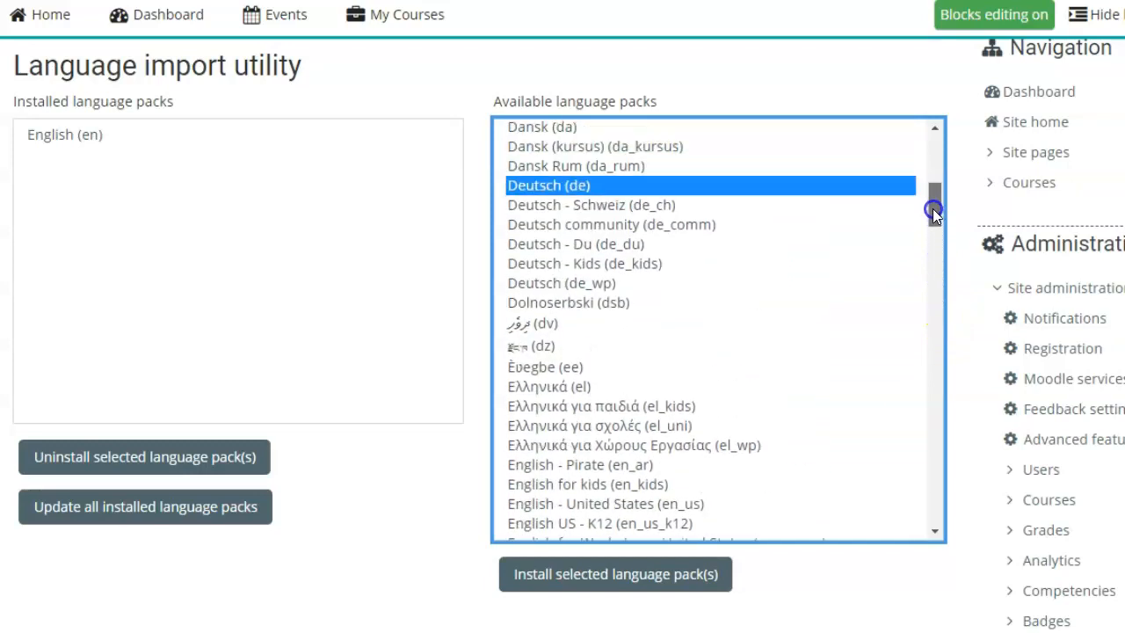
scroll("down", 3)
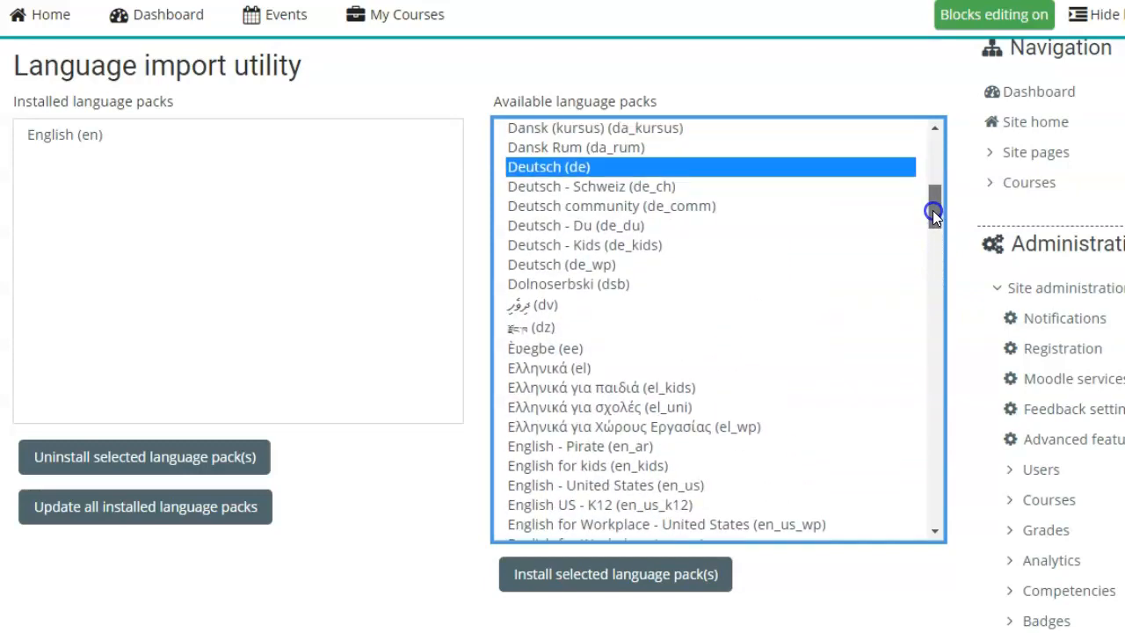